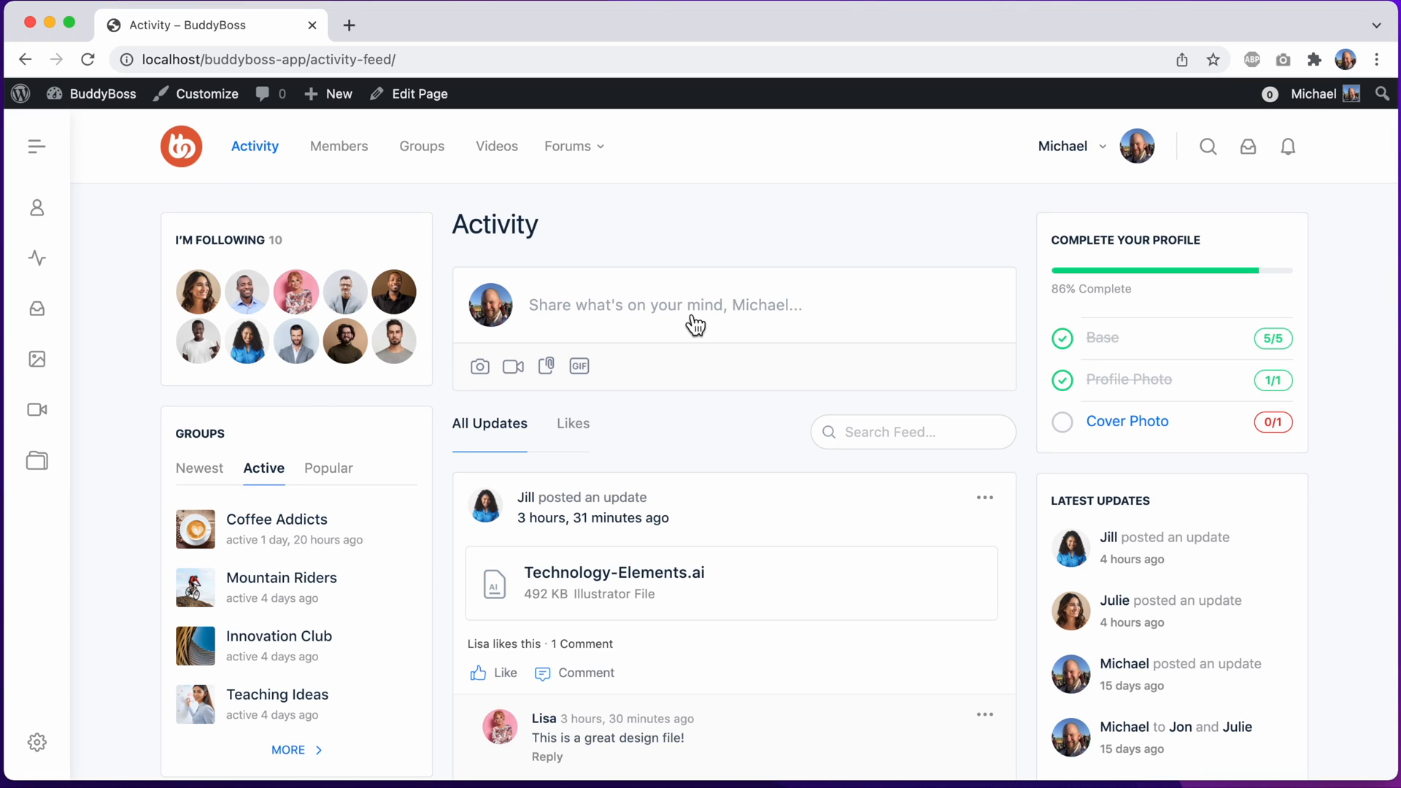
left_click(665, 305)
type("@")
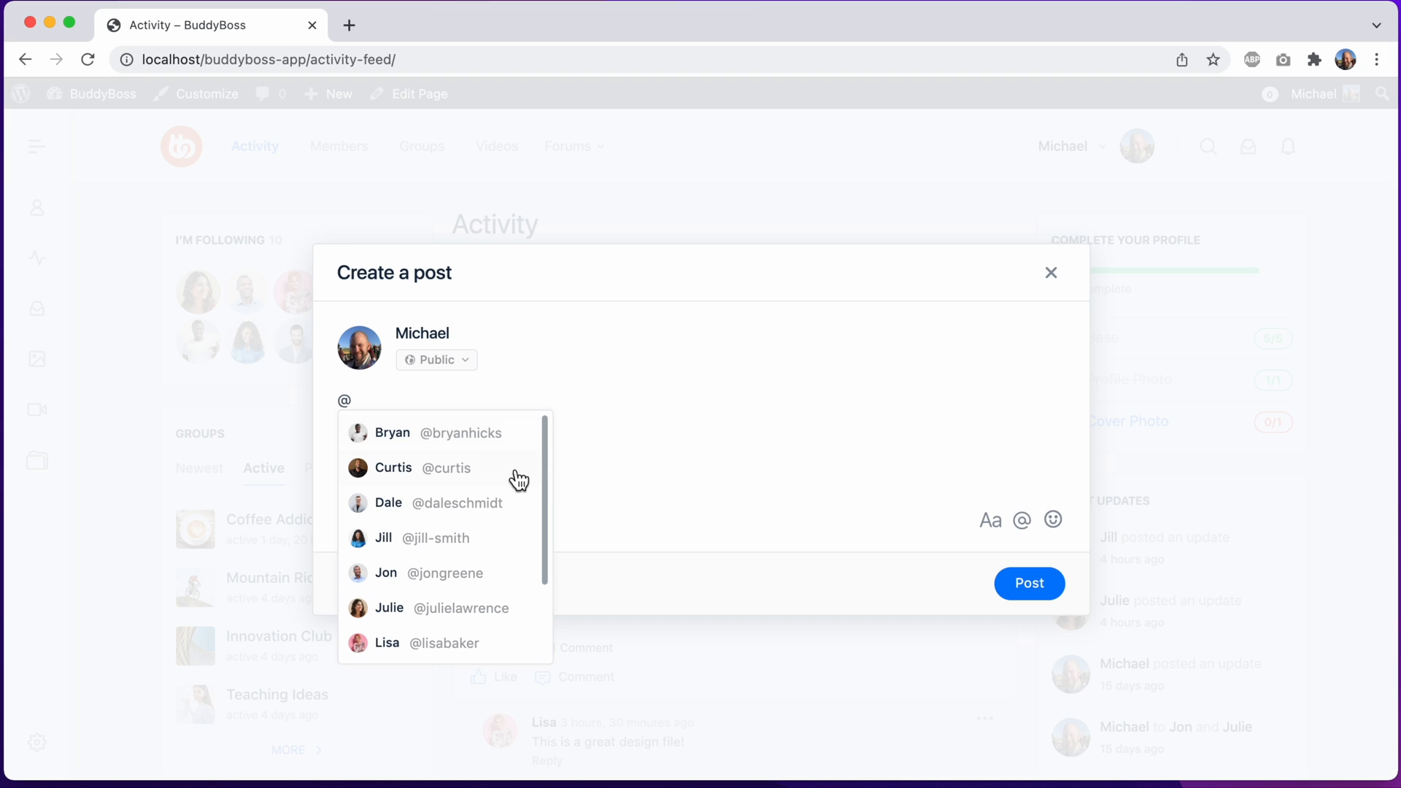
left_click(389, 503)
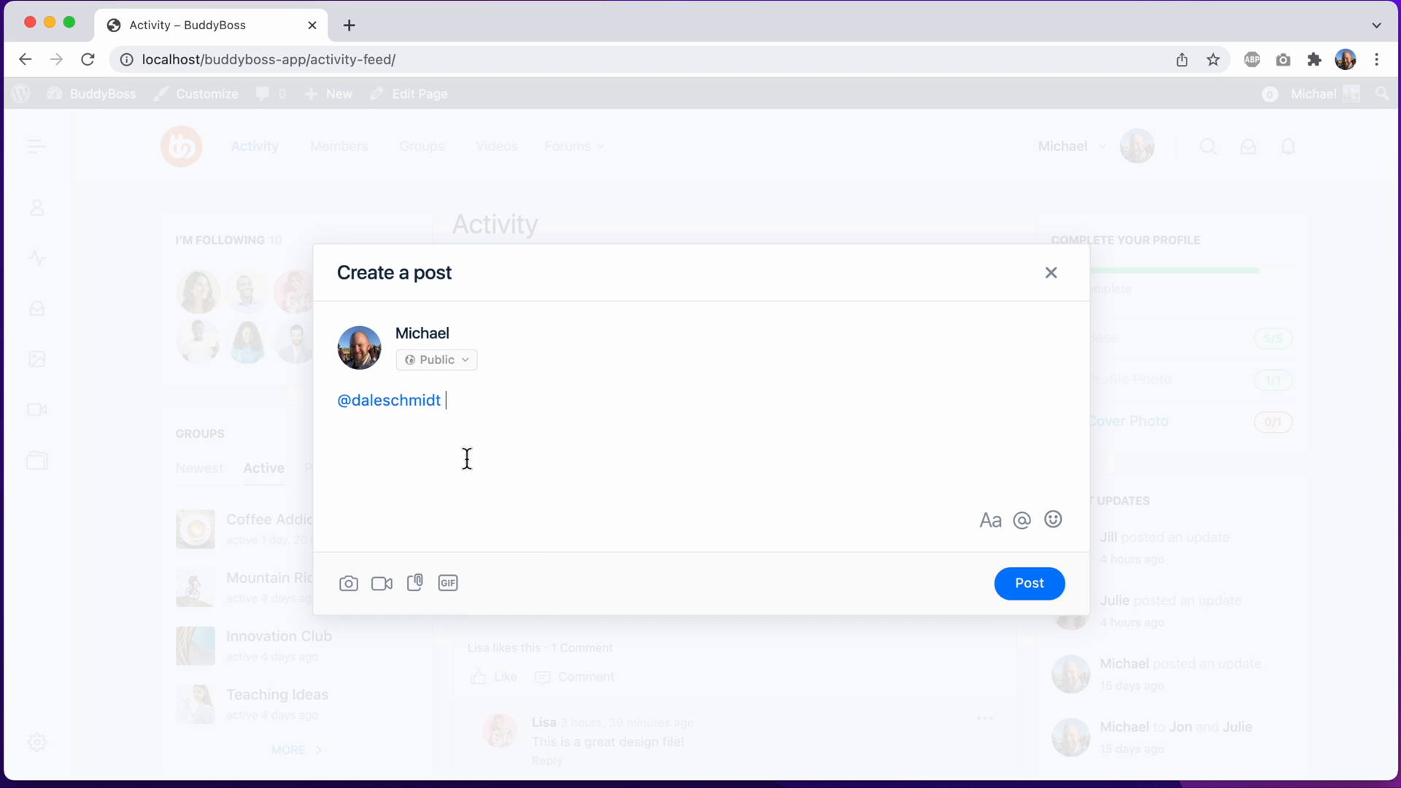
left_click(349, 583)
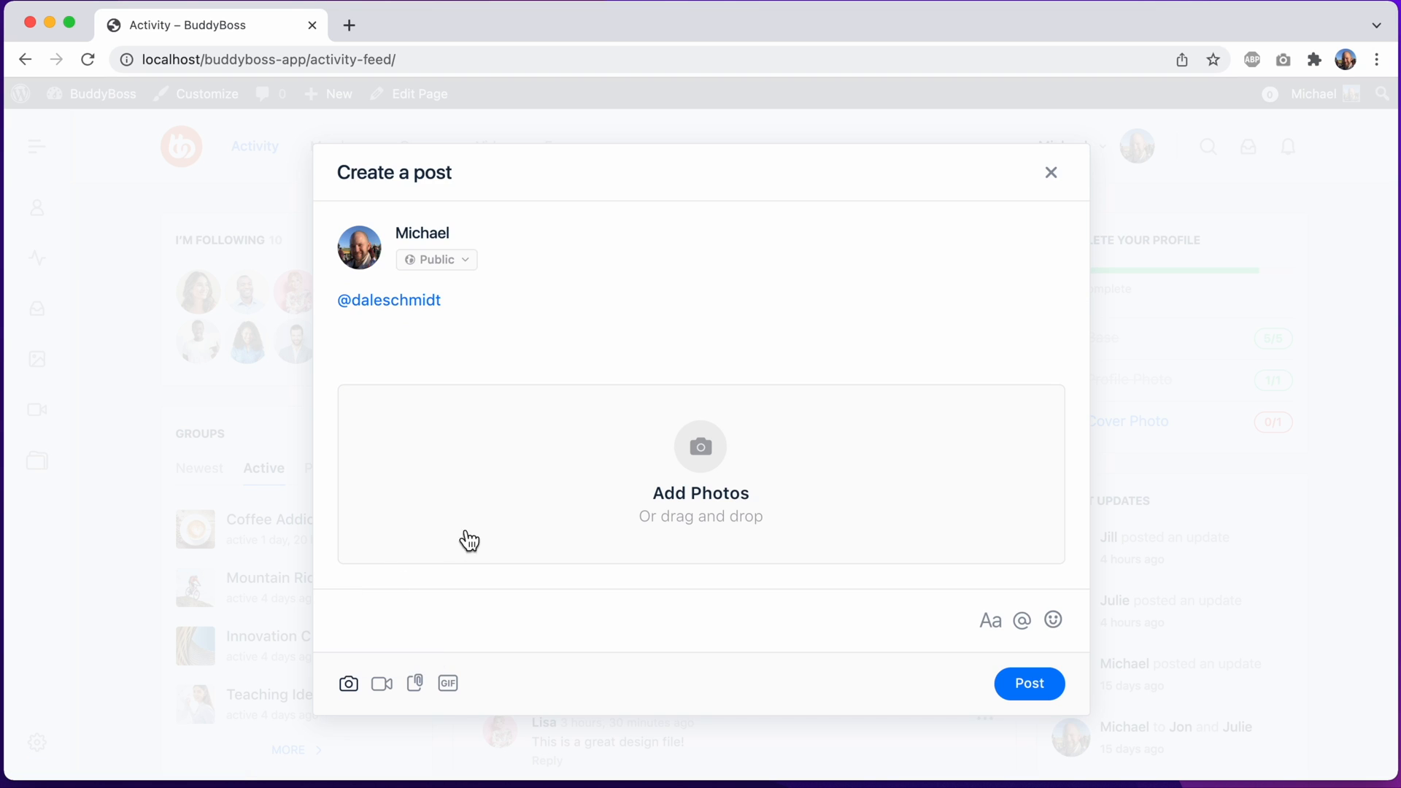
left_click(700, 473)
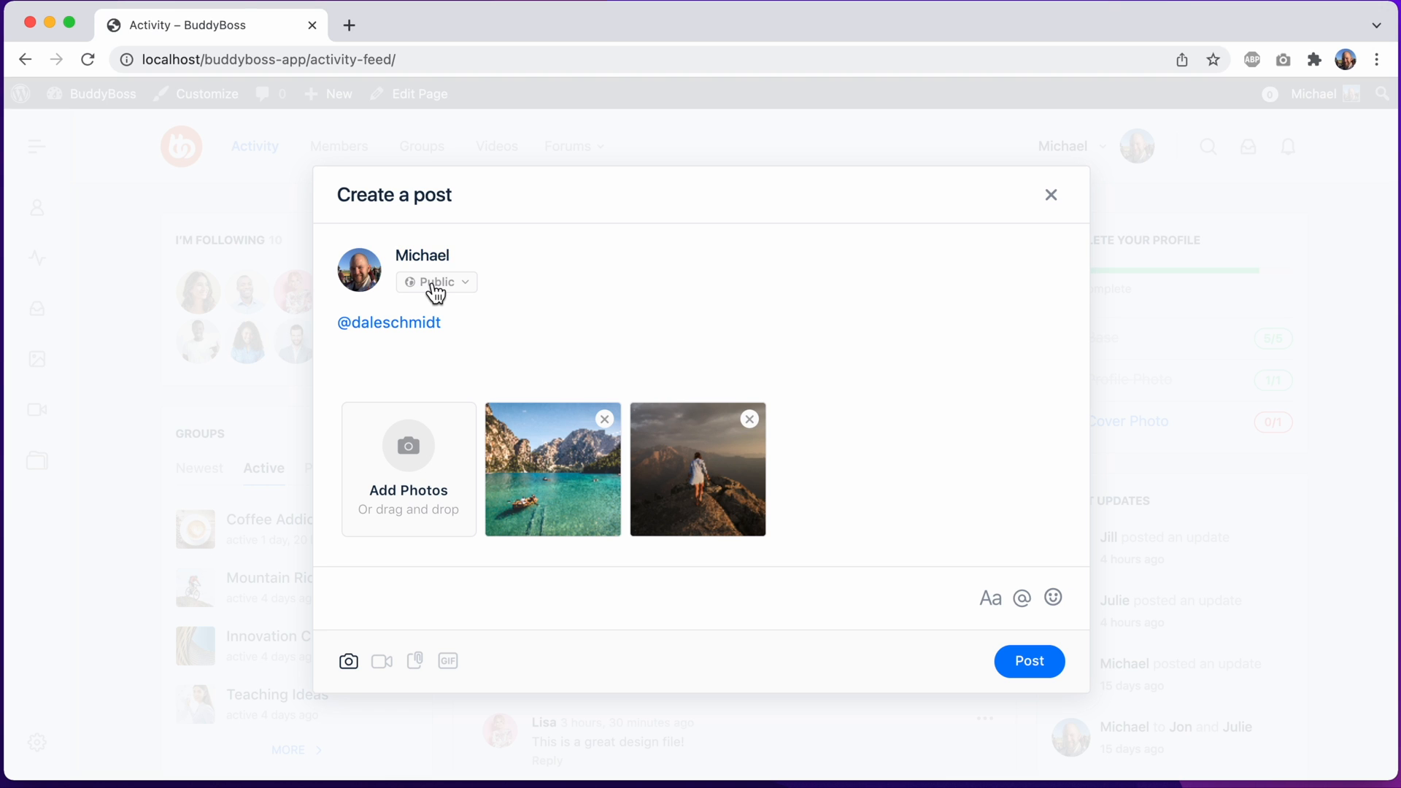
left_click(435, 282)
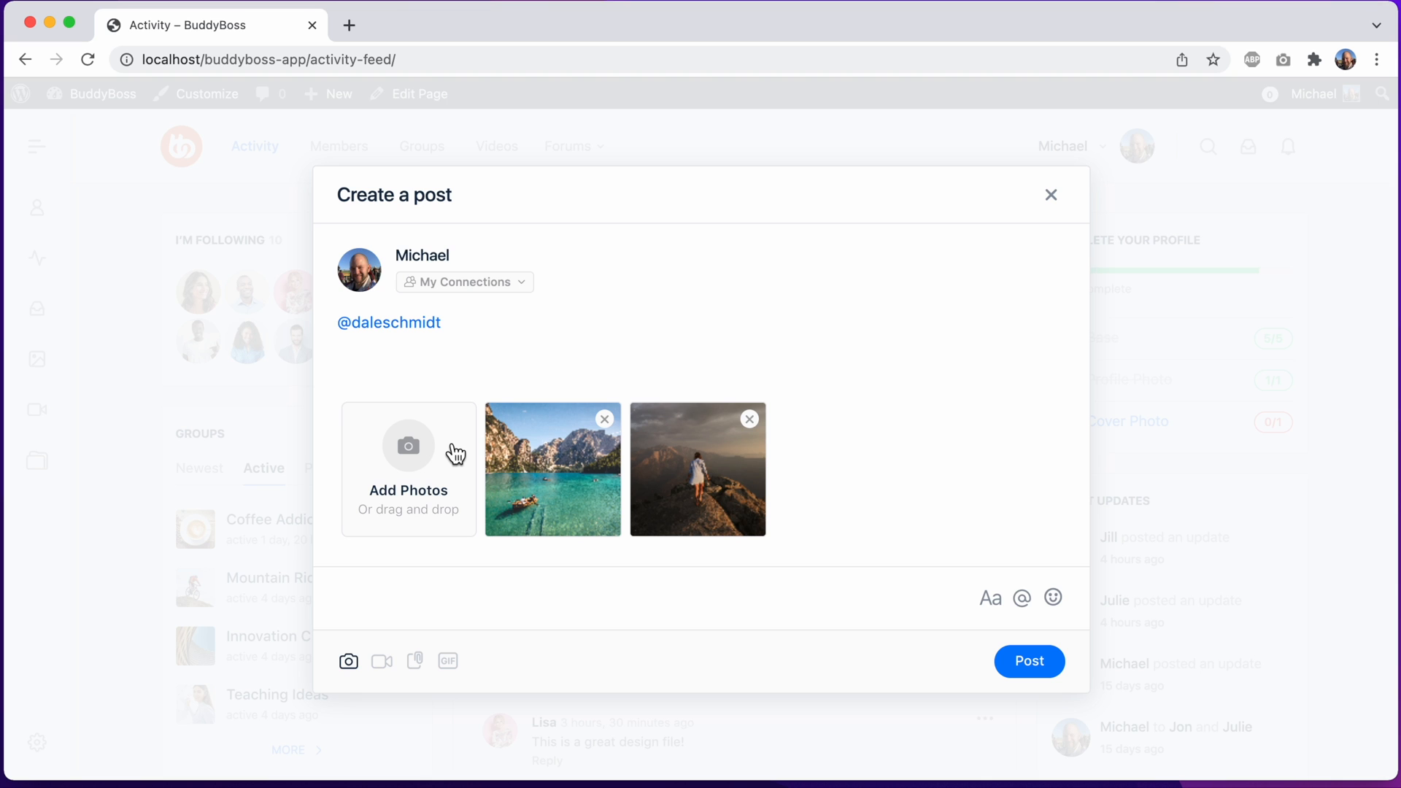
mouse_move(1029, 661)
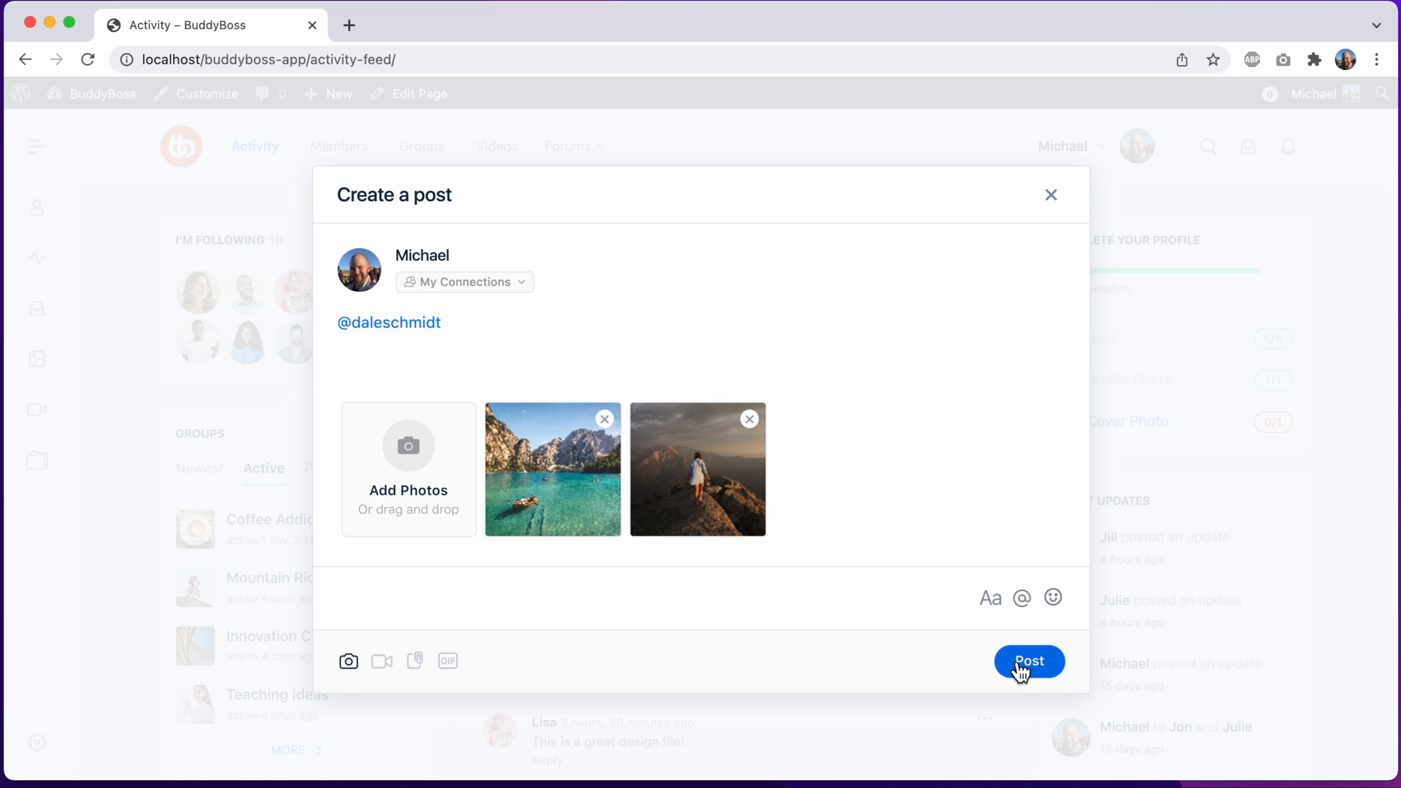
left_click(1028, 661)
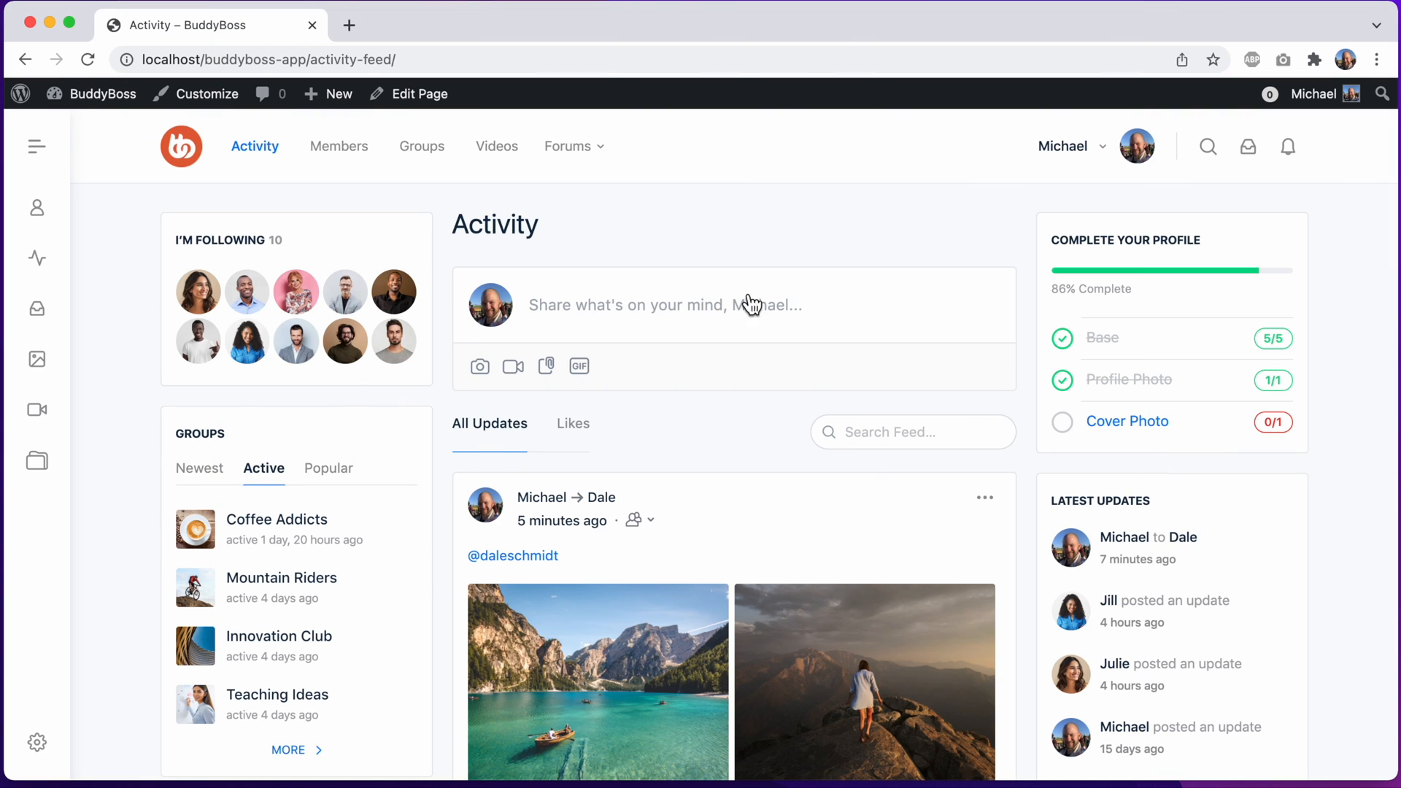
Step: Open an empty Create a post modal and place the cursor in its text area
left_click(665, 305)
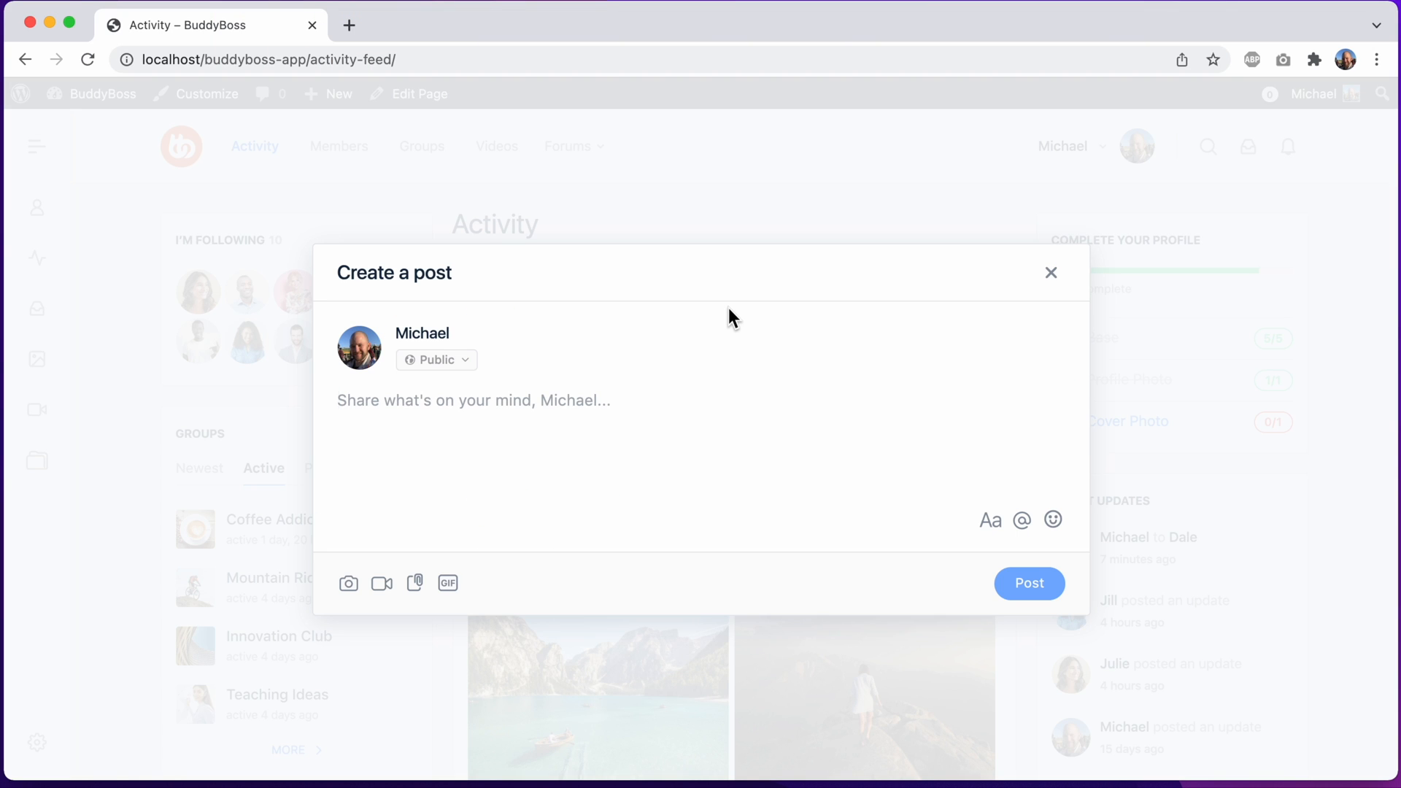
mouse_move(773, 335)
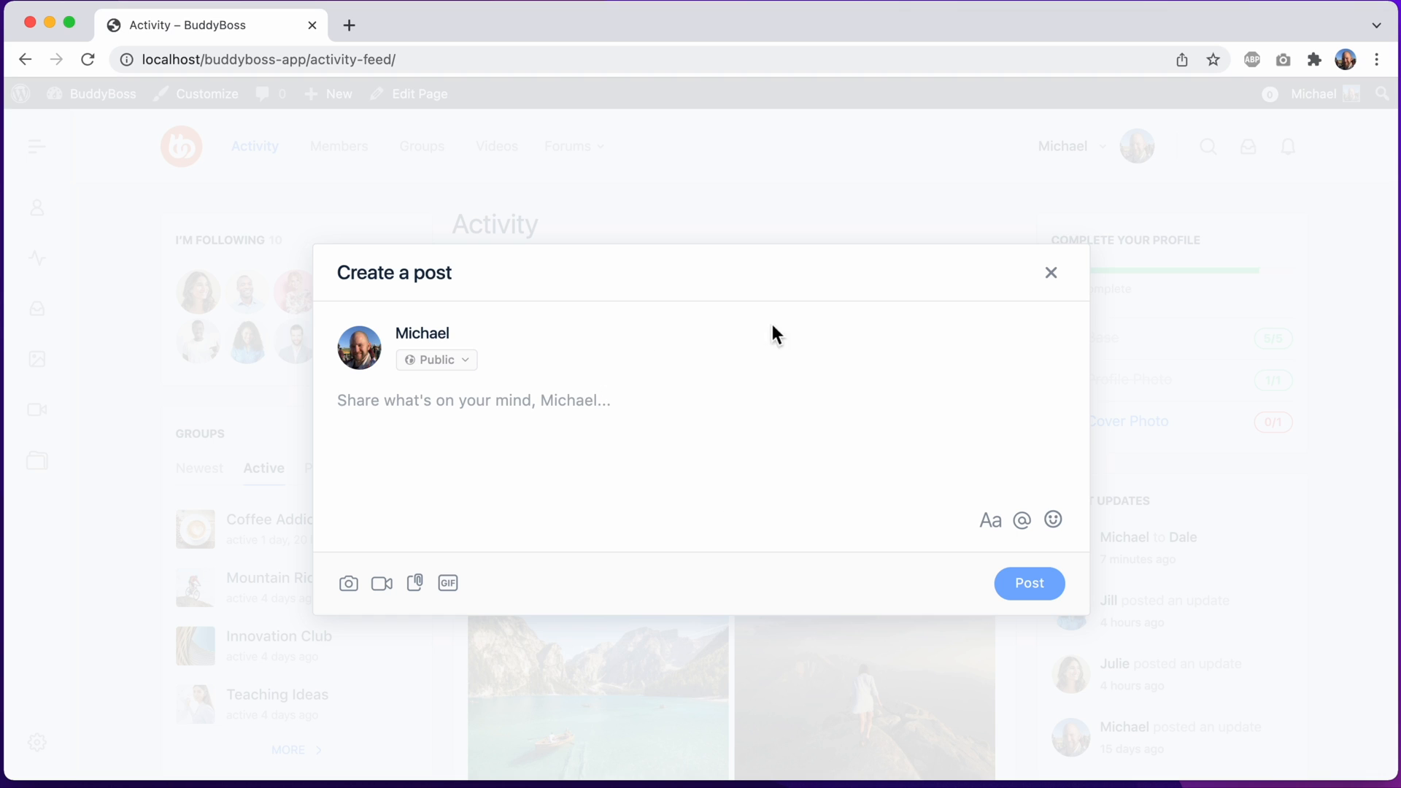
left_click(474, 399)
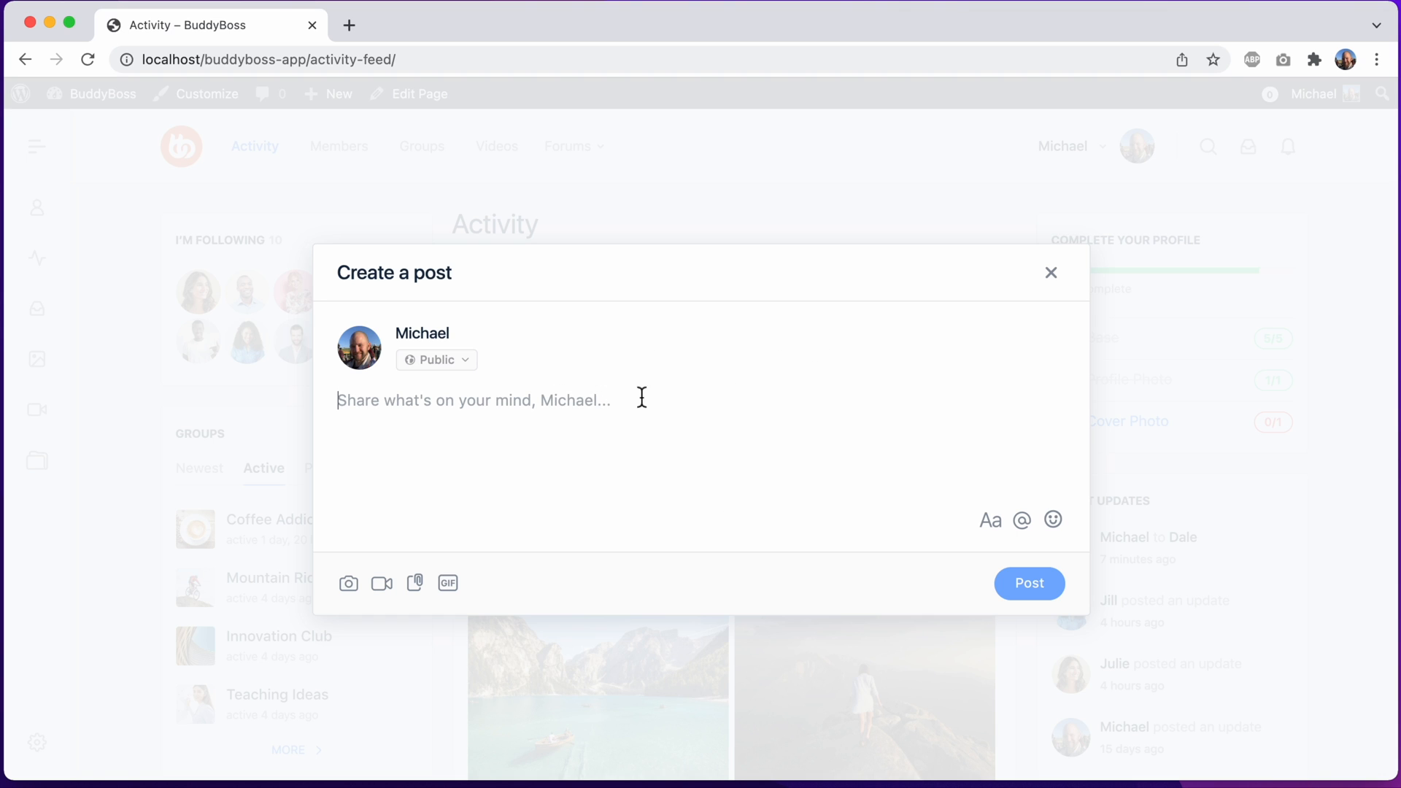
mouse_move(689, 404)
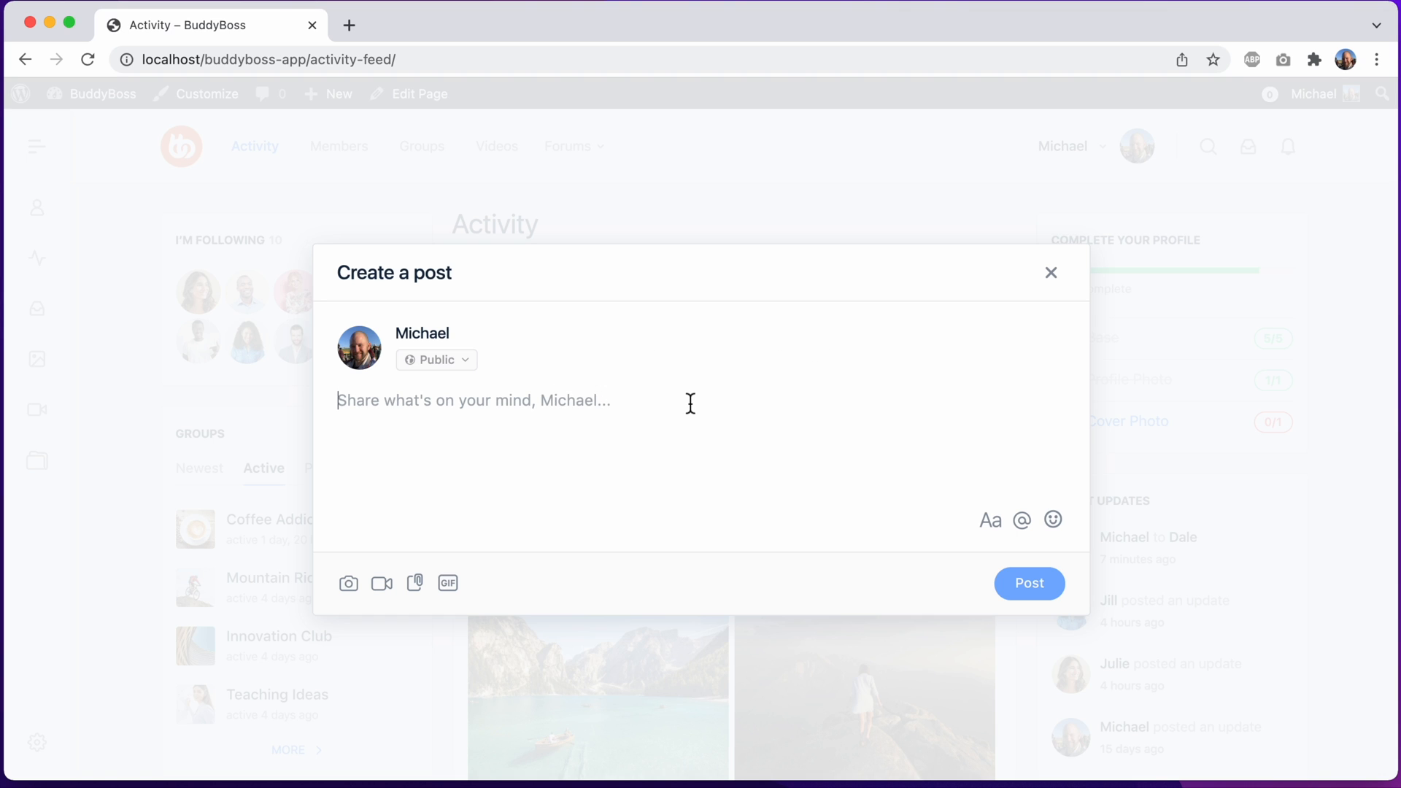
mouse_move(381, 584)
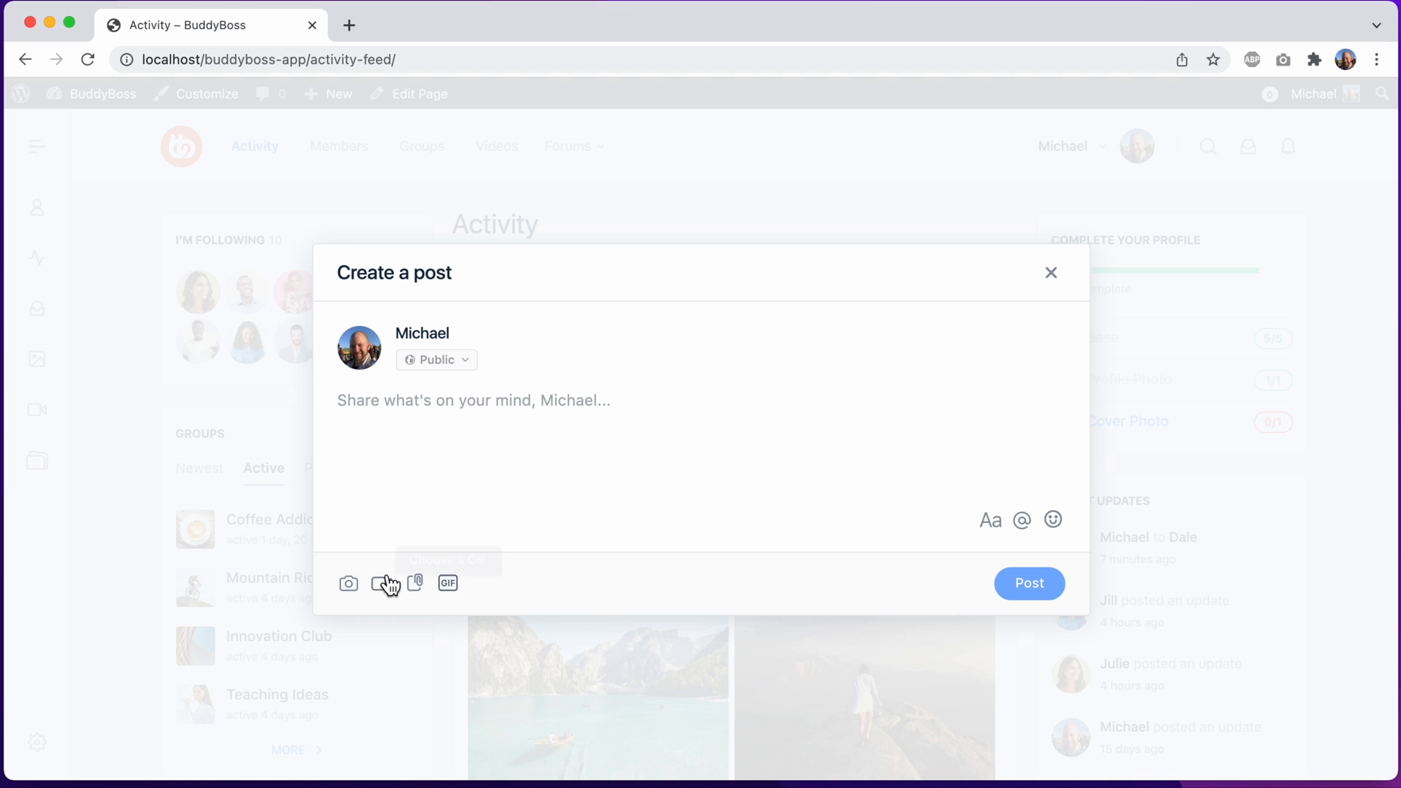
mouse_move(449, 499)
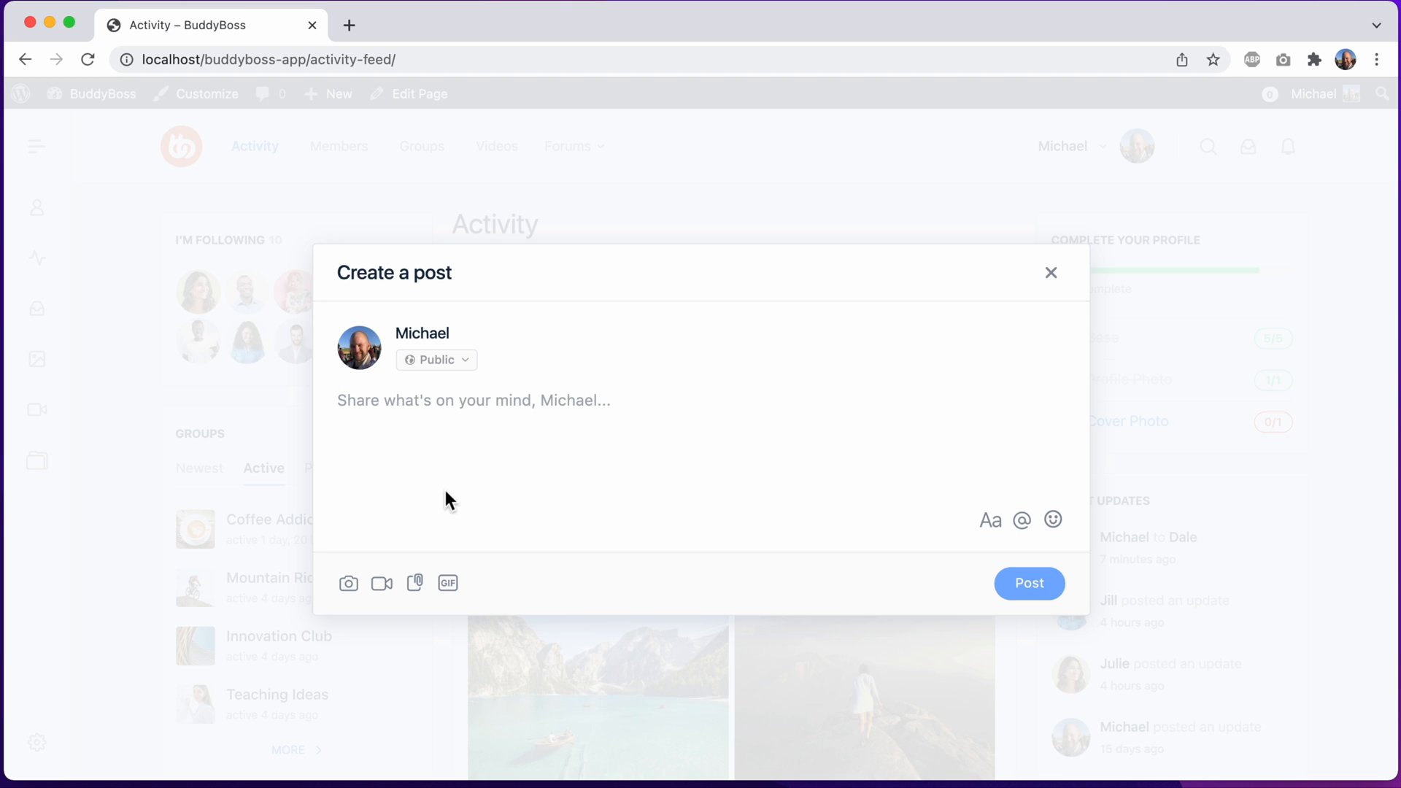
Step: Paste the Scientific American James Webb Space Telescope article URL to generate its preview
type("https://www.scientificamerican.com/article/the-james-webb-space-telescope-has-launched-now-comes-the-hard-part1/")
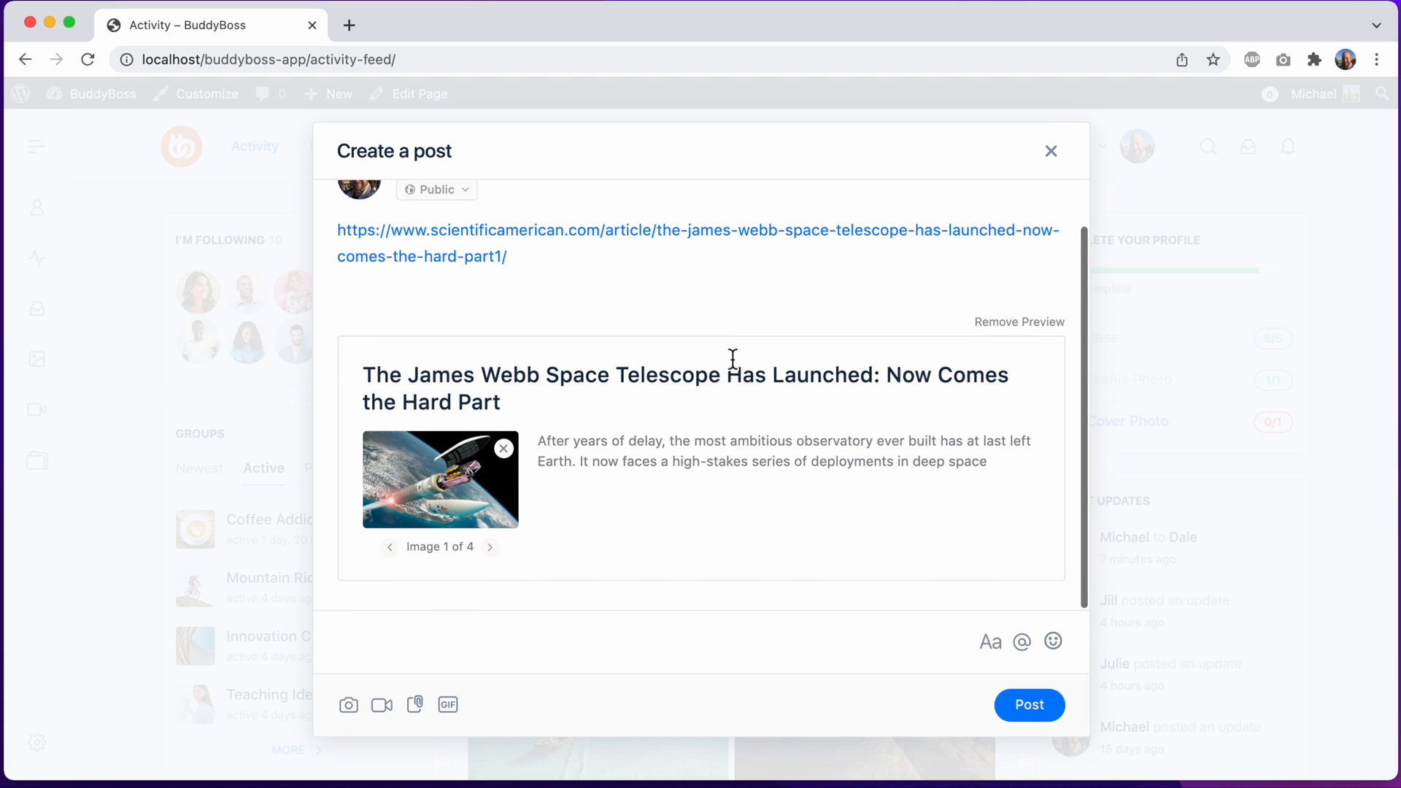
scroll("up", 3)
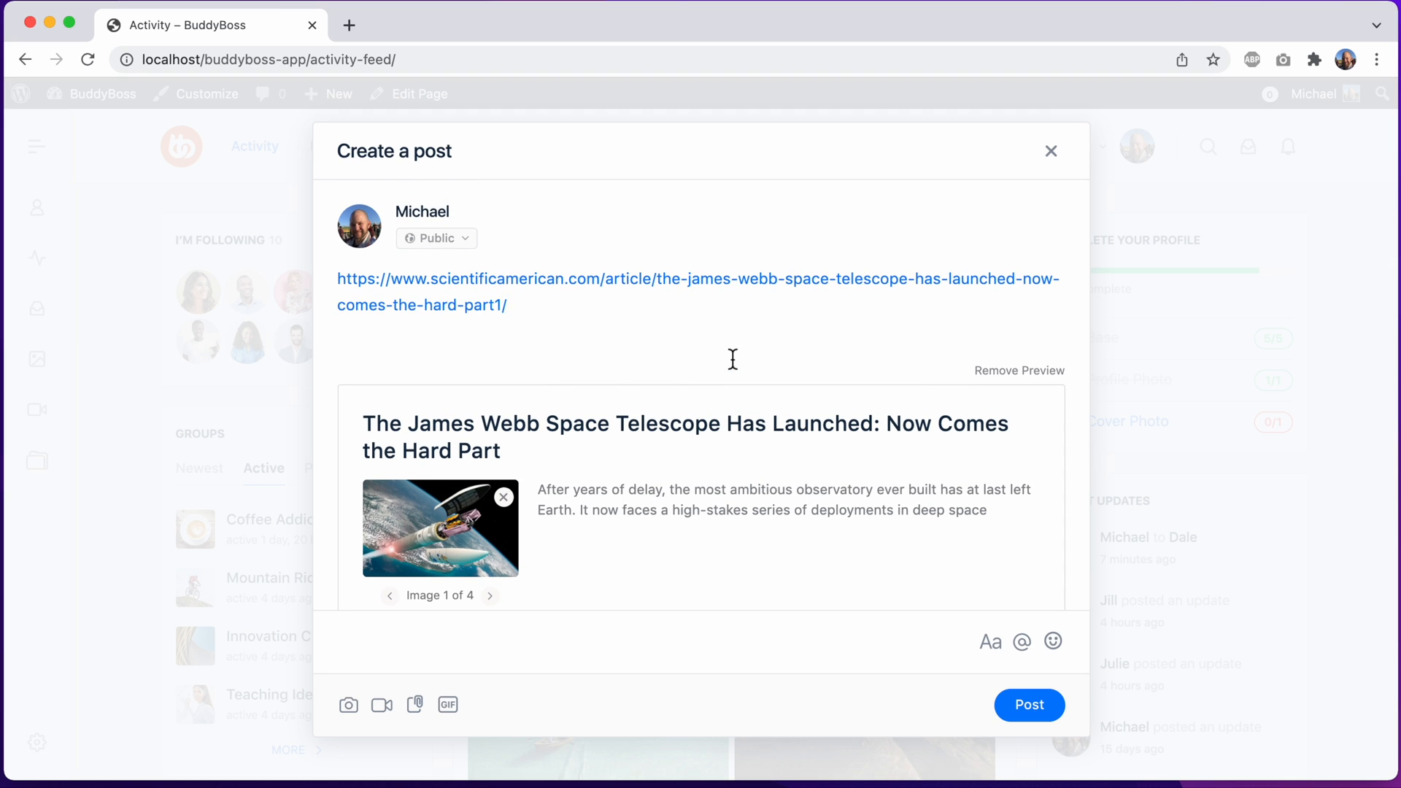
mouse_move(463, 258)
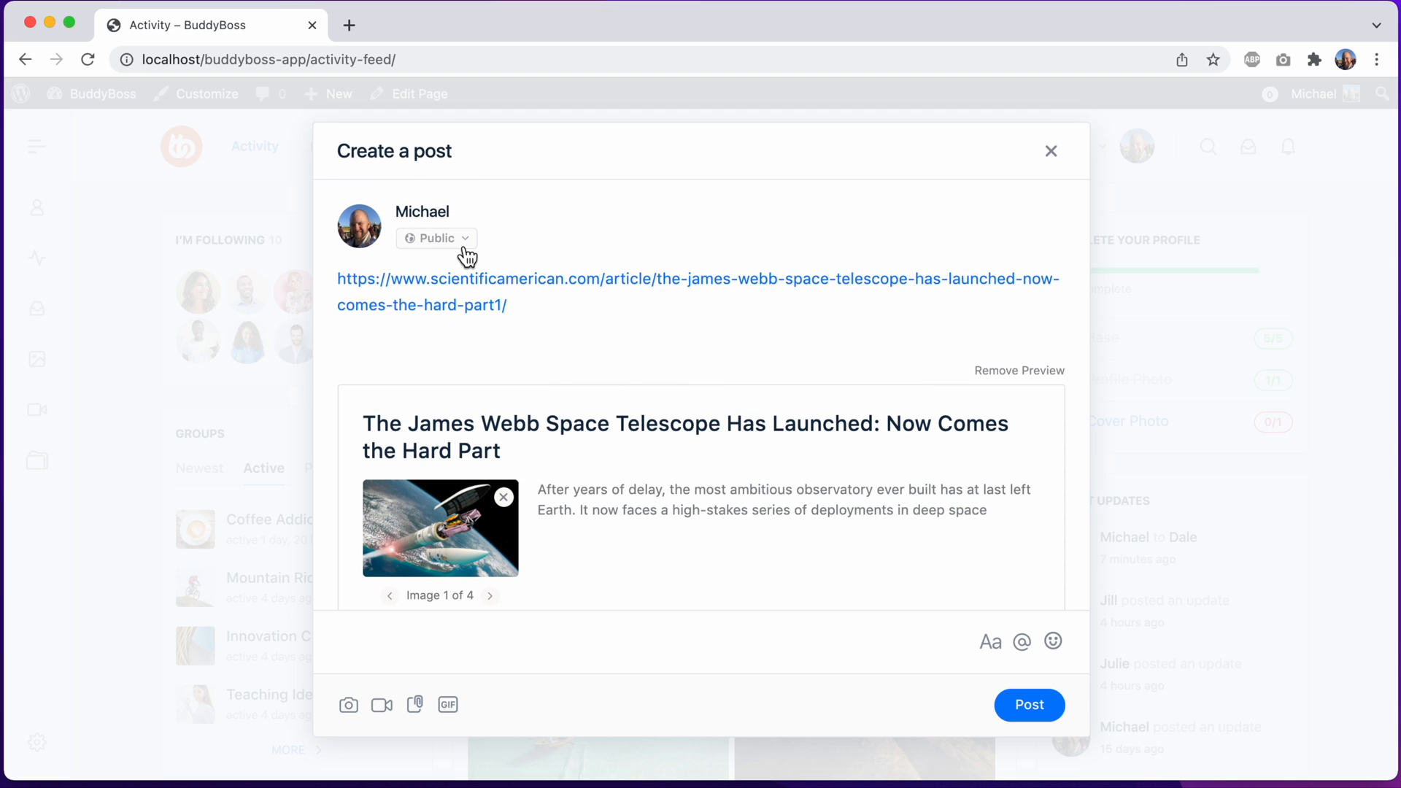
mouse_move(459, 258)
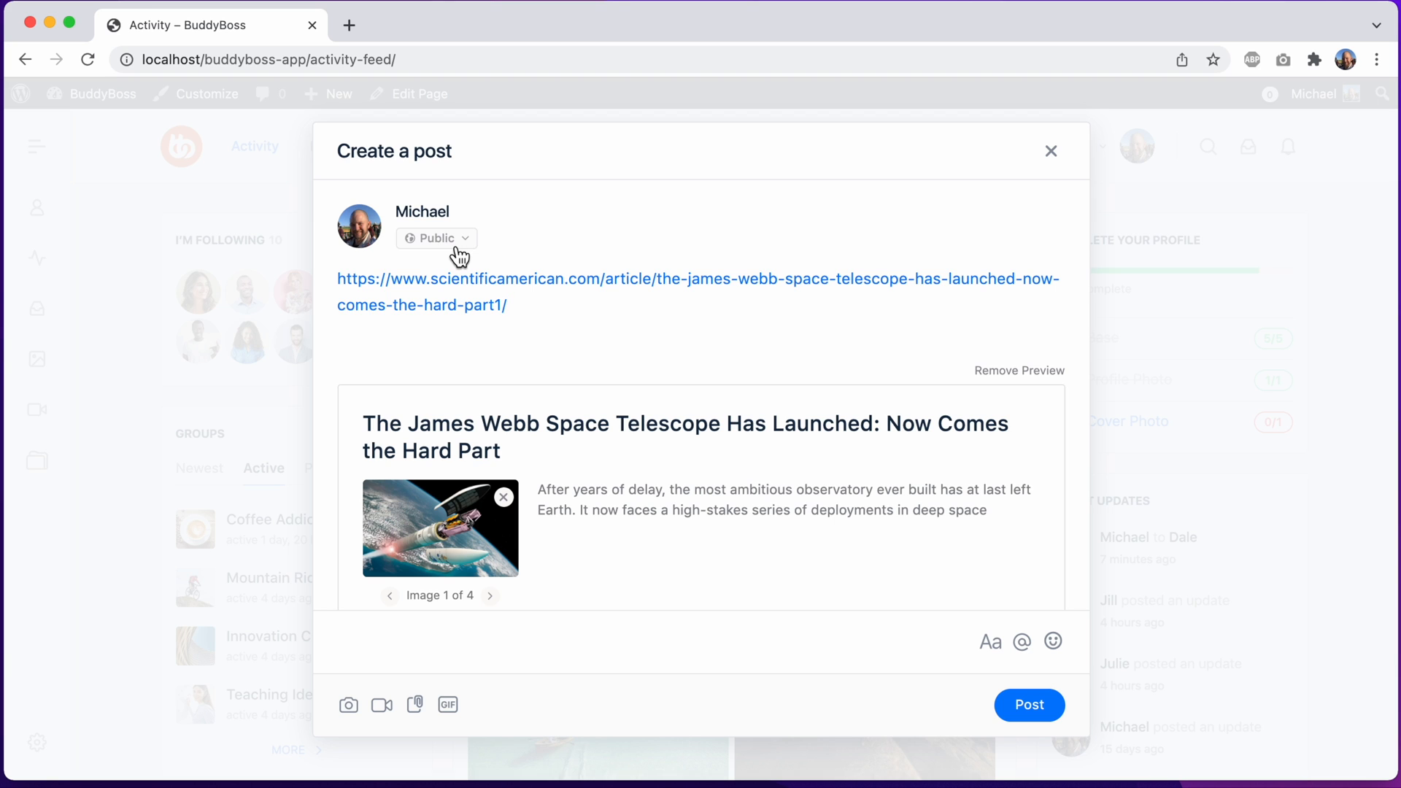
Step: Open the 'Who can see your post?' visibility options, currently set to Public
left_click(436, 238)
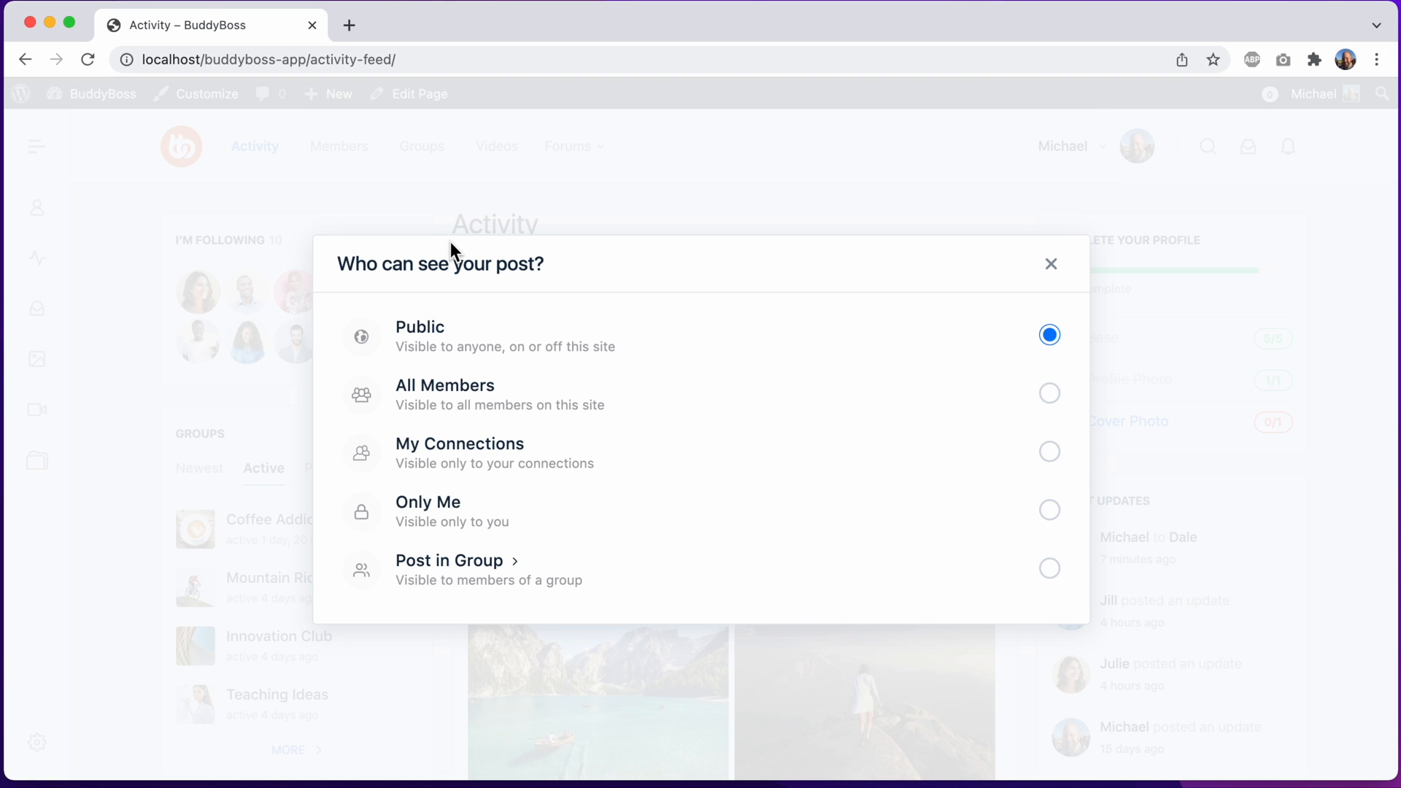
mouse_move(494, 506)
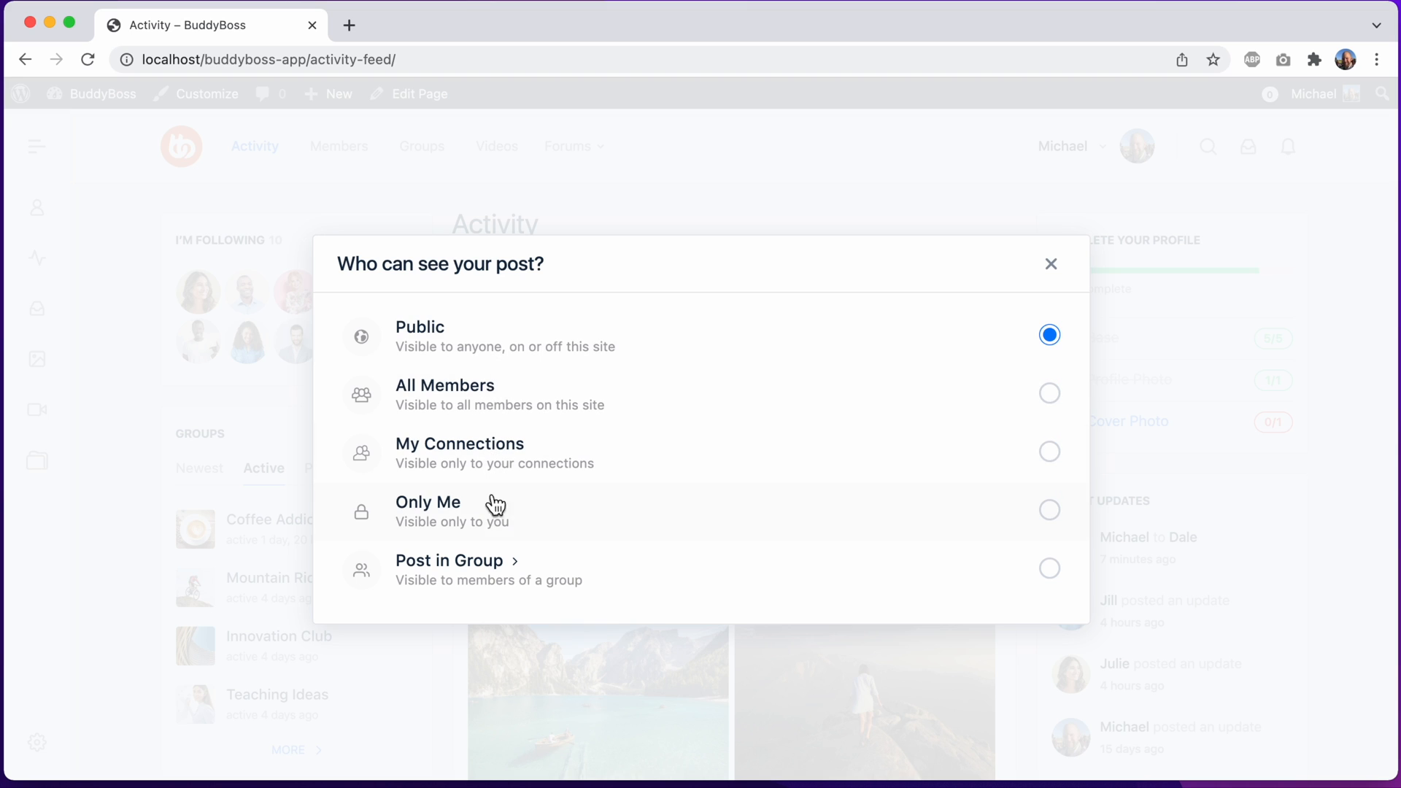
mouse_move(491, 525)
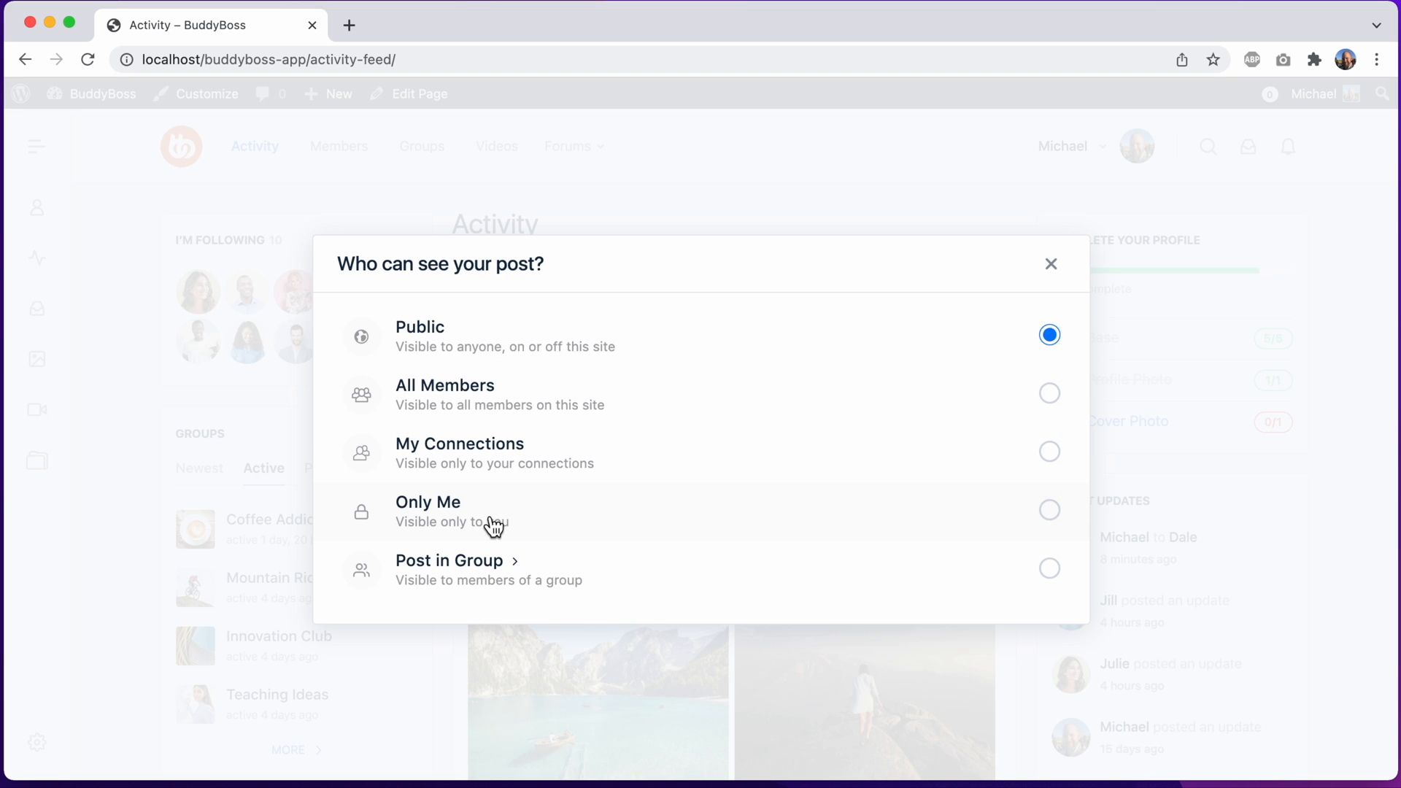
mouse_move(354, 581)
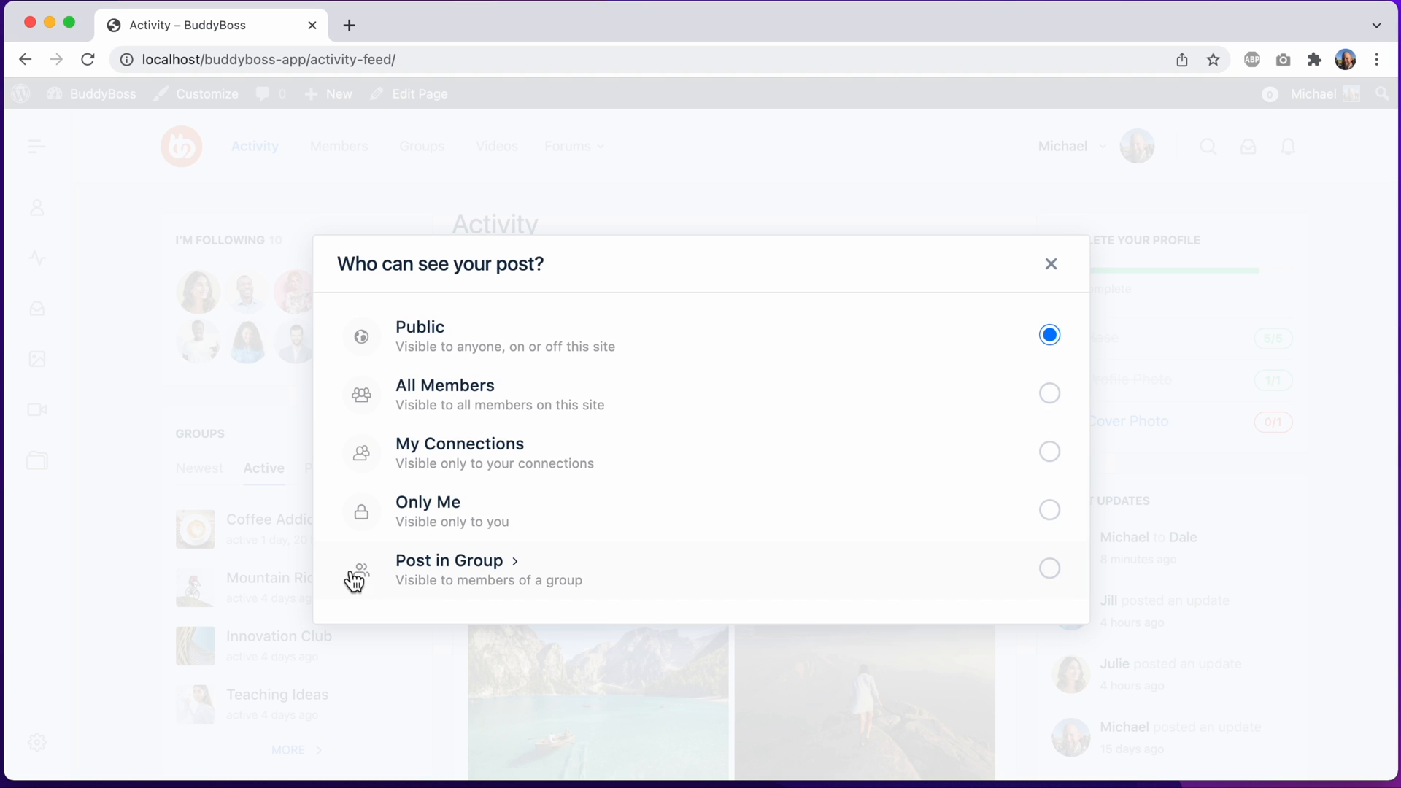
mouse_move(464, 489)
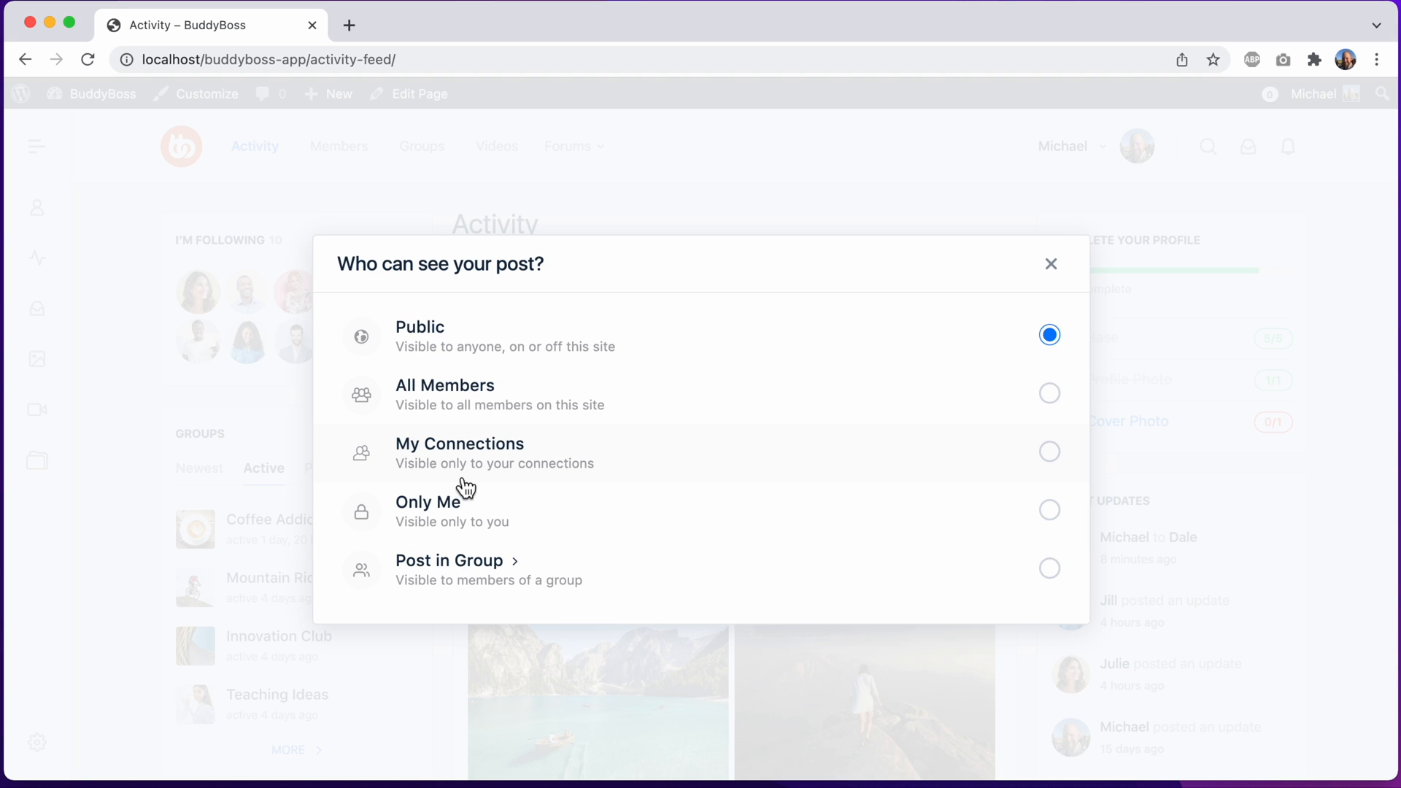
mouse_move(514, 486)
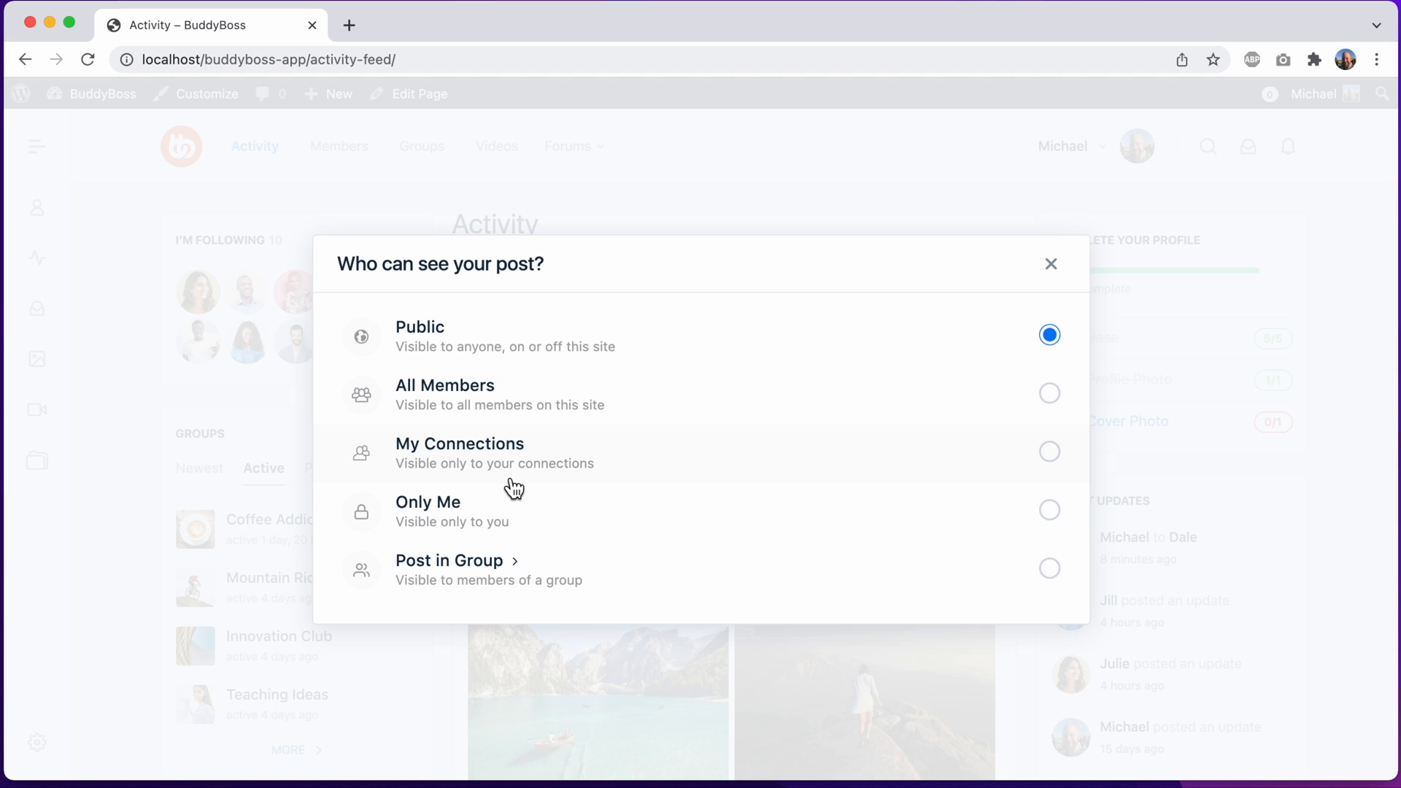
mouse_move(477, 581)
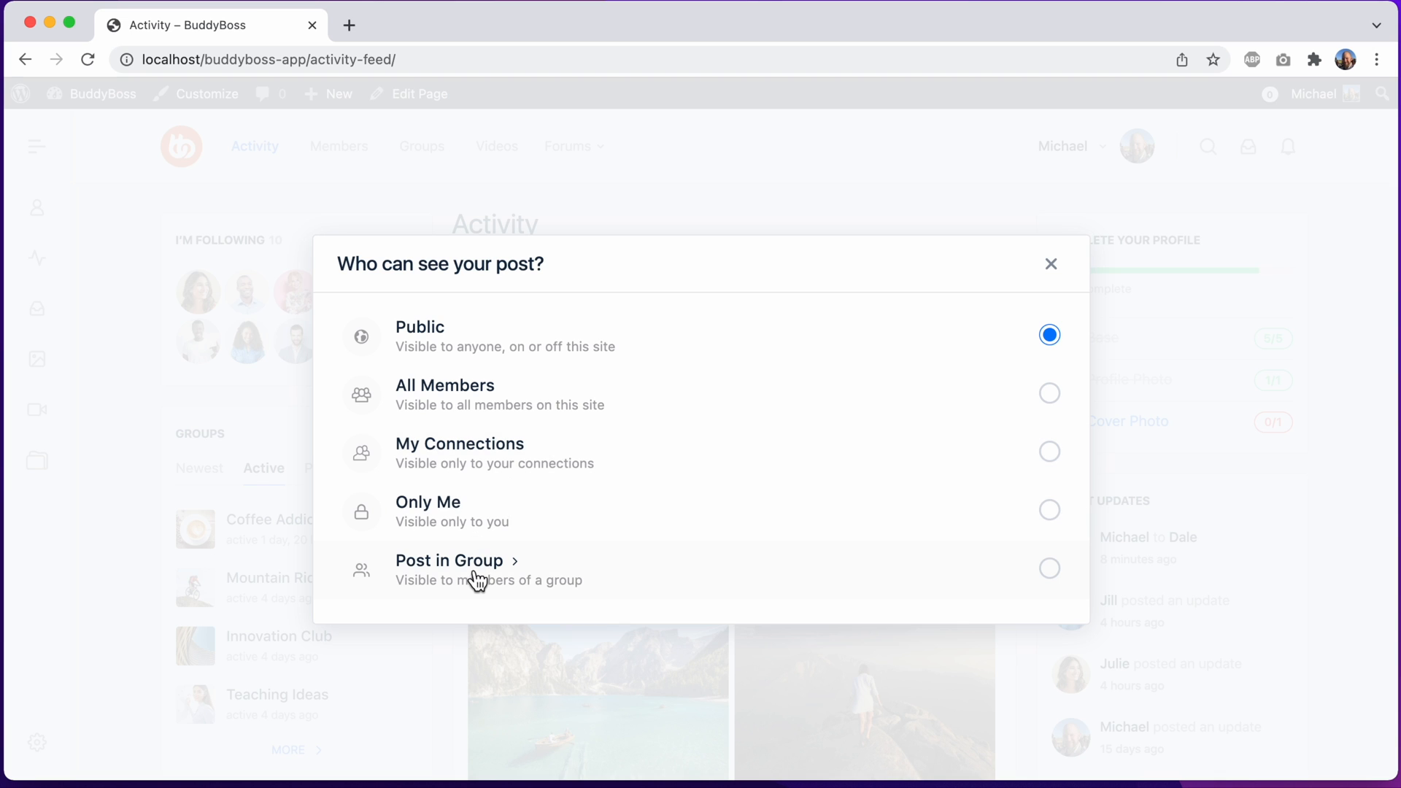
Step: Choose Post in Group, search 'inno', and save Innovation Club as the group
left_click(450, 561)
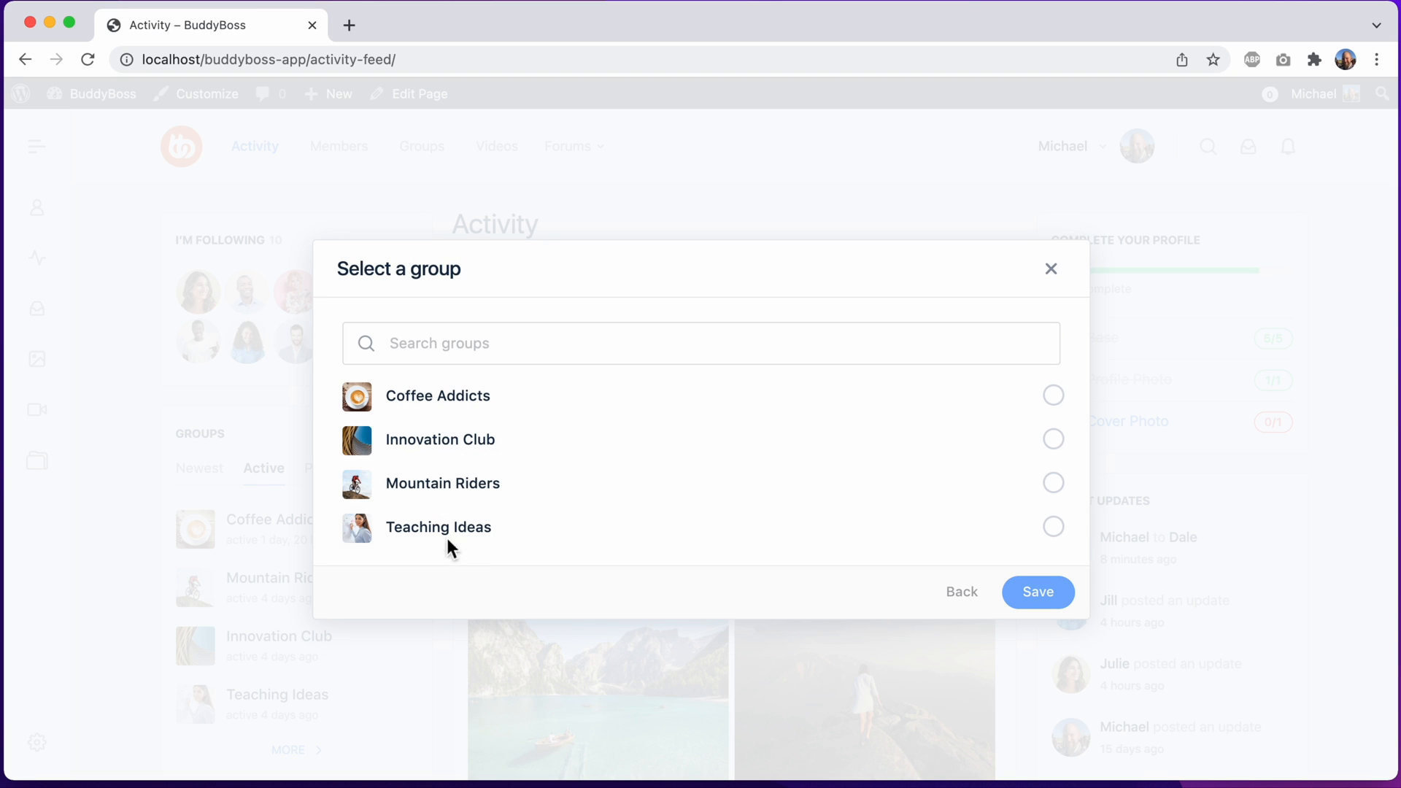
mouse_move(549, 461)
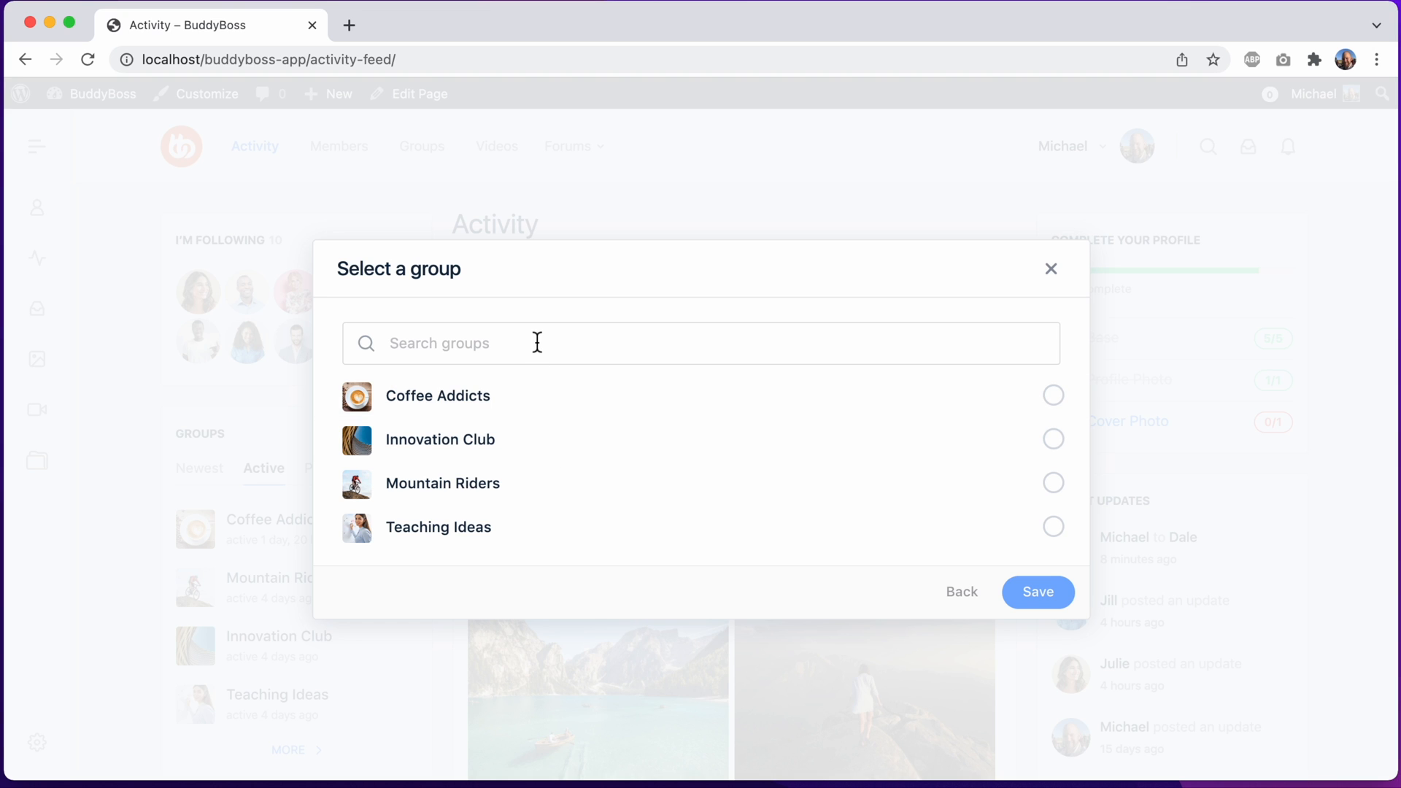
type("inn")
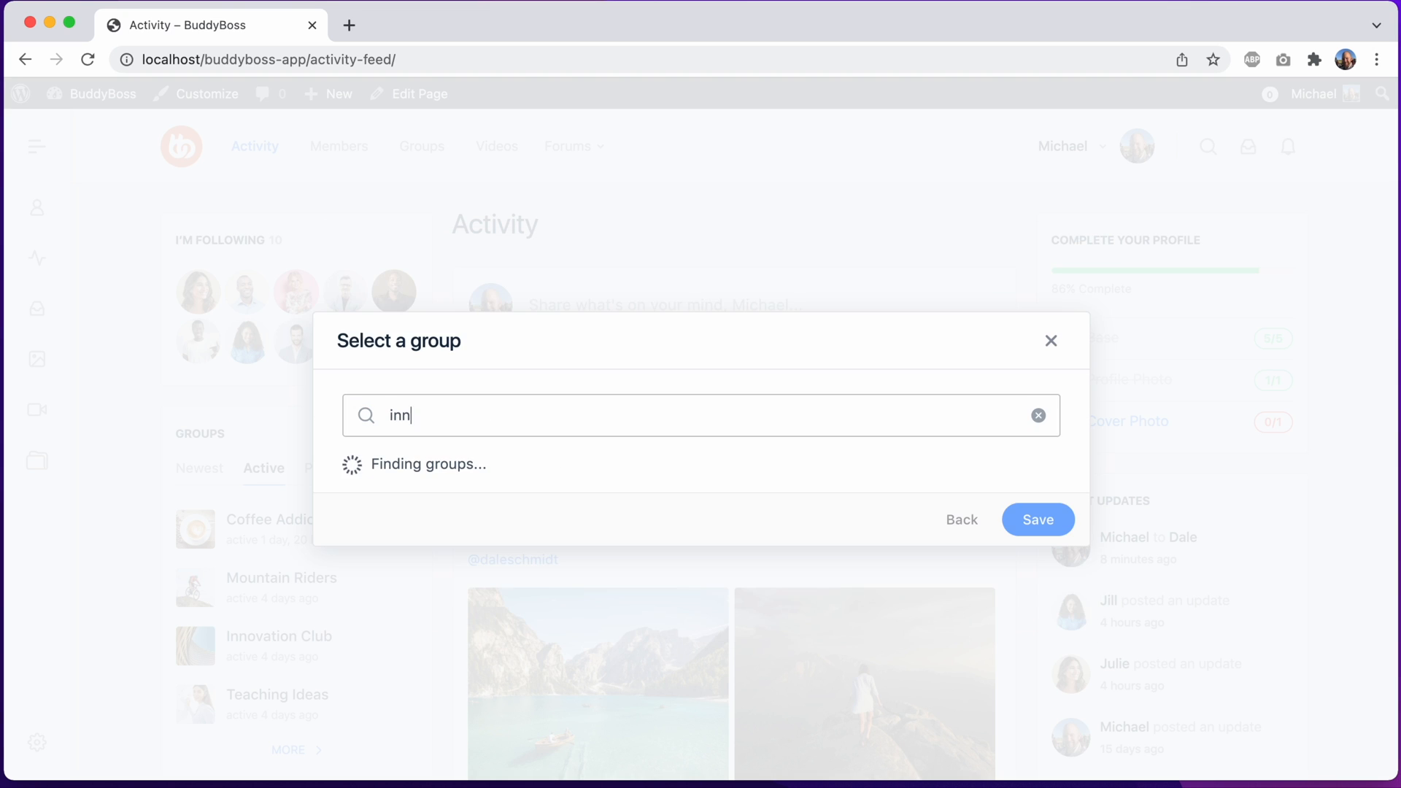
type("o")
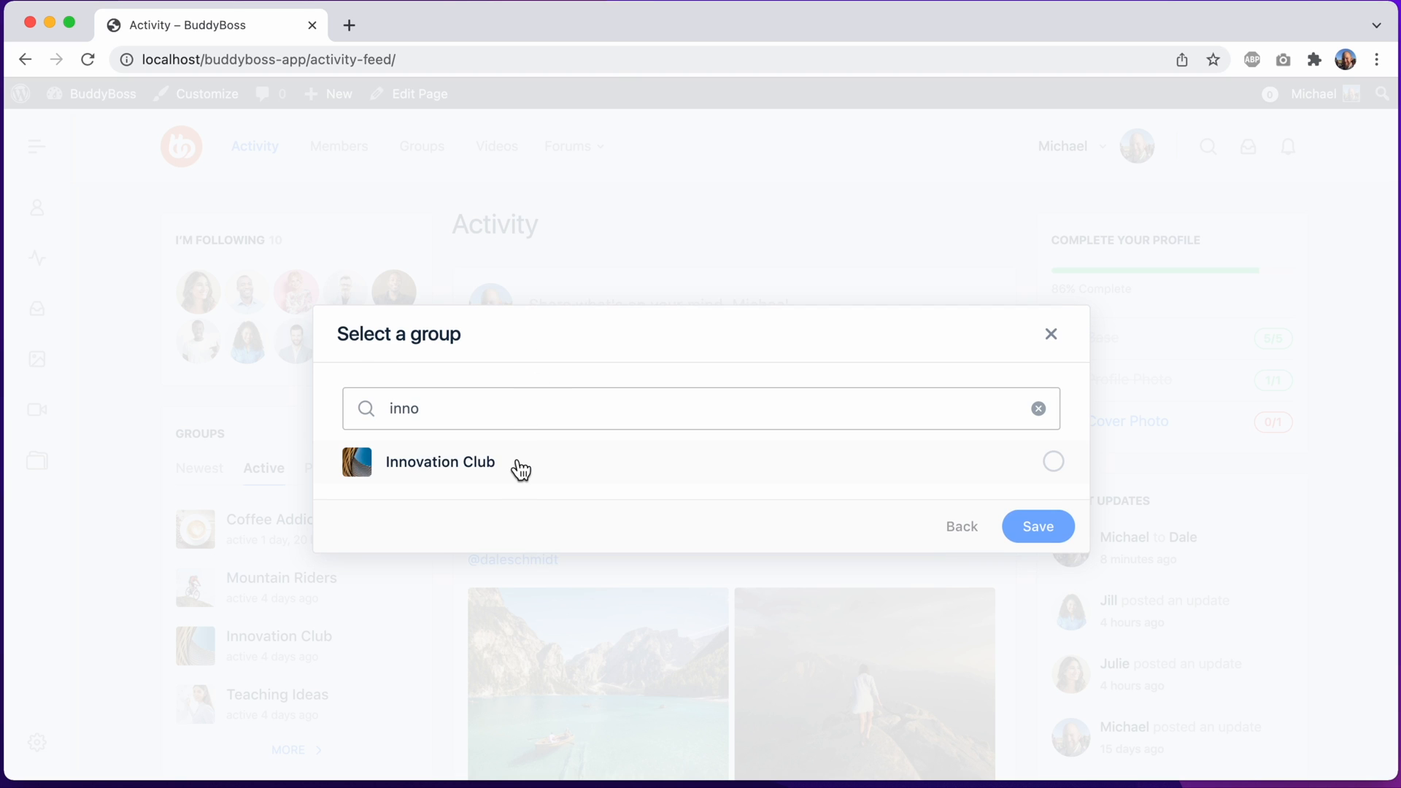
left_click(1037, 409)
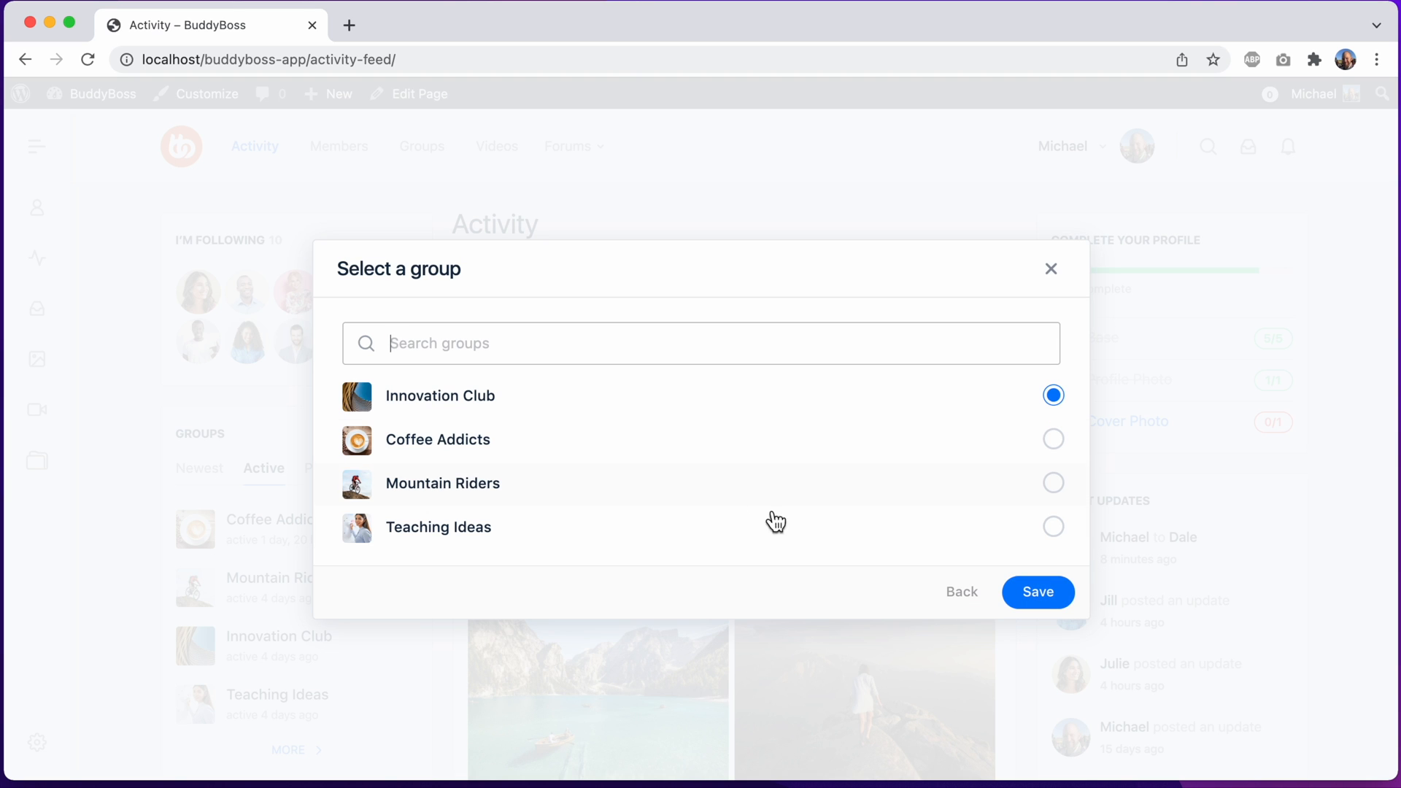
left_click(1038, 592)
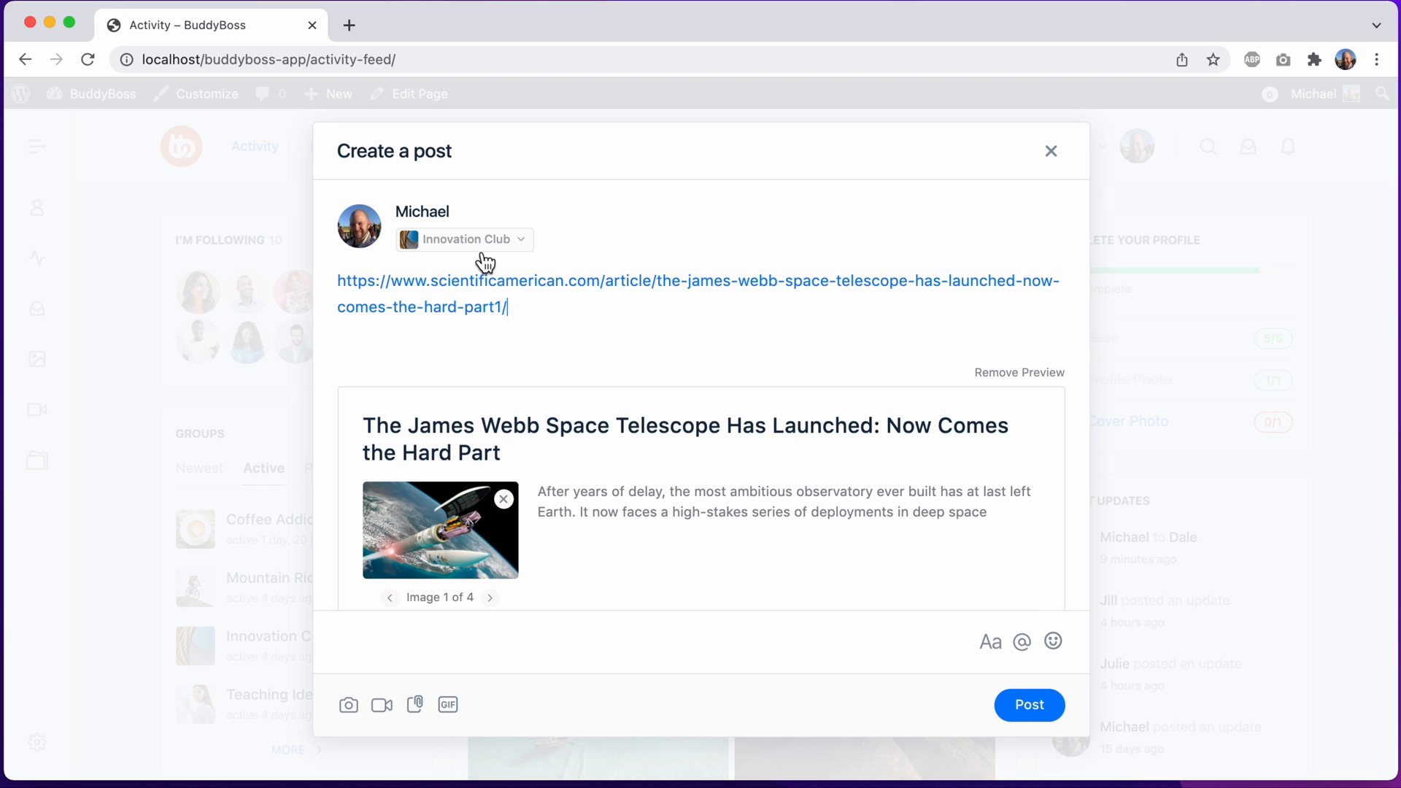
mouse_move(481, 254)
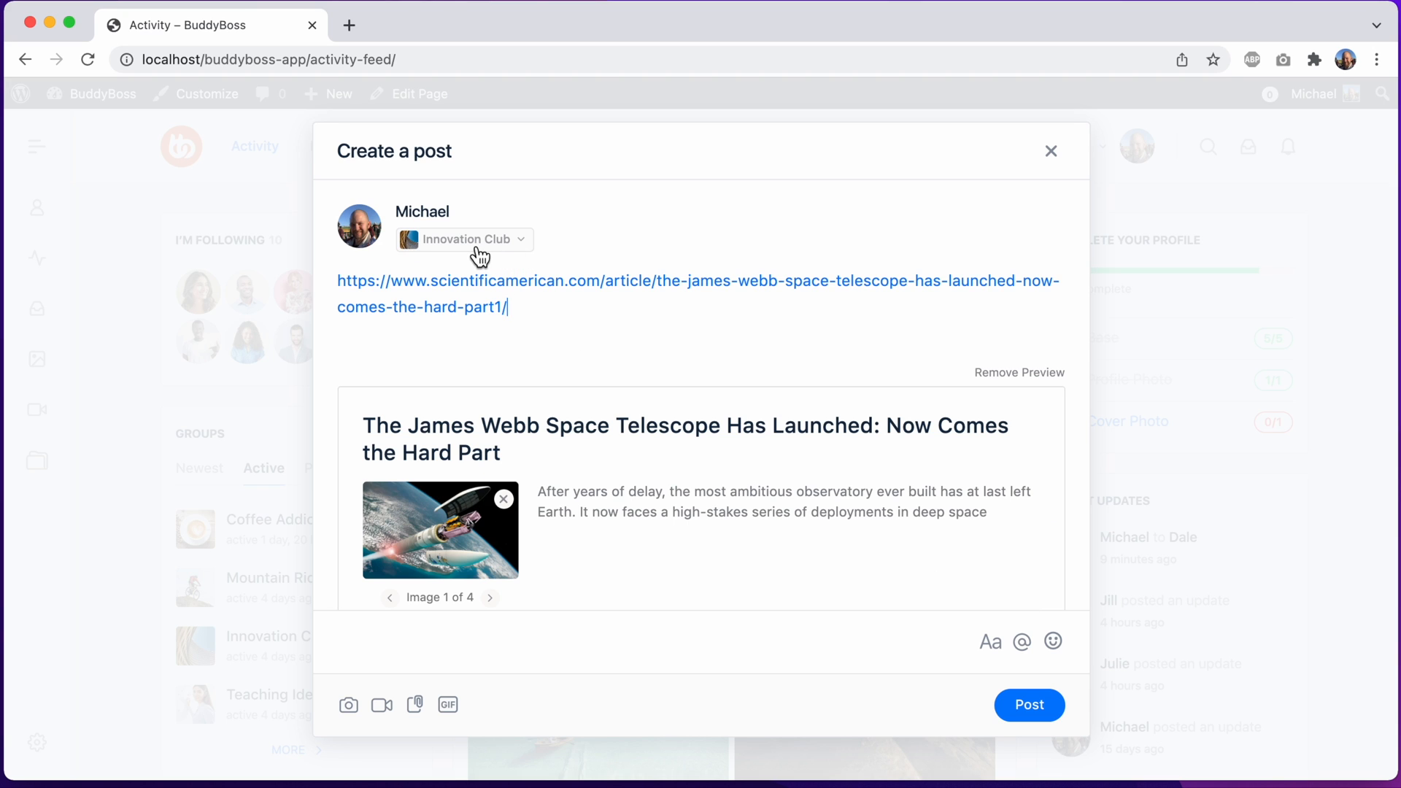
mouse_move(1030, 705)
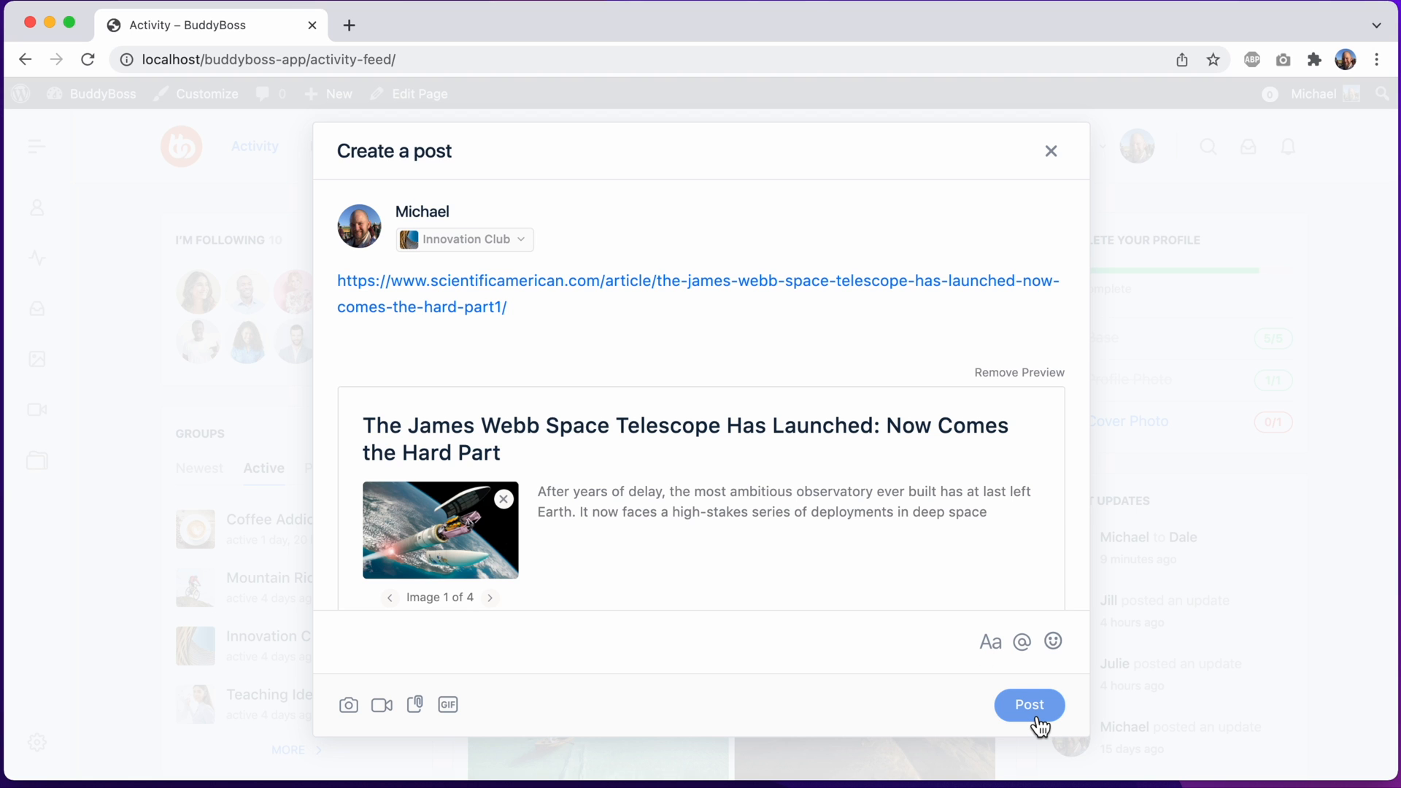
Step: Publish the James Webb link post with its preview to Innovation Club
left_click(1029, 705)
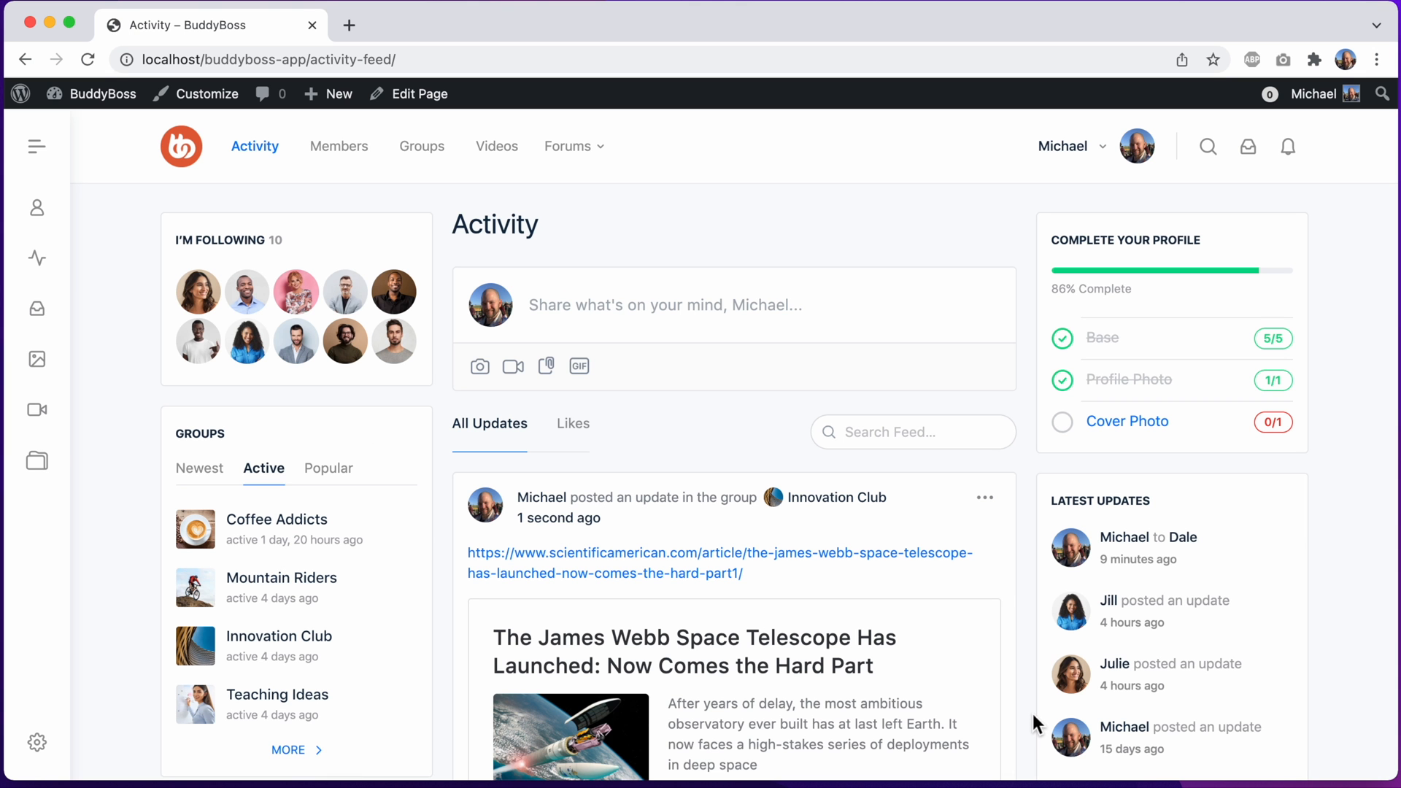
scroll("down", 3)
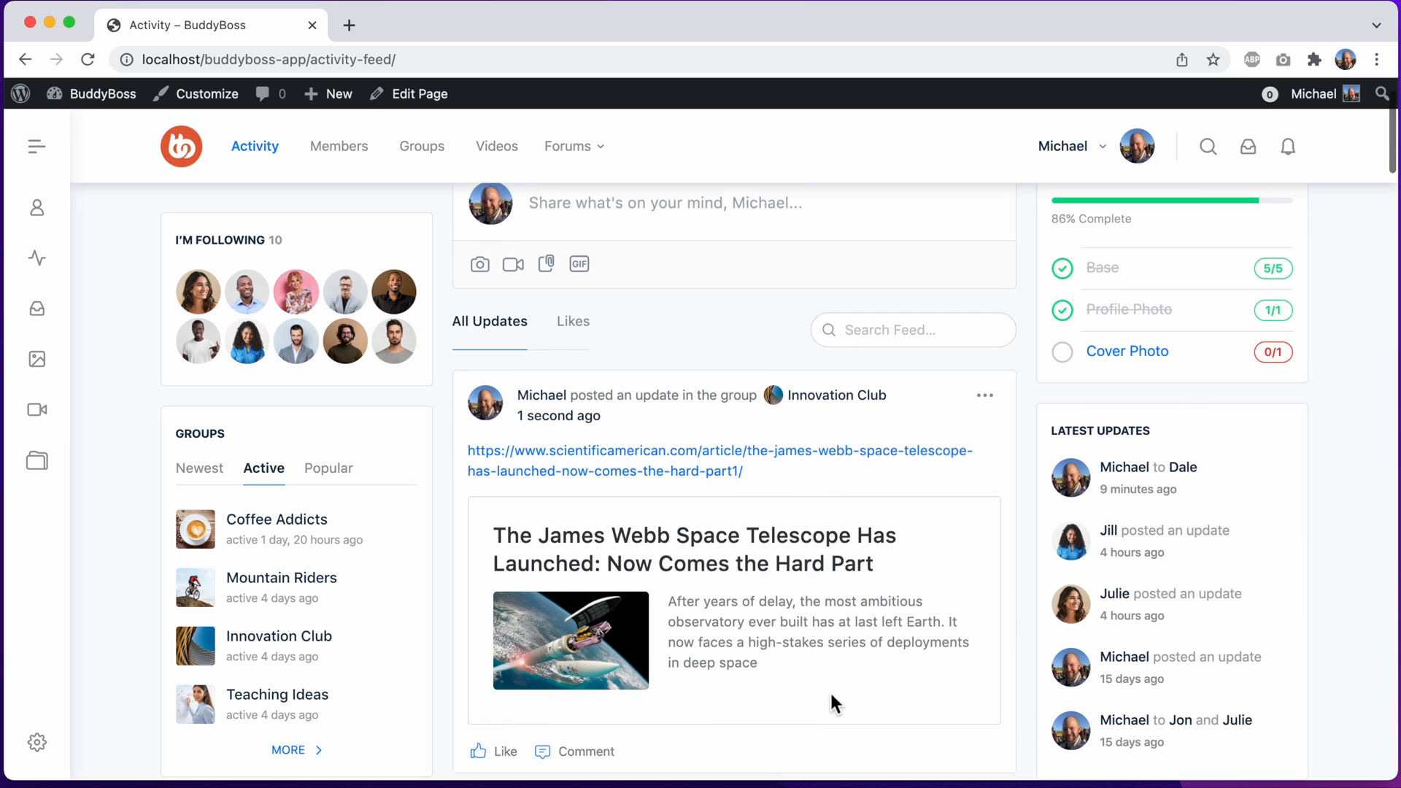
scroll("down", 3)
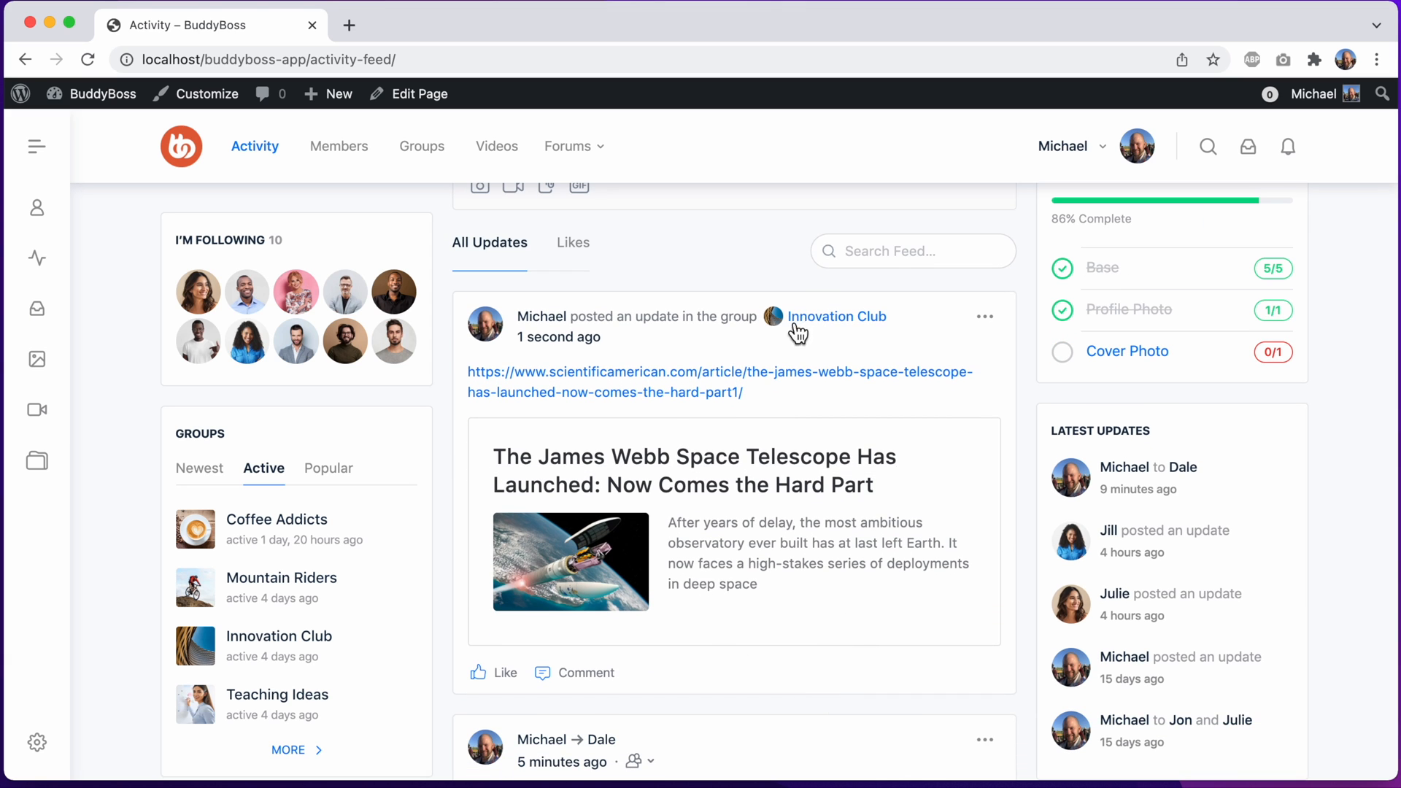
mouse_move(841, 353)
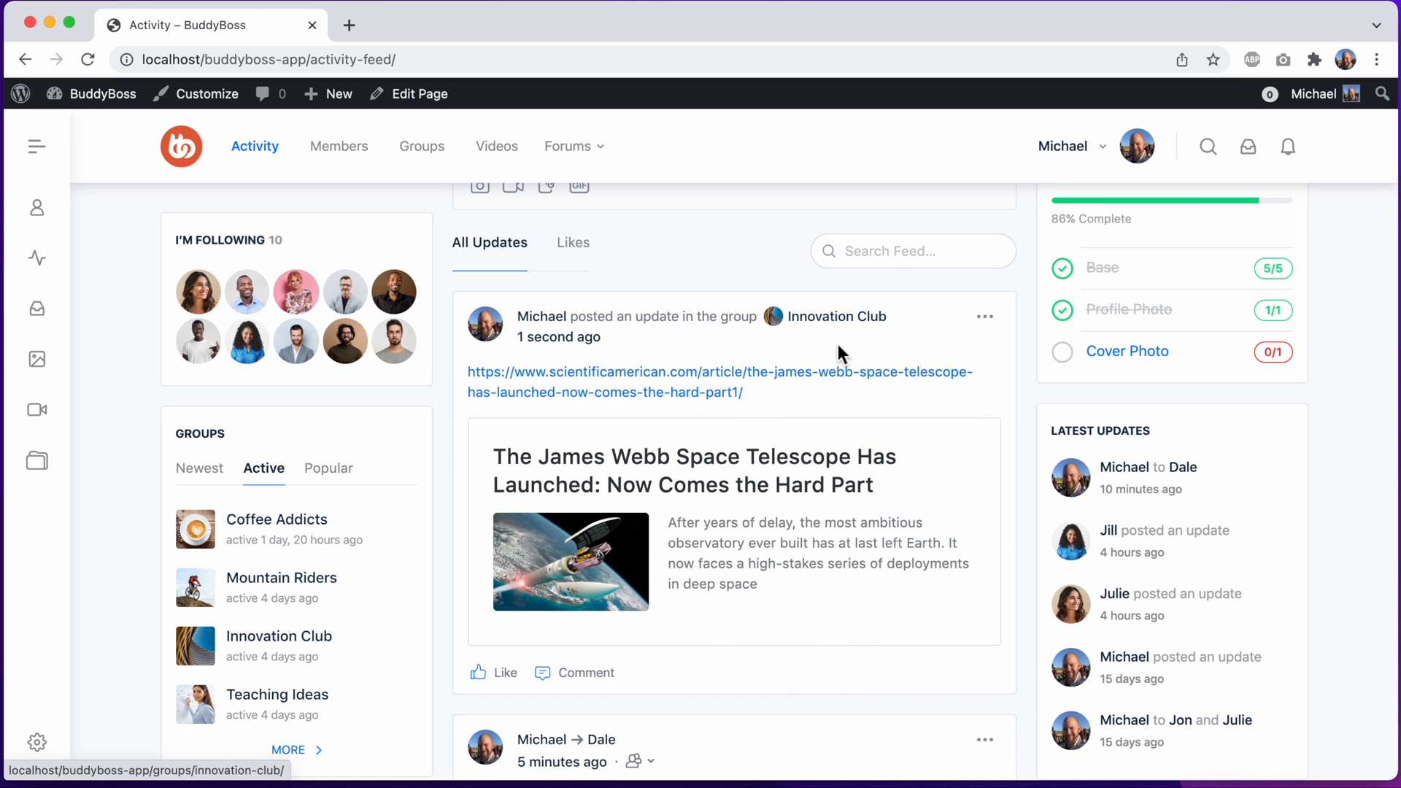
scroll("up", 3)
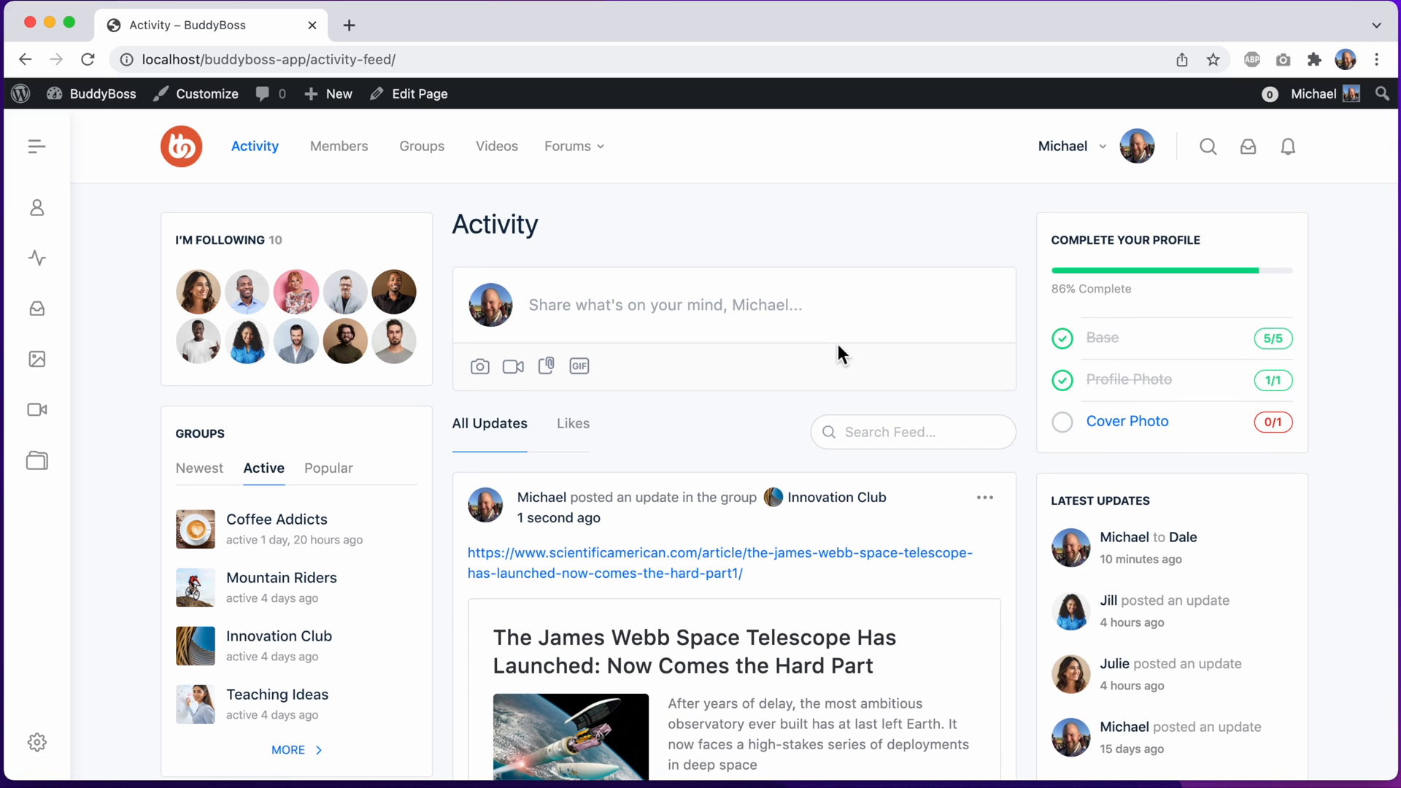
mouse_move(480, 366)
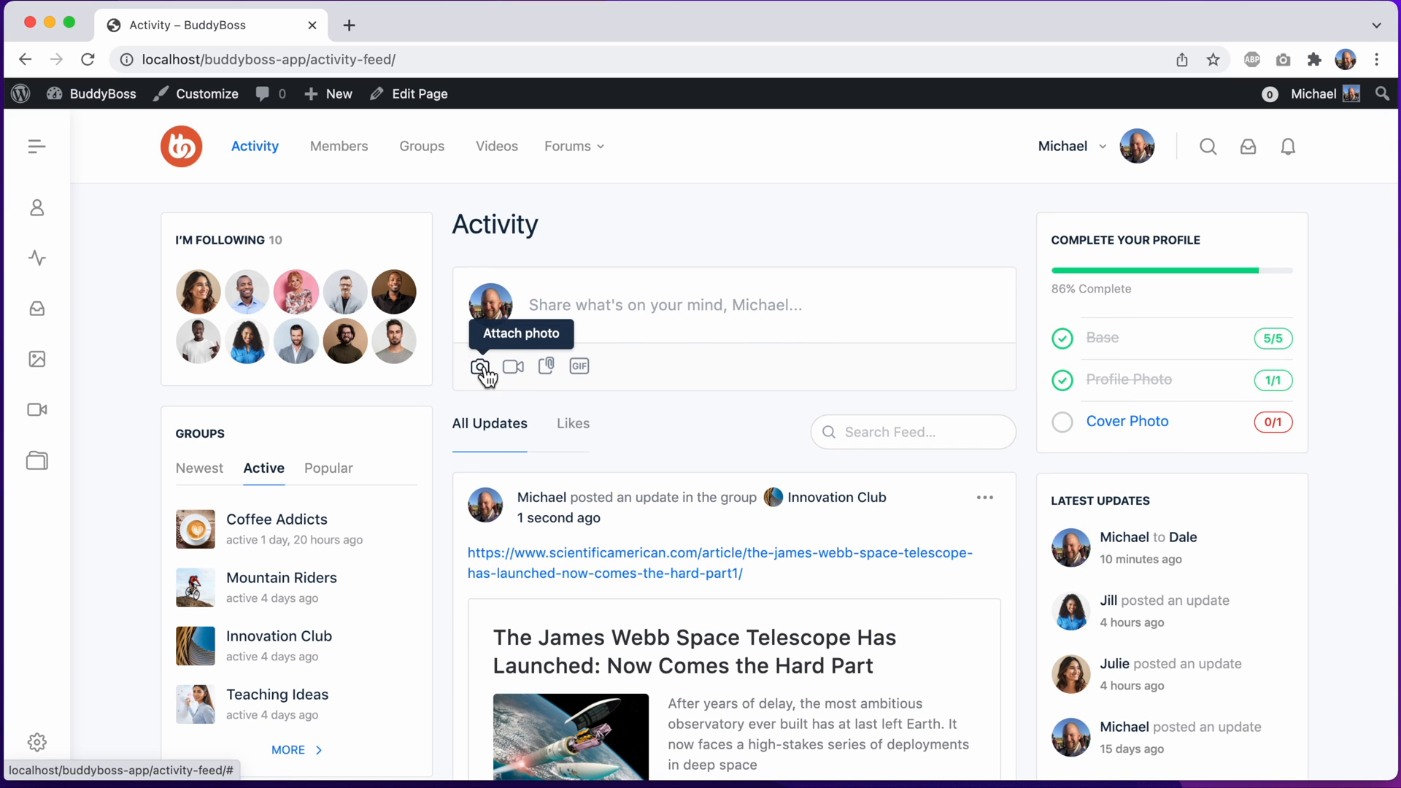
mouse_move(513, 365)
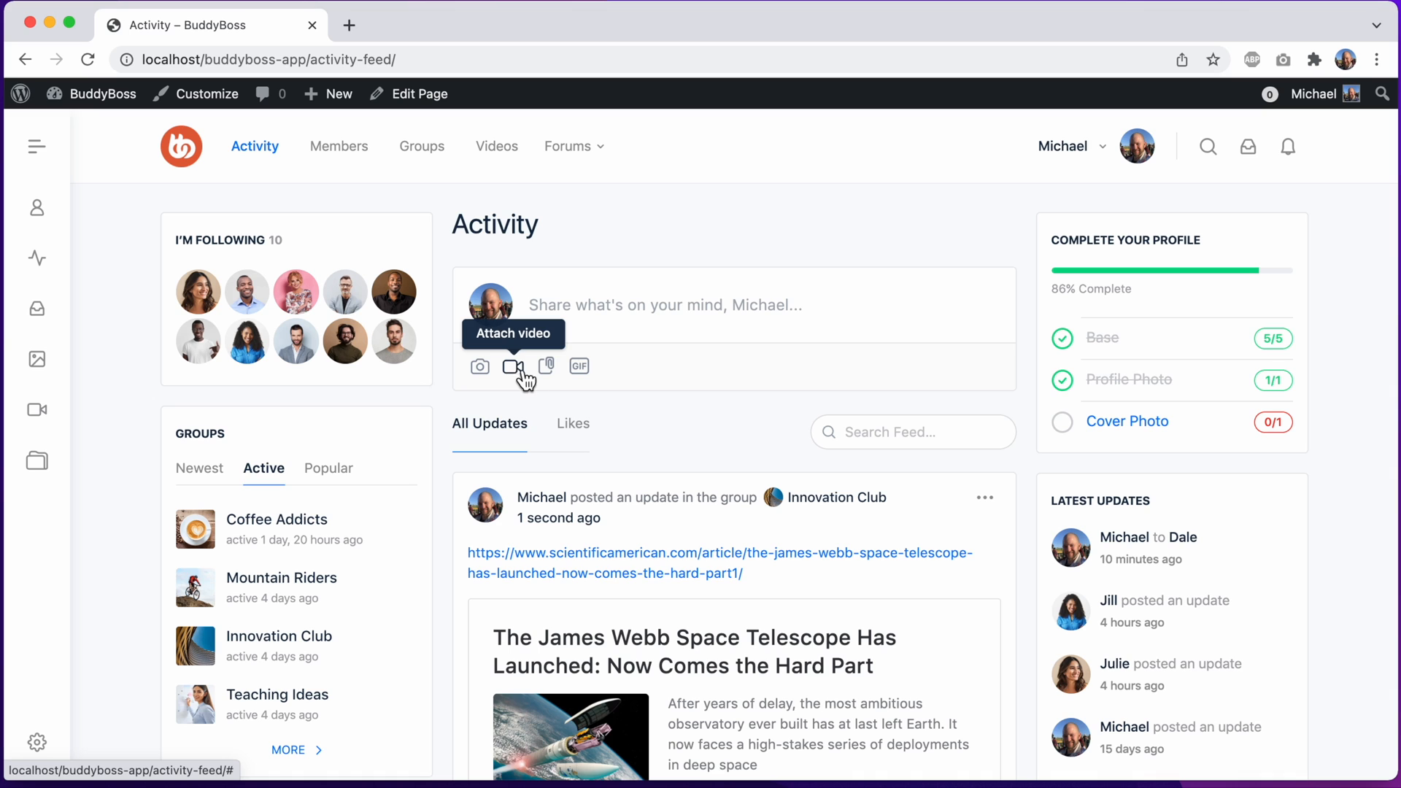
mouse_move(546, 365)
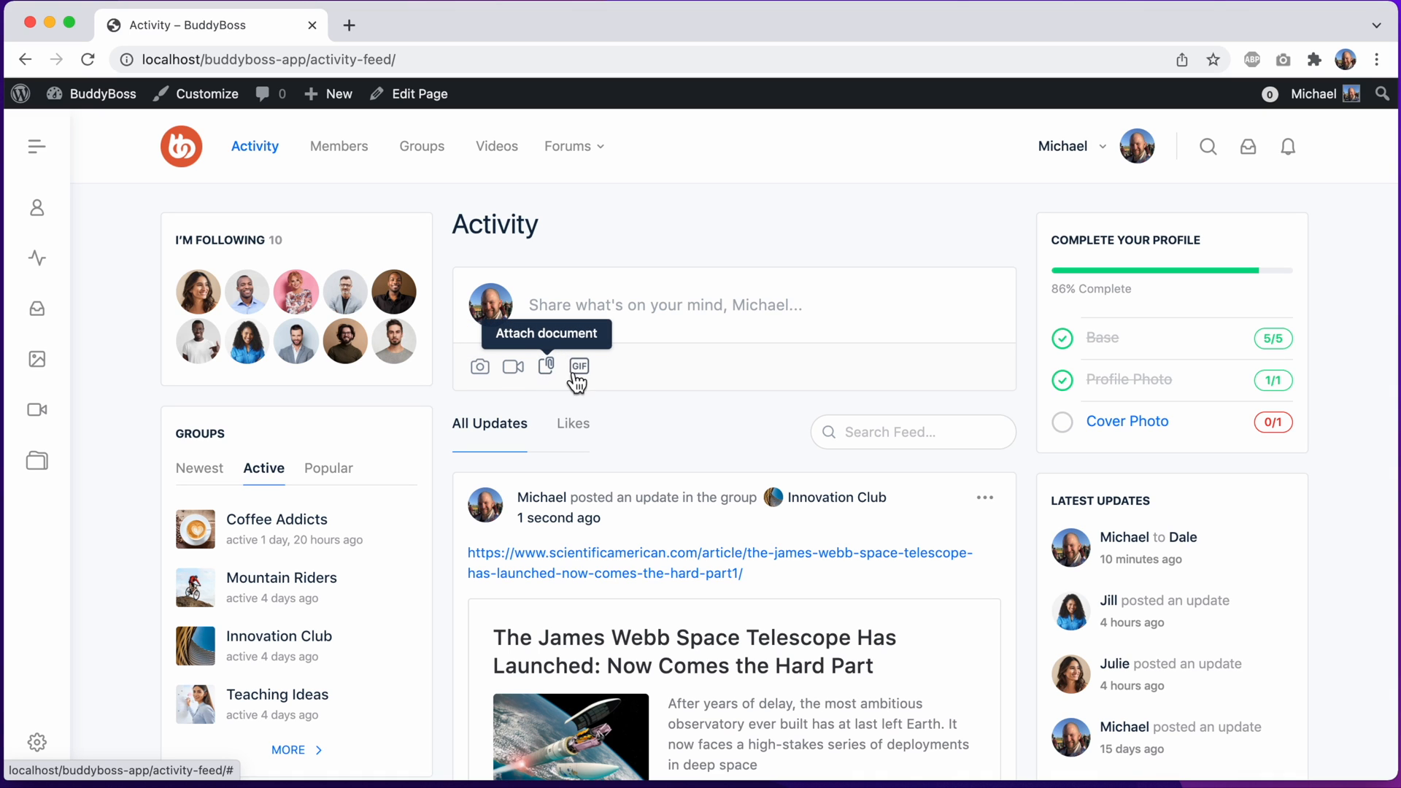
mouse_move(579, 366)
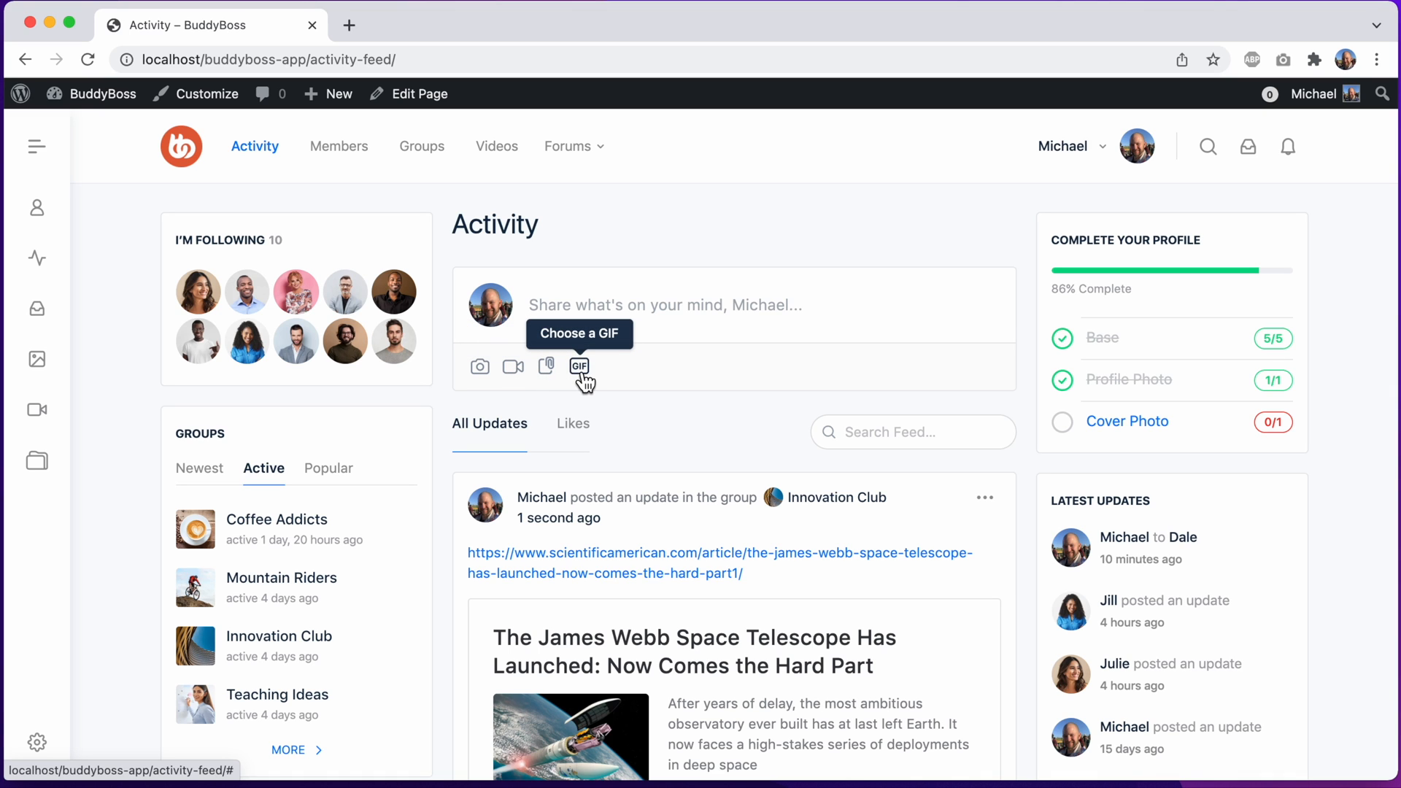
mouse_move(512, 370)
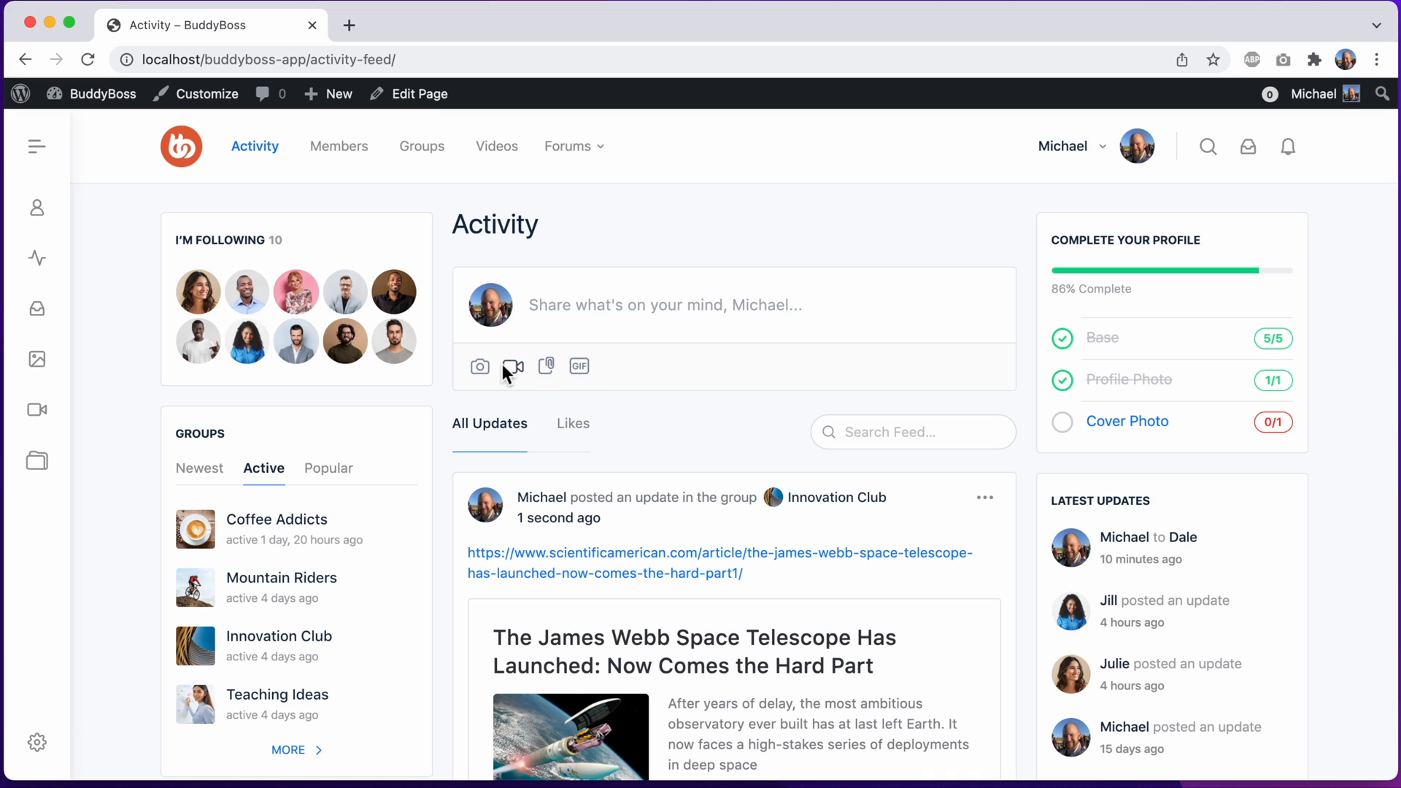
Step: Start a new post and upload two beach videos through Add Videos
left_click(512, 366)
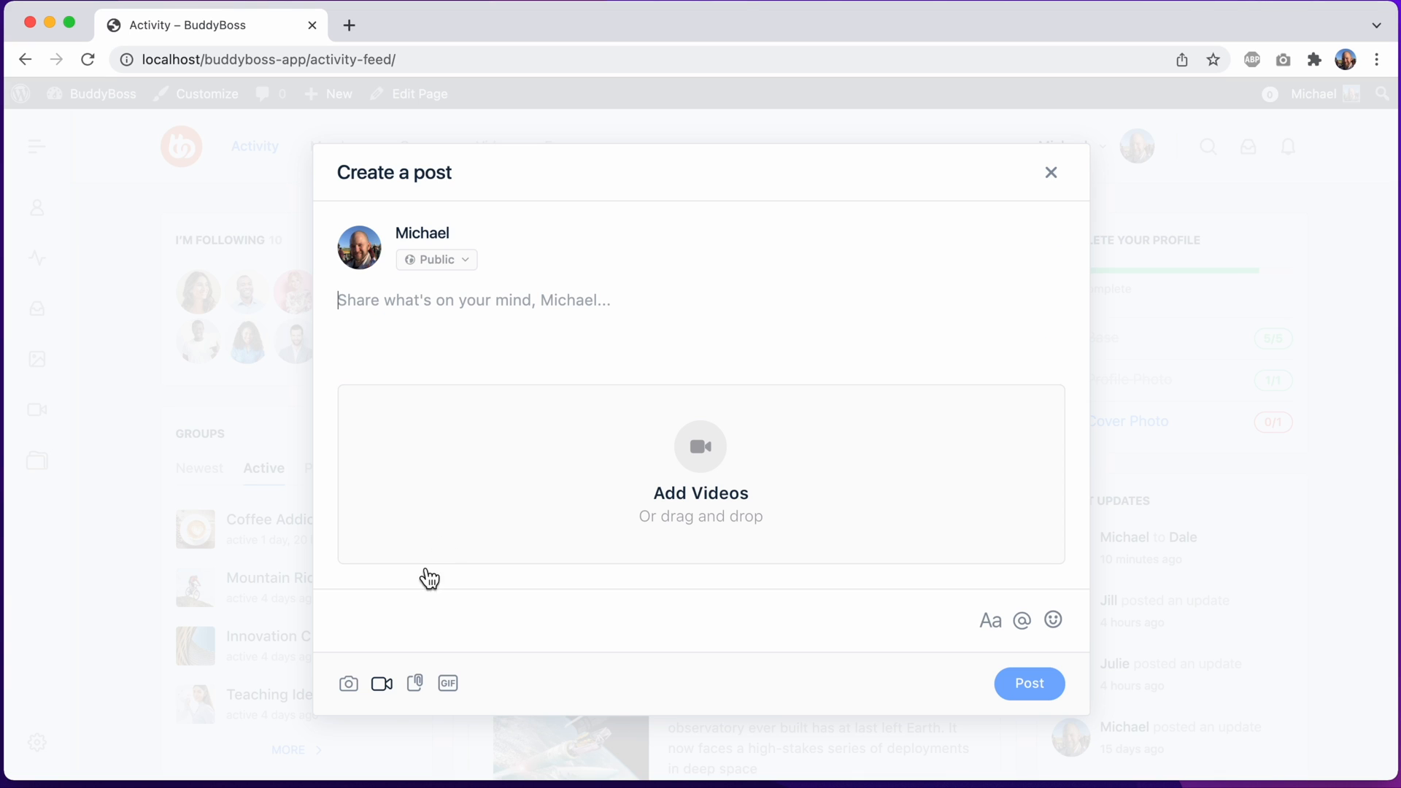
mouse_move(382, 683)
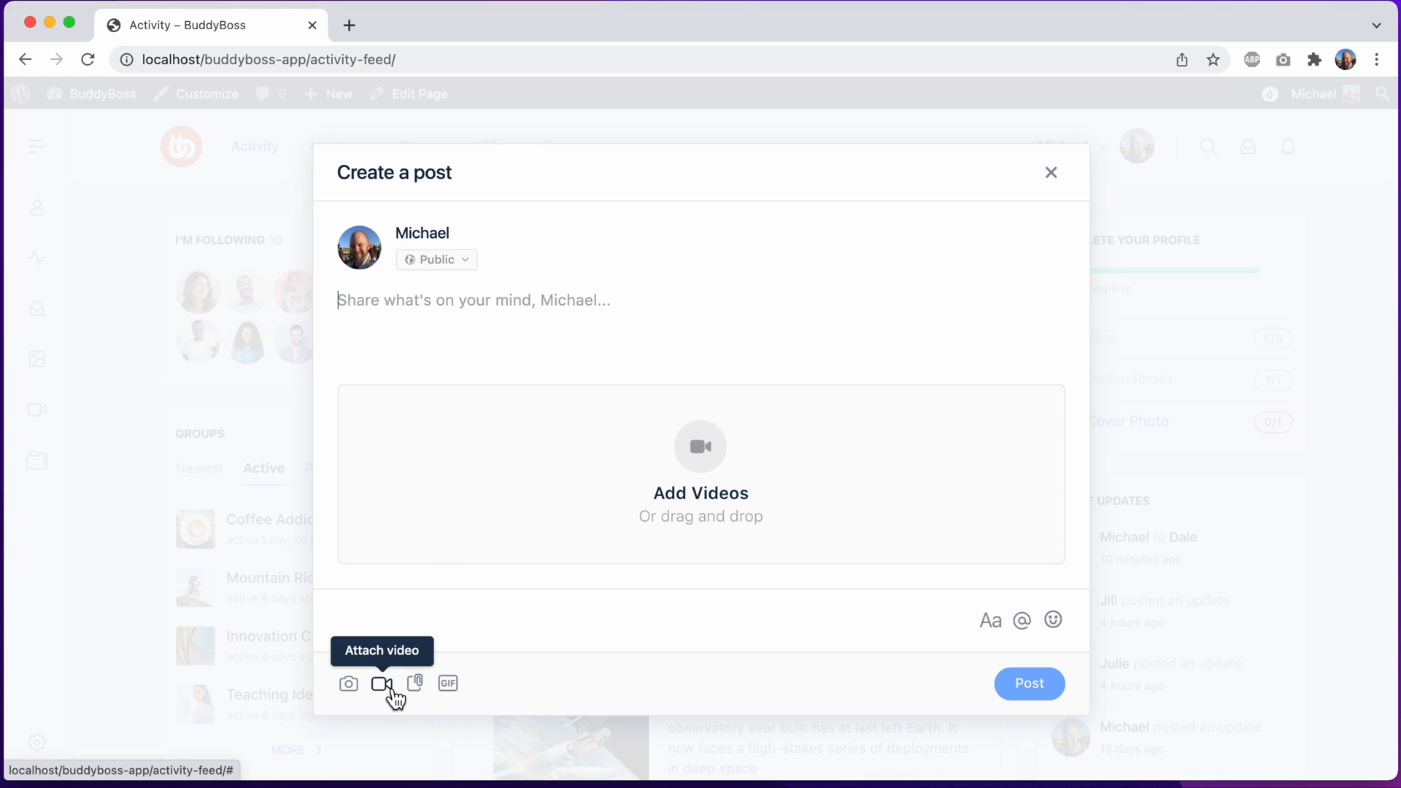
mouse_move(802, 431)
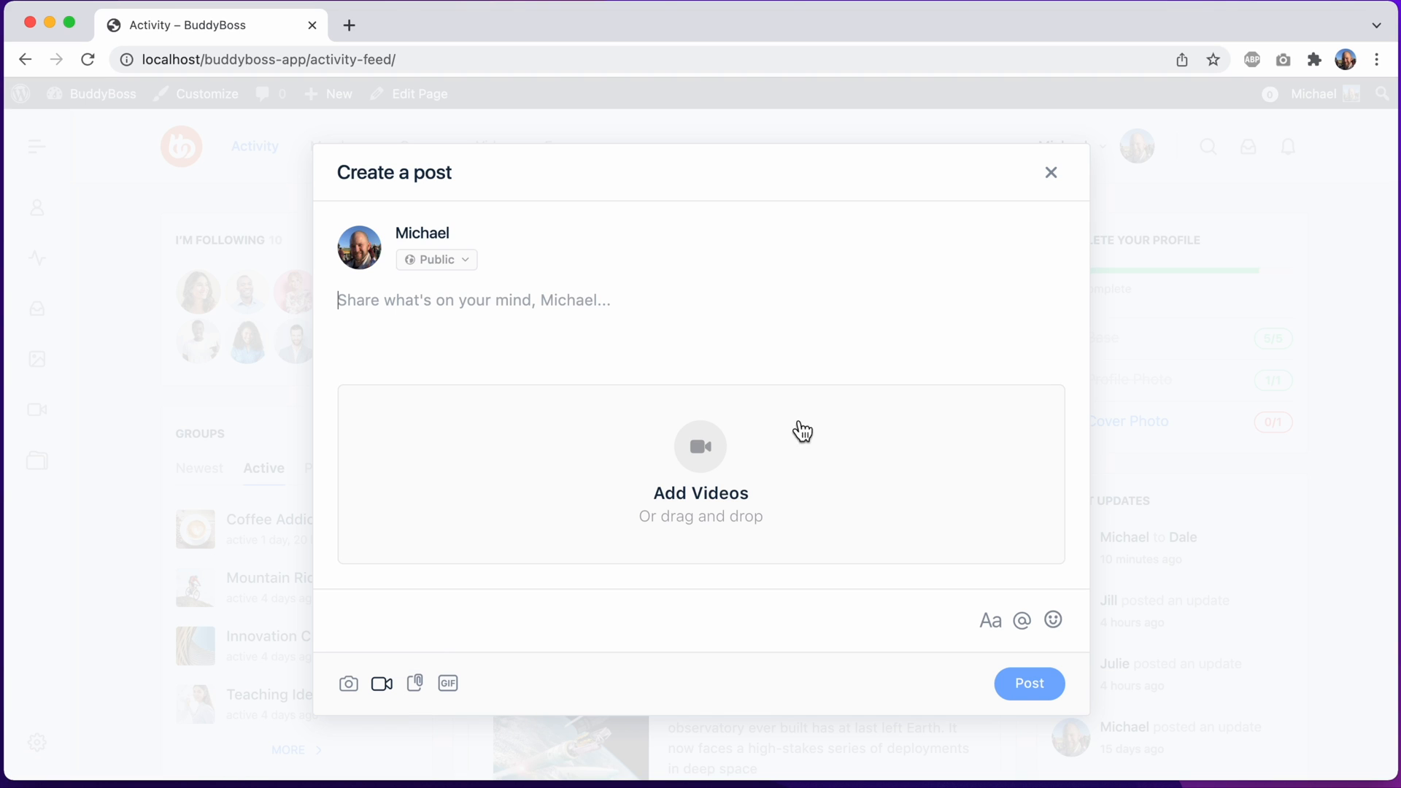
mouse_move(606, 469)
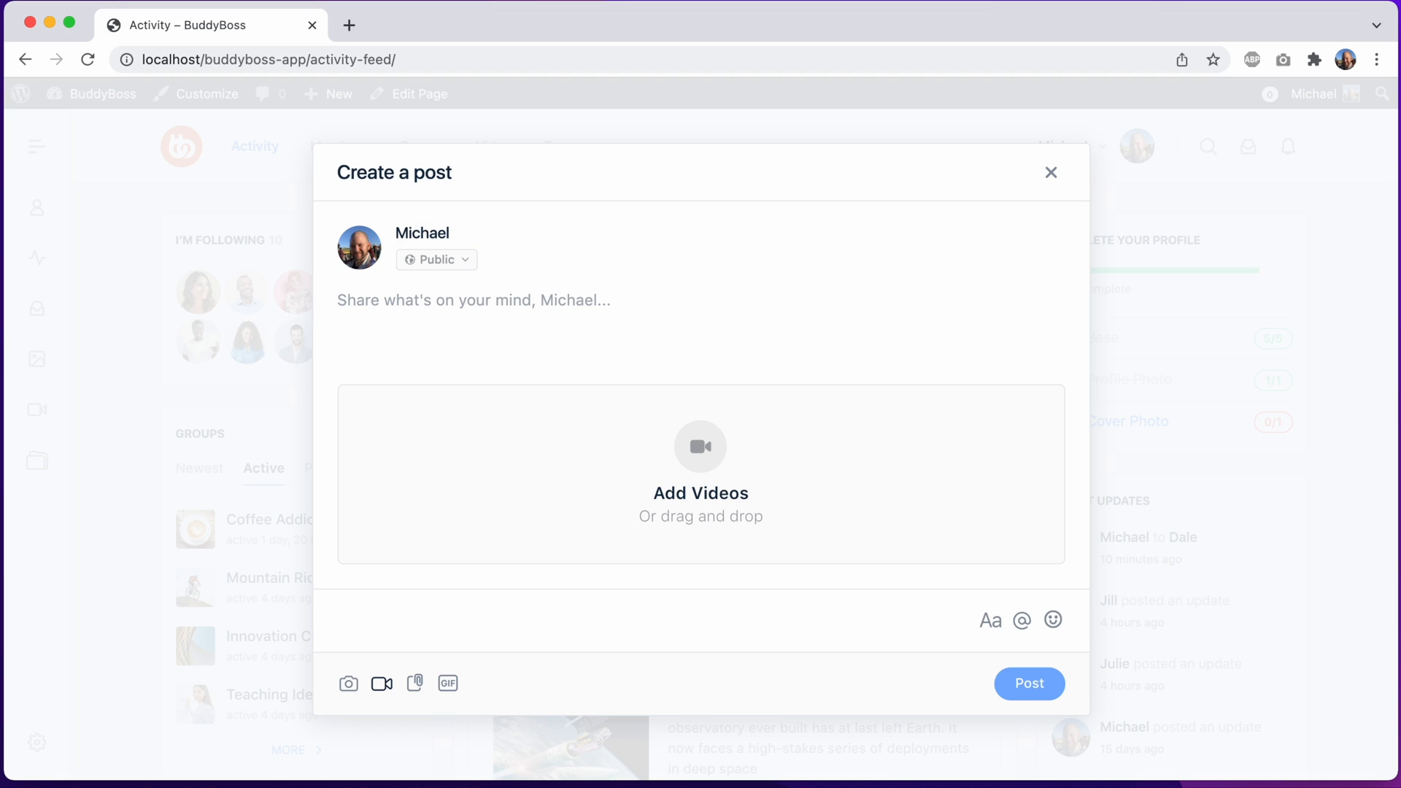
left_click(381, 684)
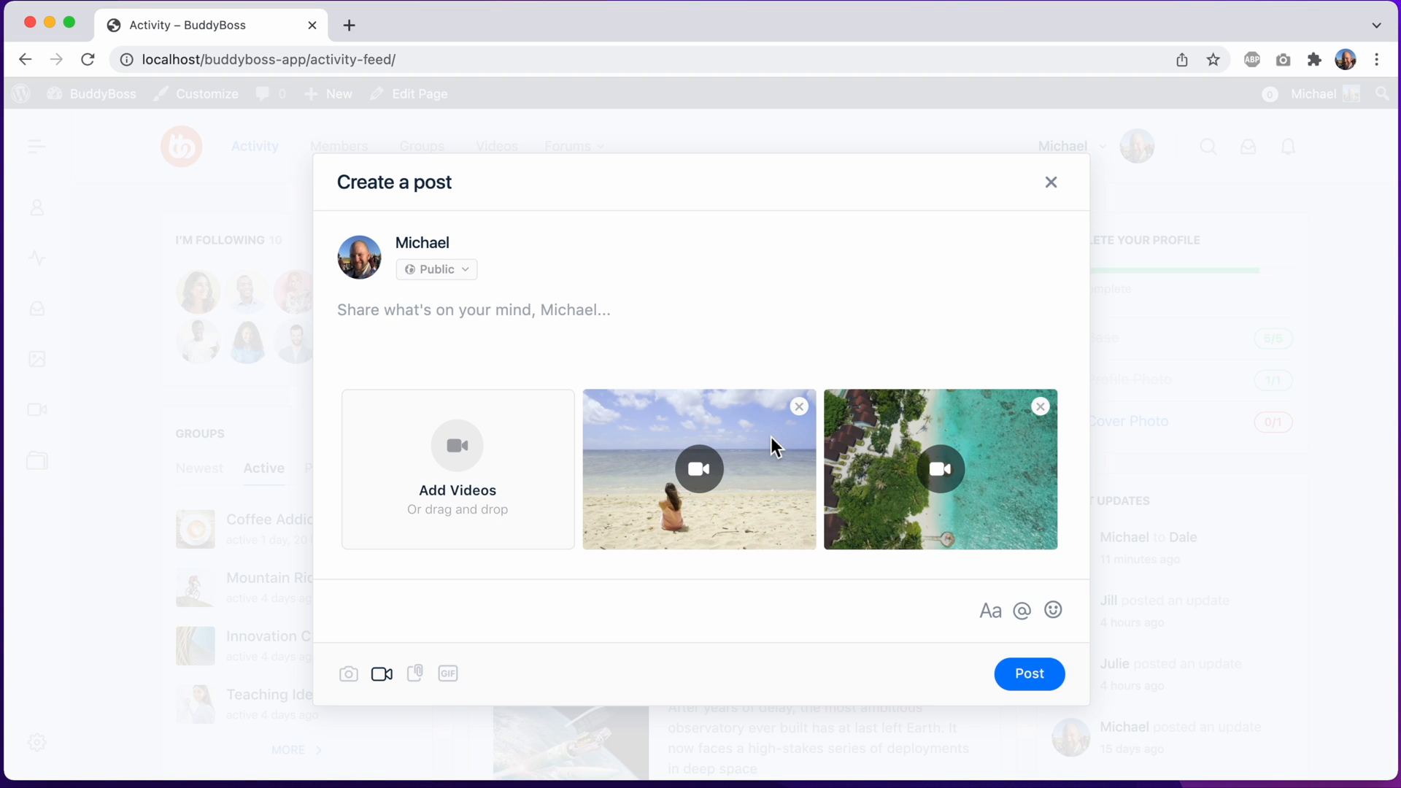
mouse_move(773, 467)
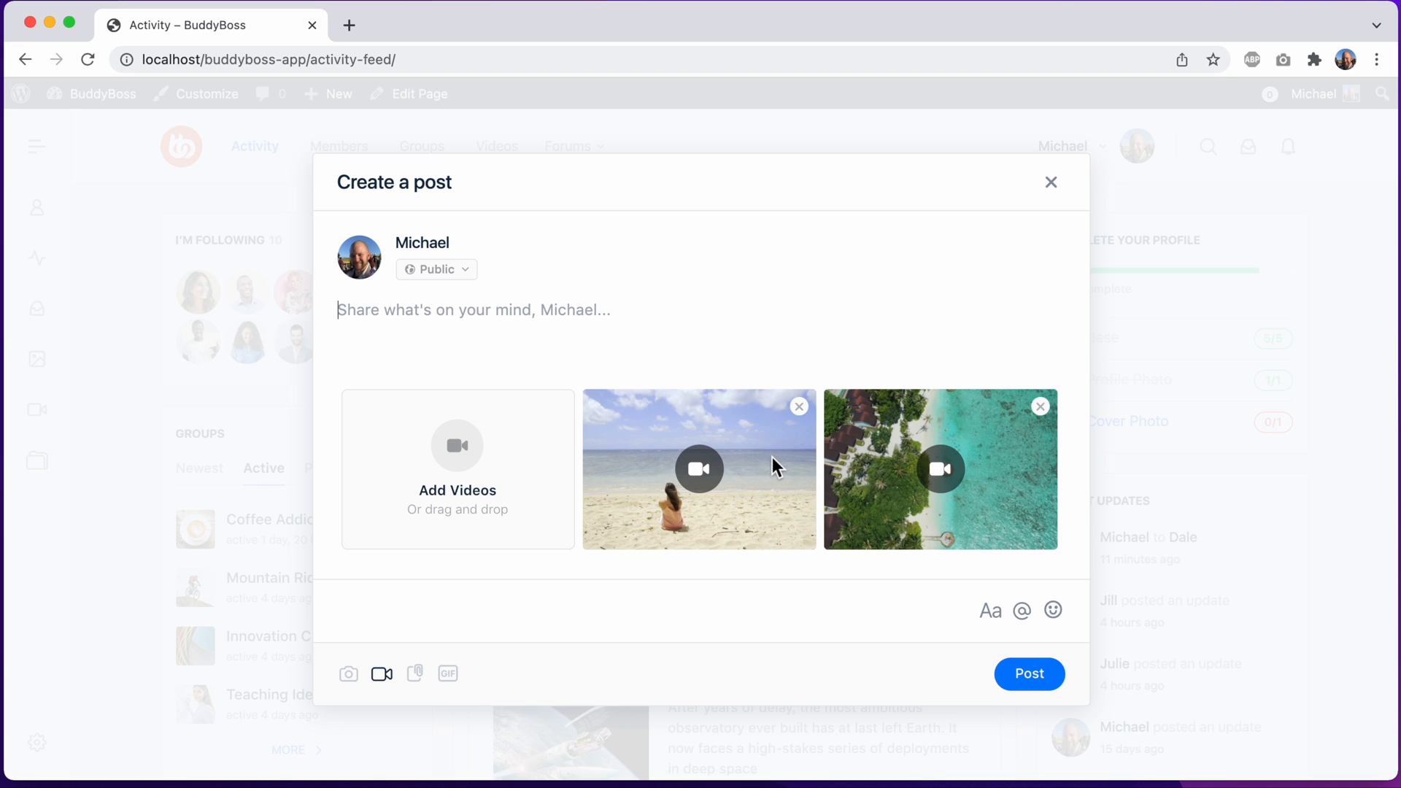
mouse_move(413, 566)
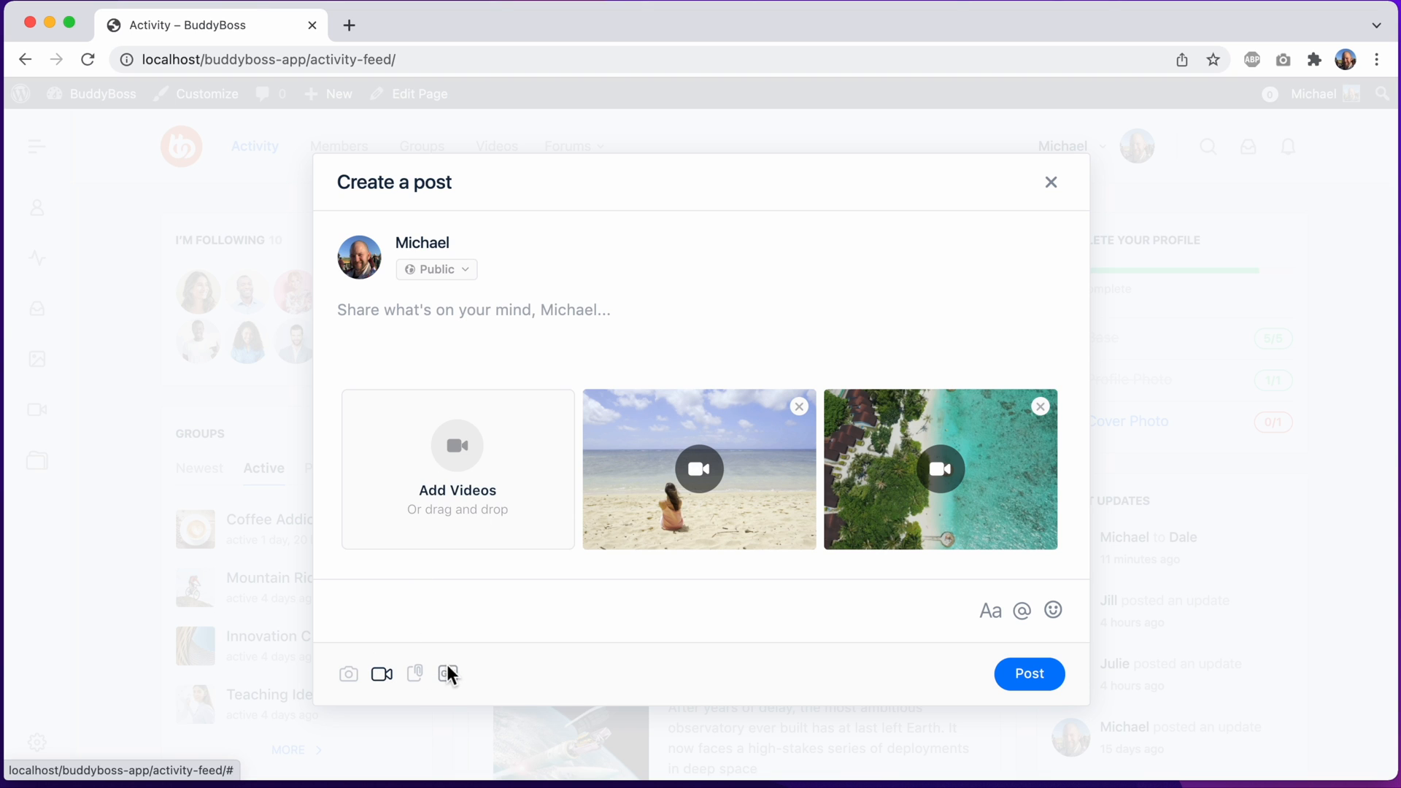
mouse_move(1023, 612)
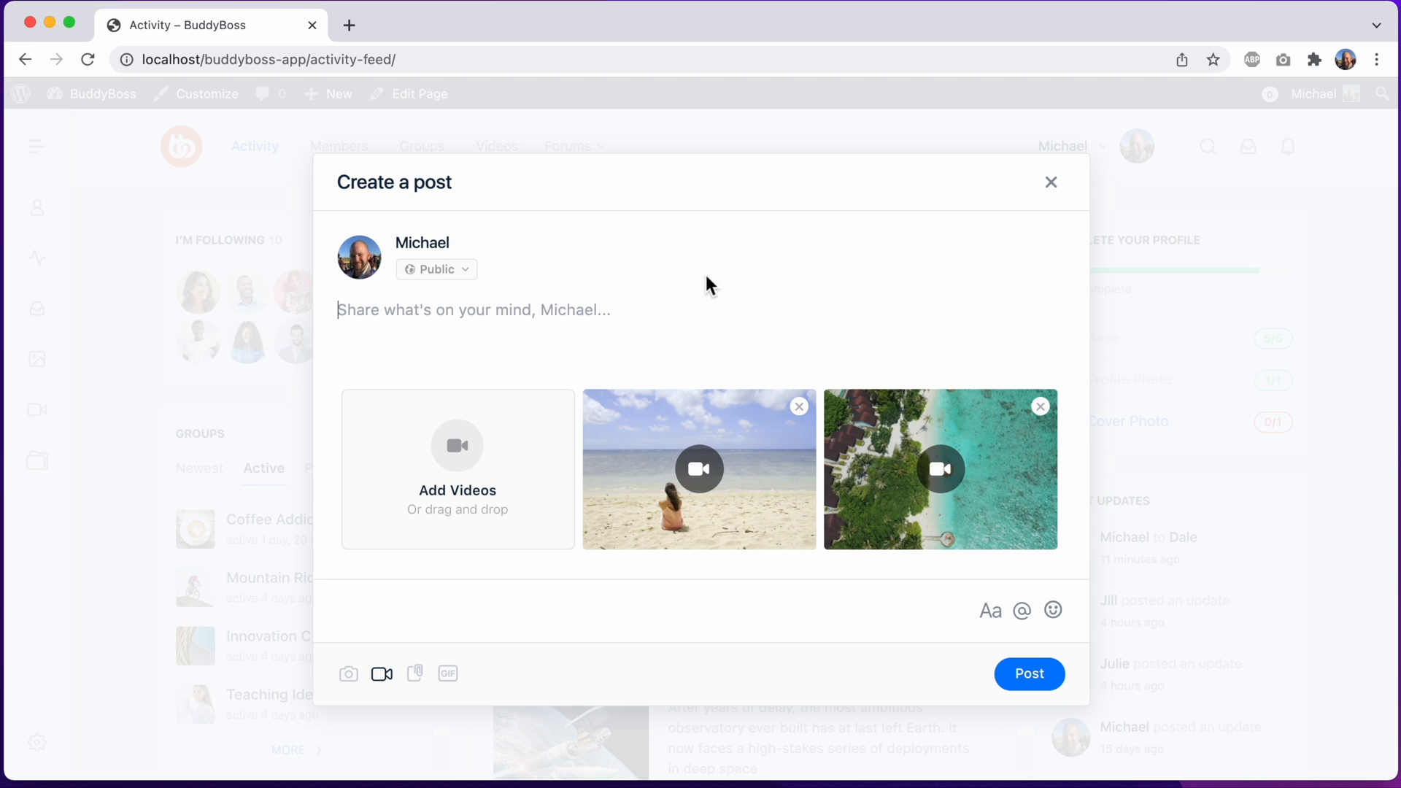
mouse_move(907, 603)
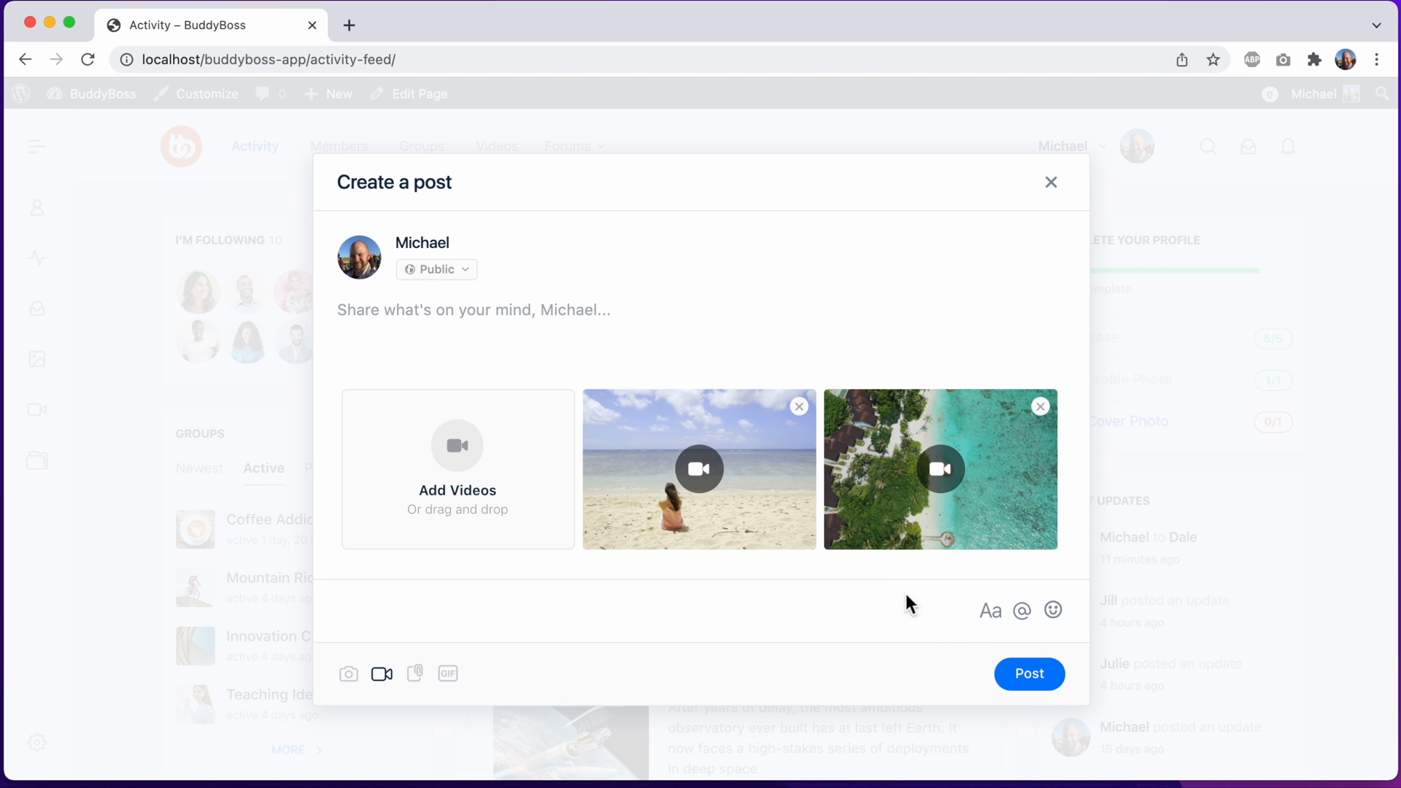
mouse_move(992, 612)
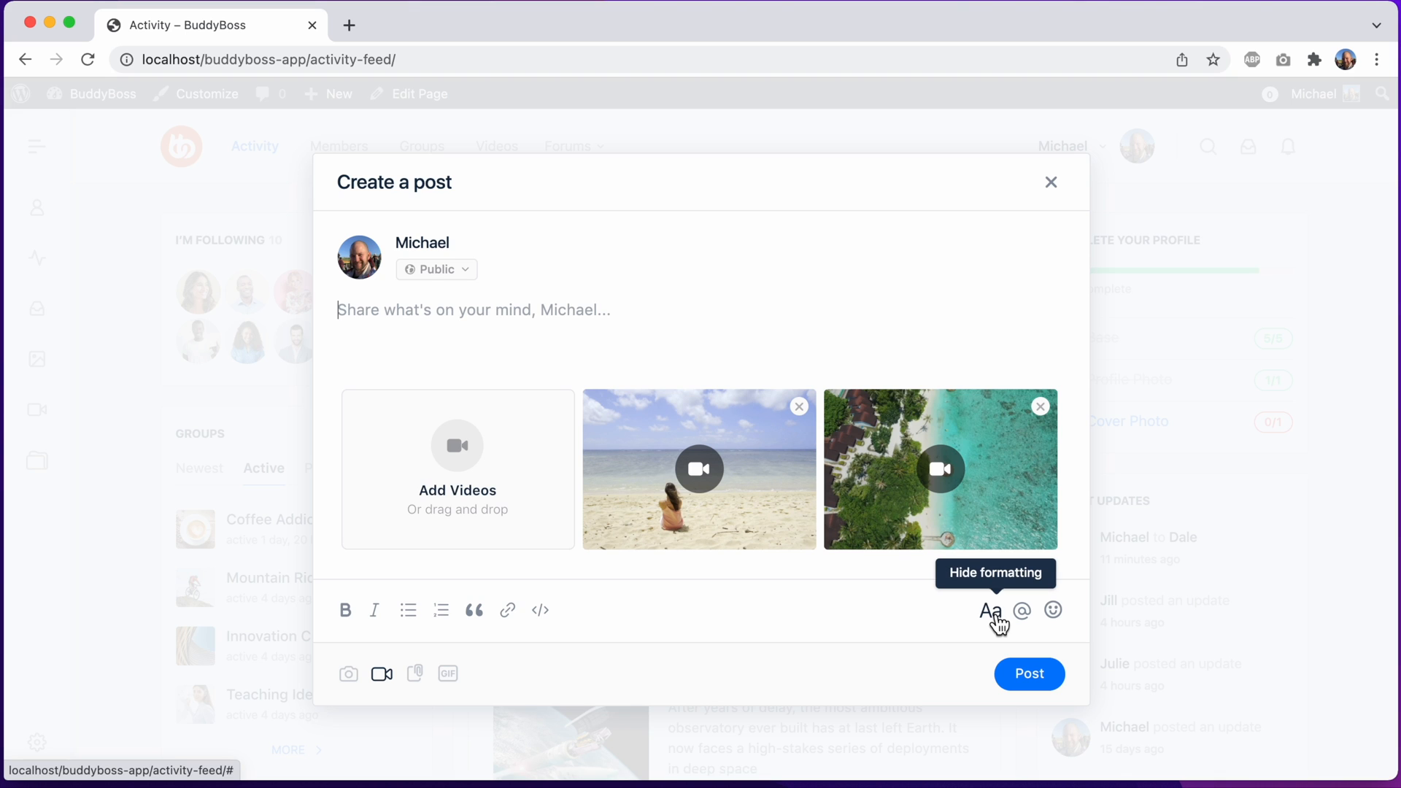
mouse_move(633, 327)
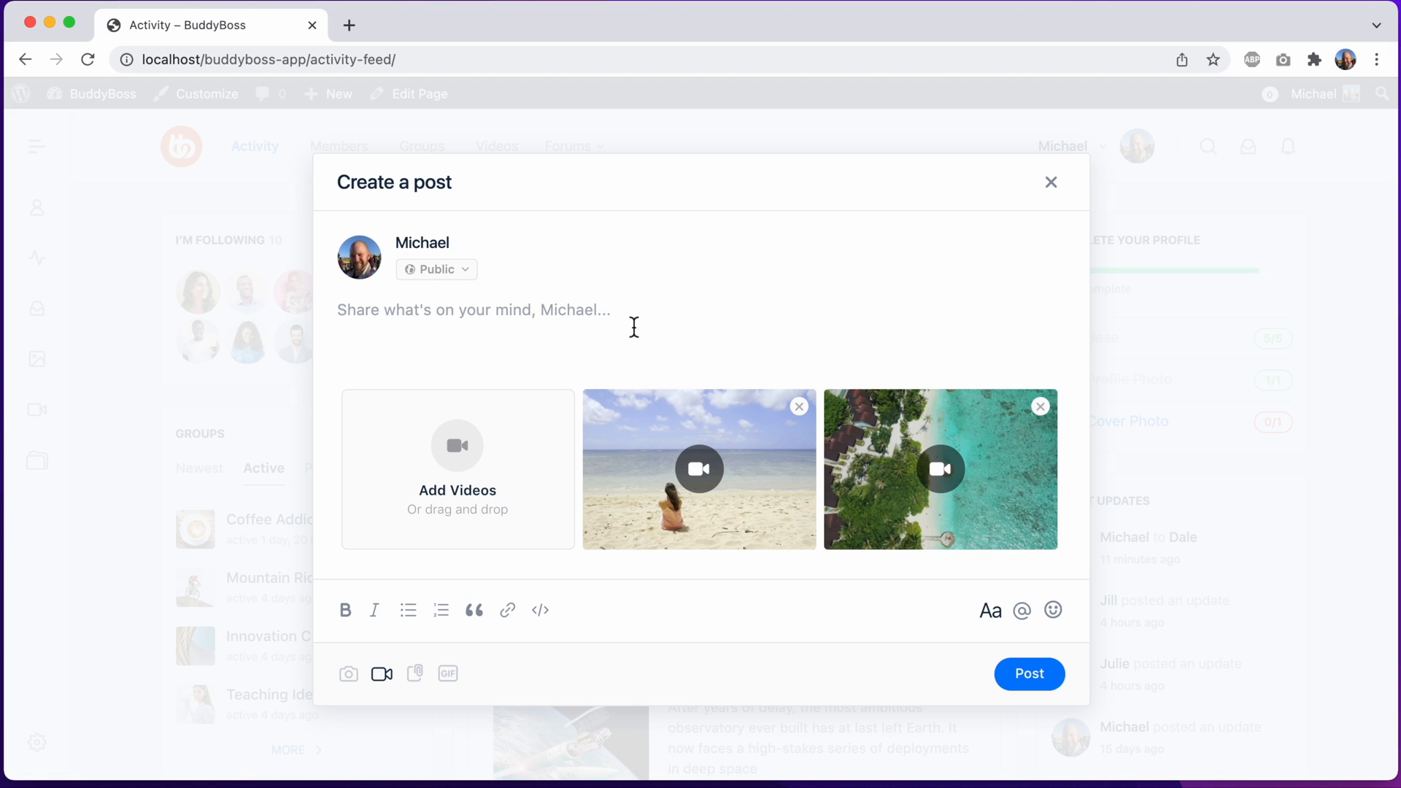
Step: Write 'I am loving this new post form!' and select 'loving' for bold
type("I am loving this new")
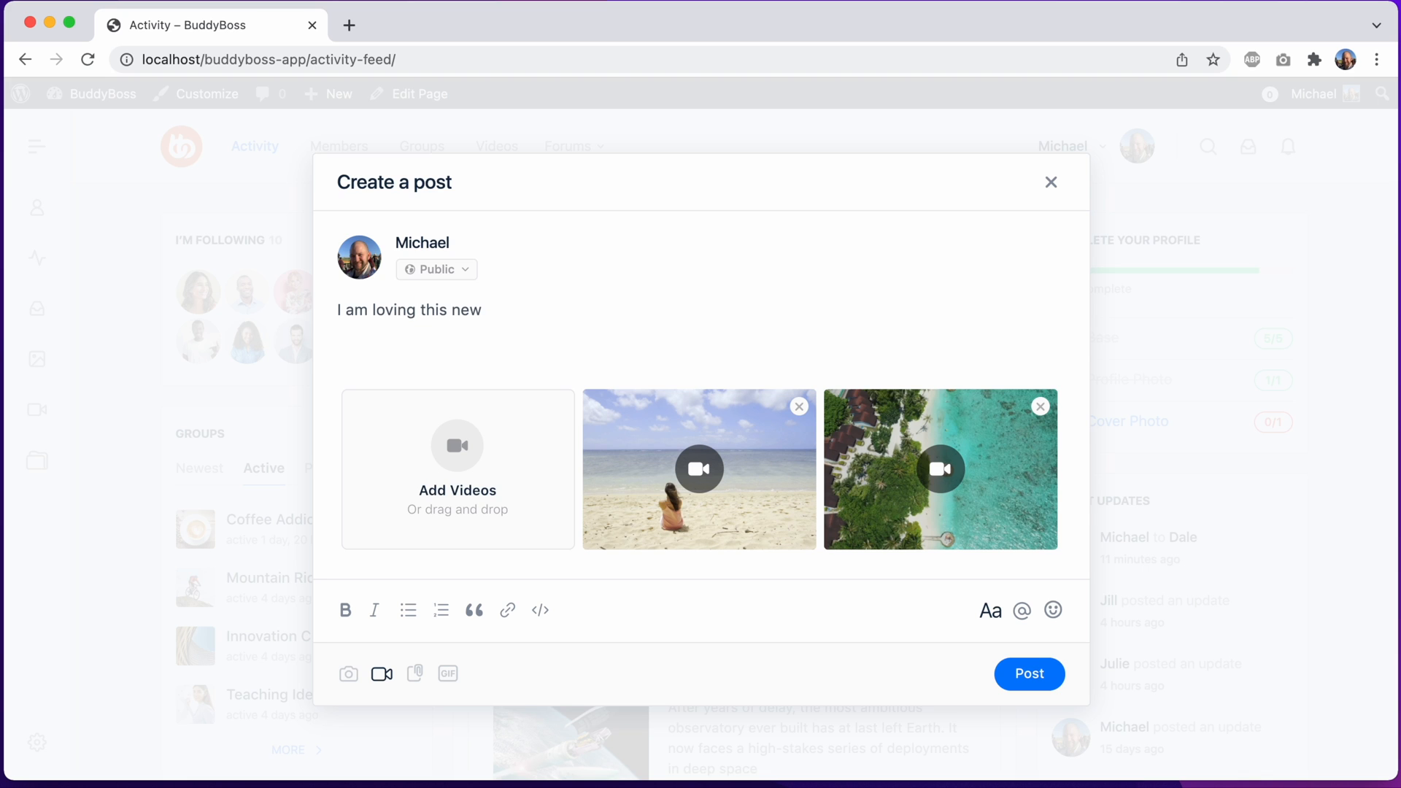
type("post form!")
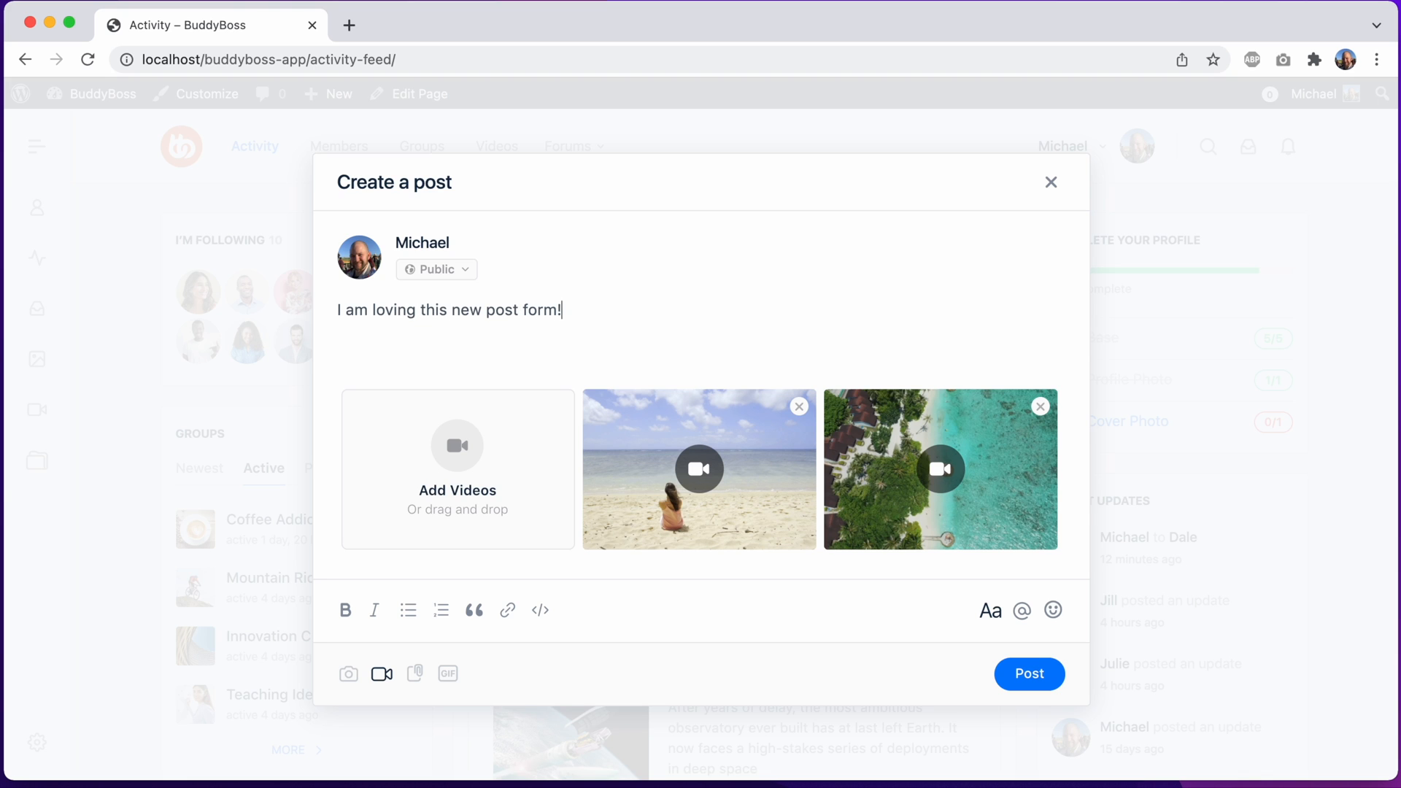
mouse_move(420, 326)
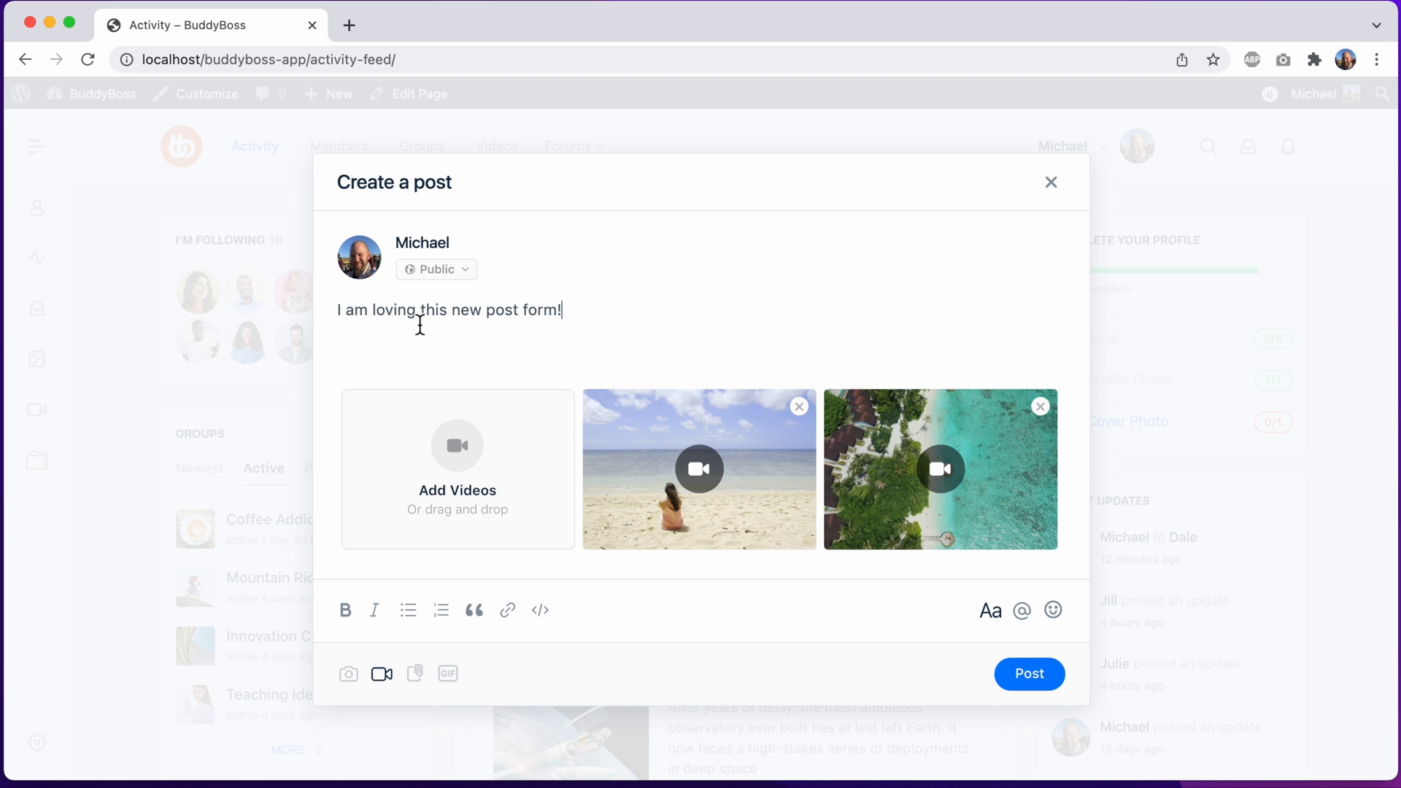
double_click(391, 311)
type("more sp")
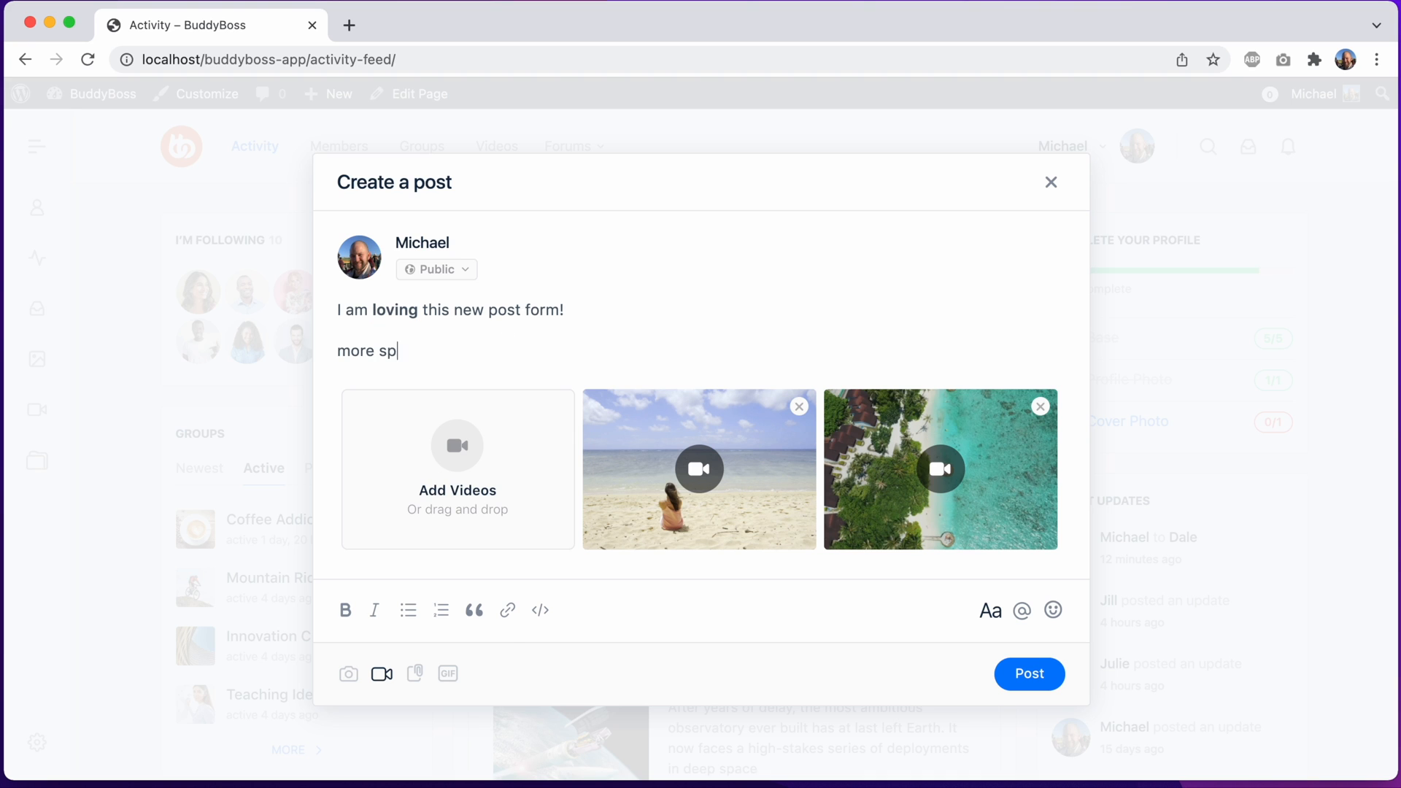
Step: Add two lines as a bulleted list, then hide the formatting toolbar
type("ace")
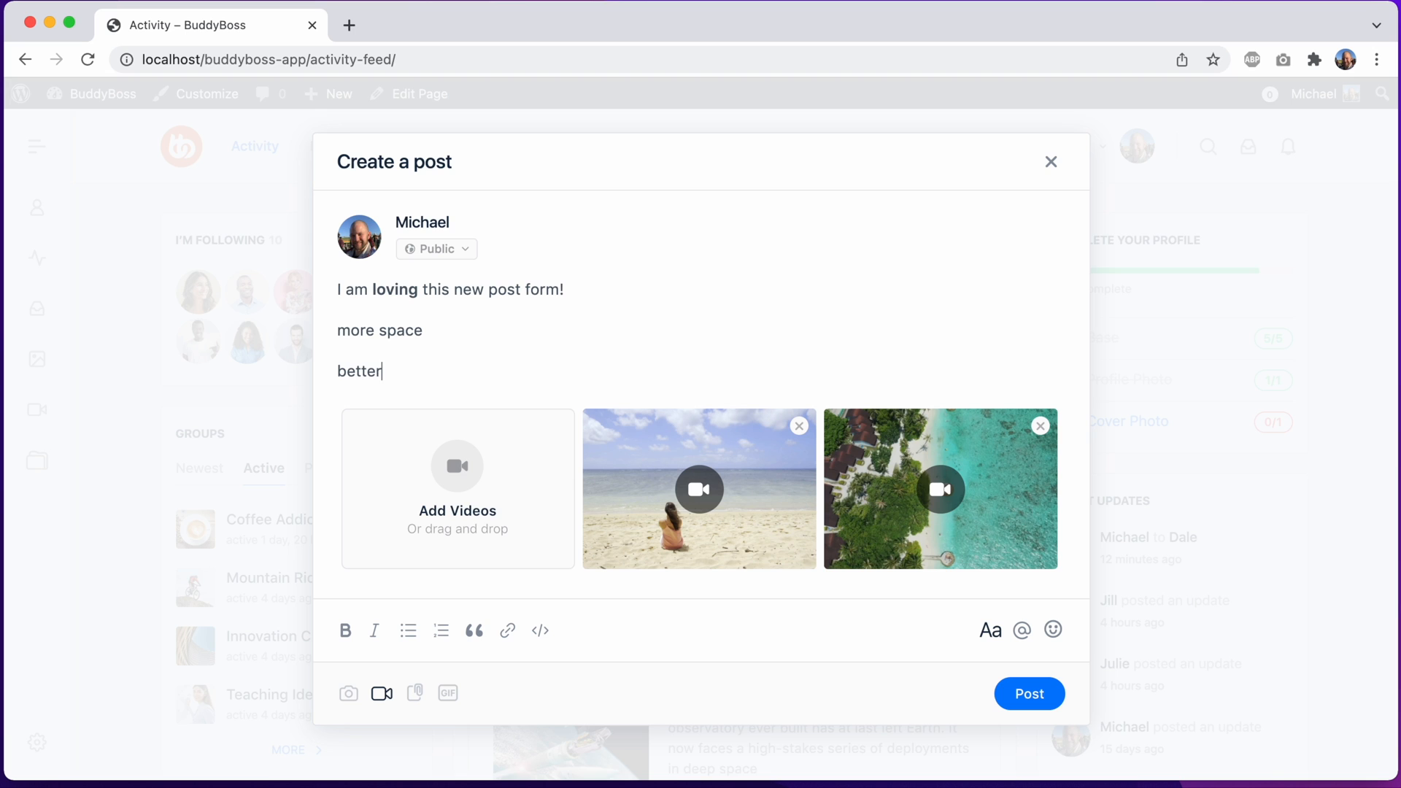
type("interface")
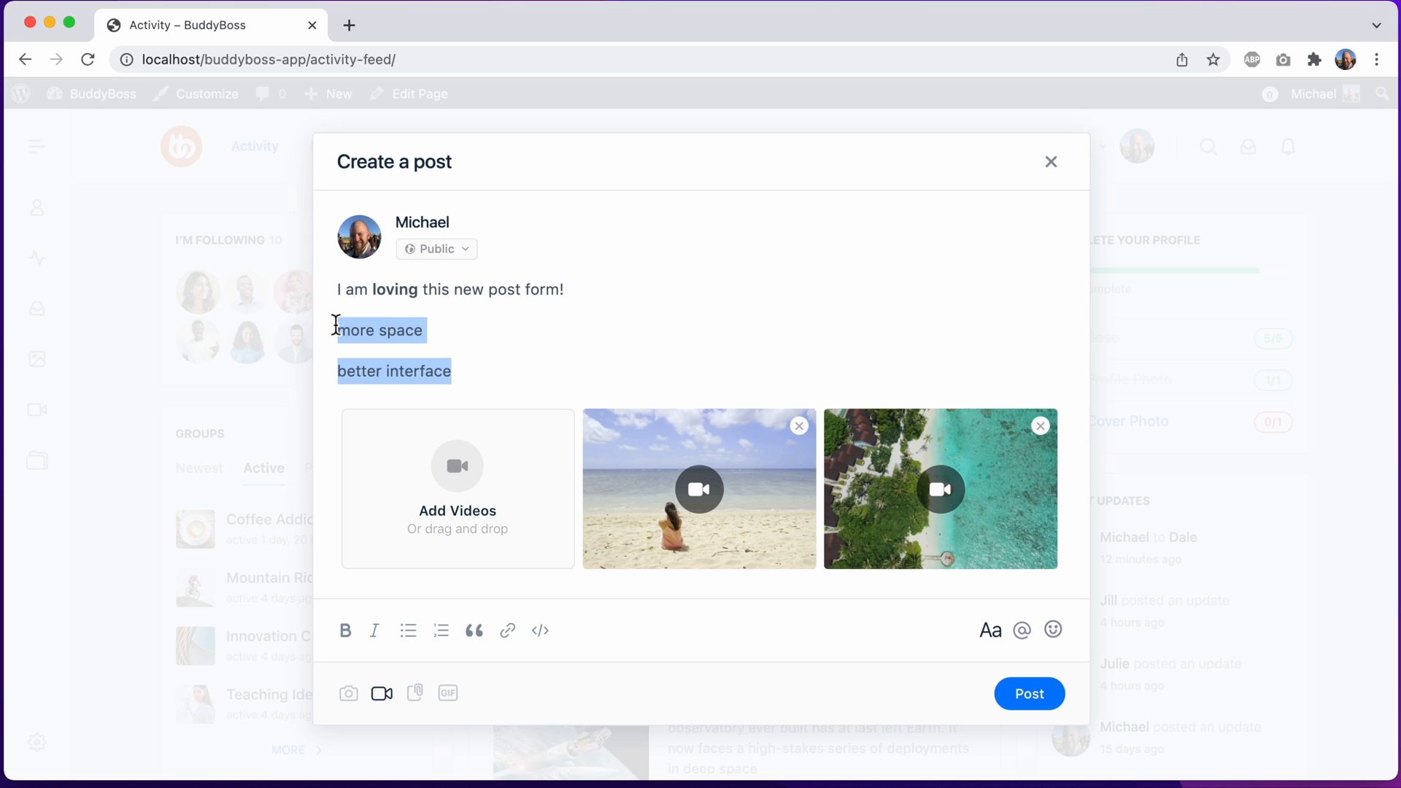
left_click(408, 625)
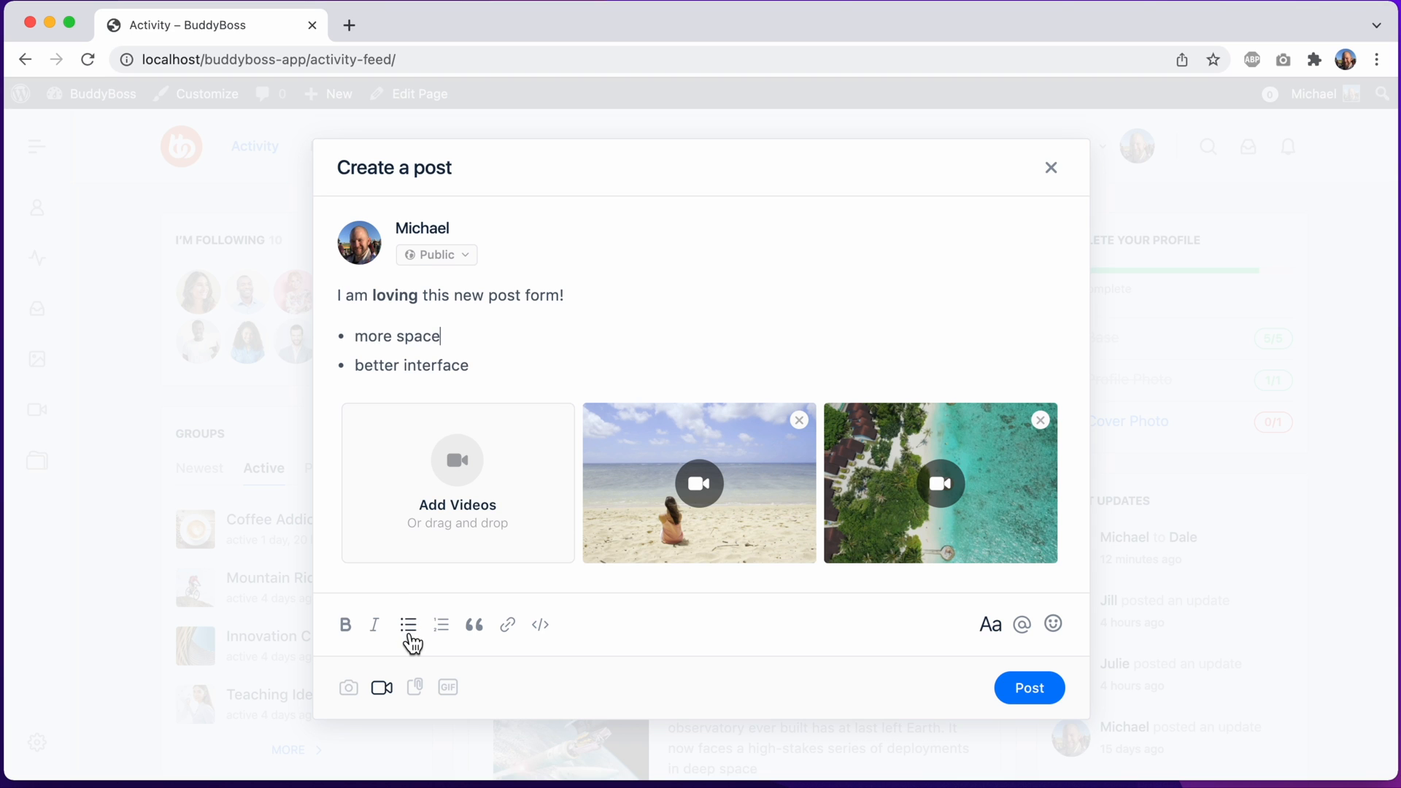
left_click(991, 624)
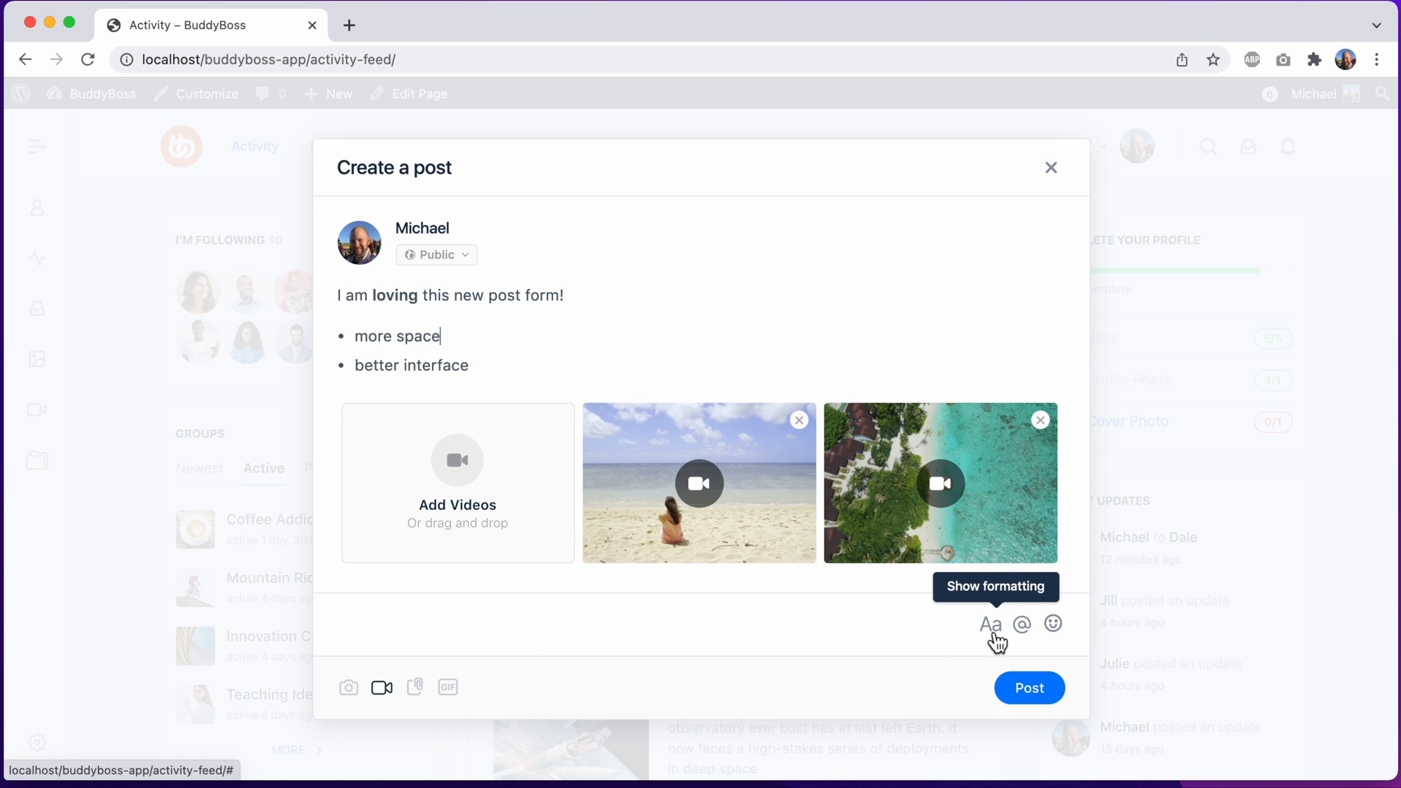
mouse_move(1022, 624)
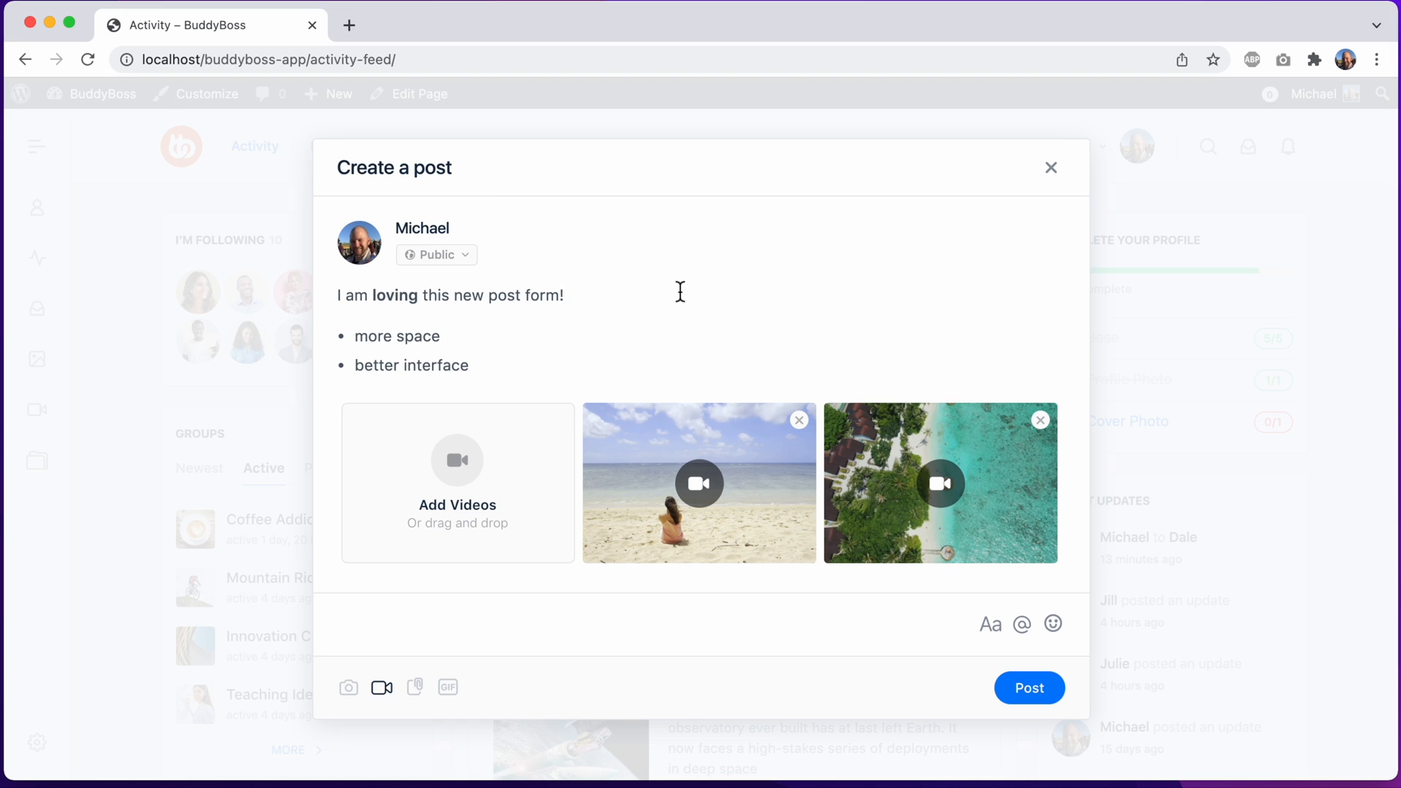
mouse_move(1023, 624)
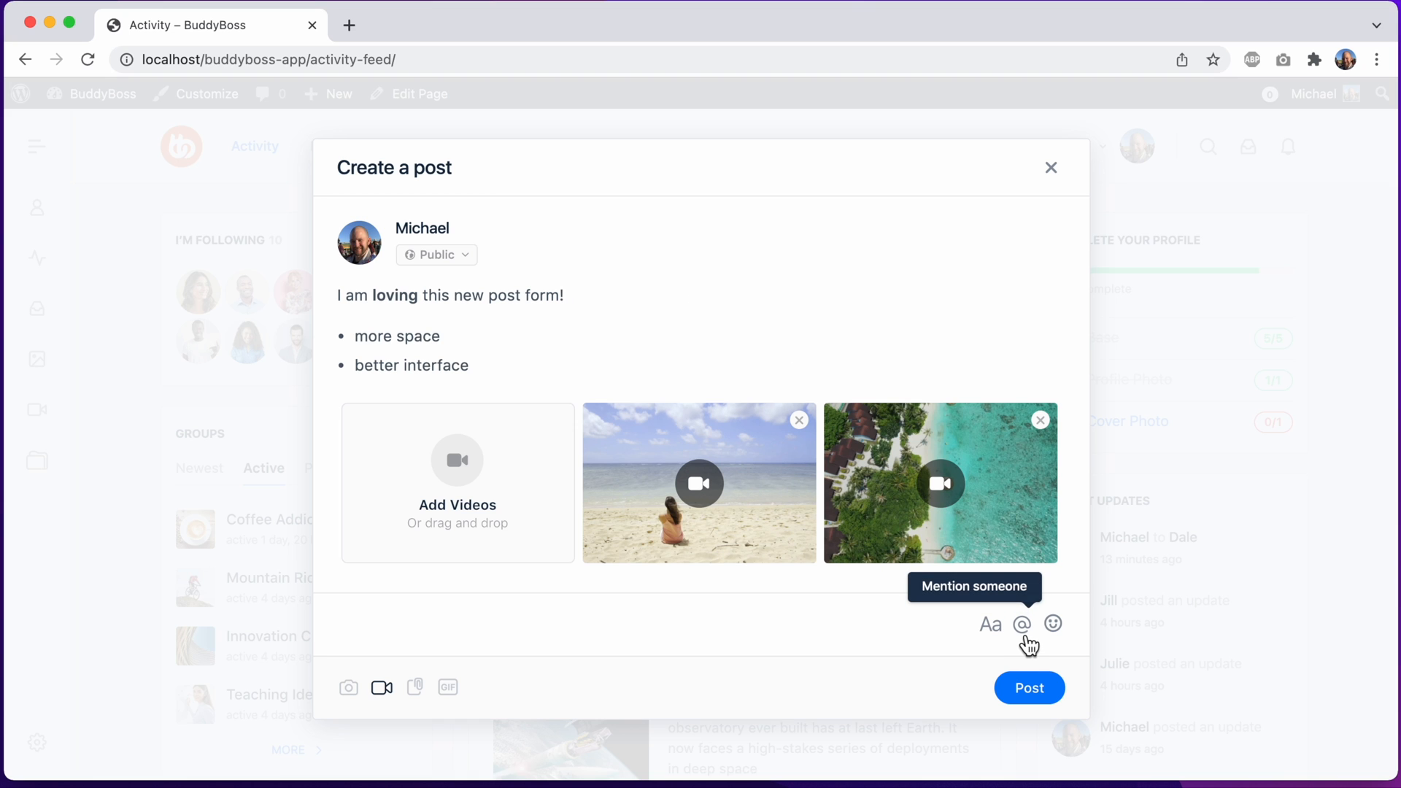
left_click(1023, 624)
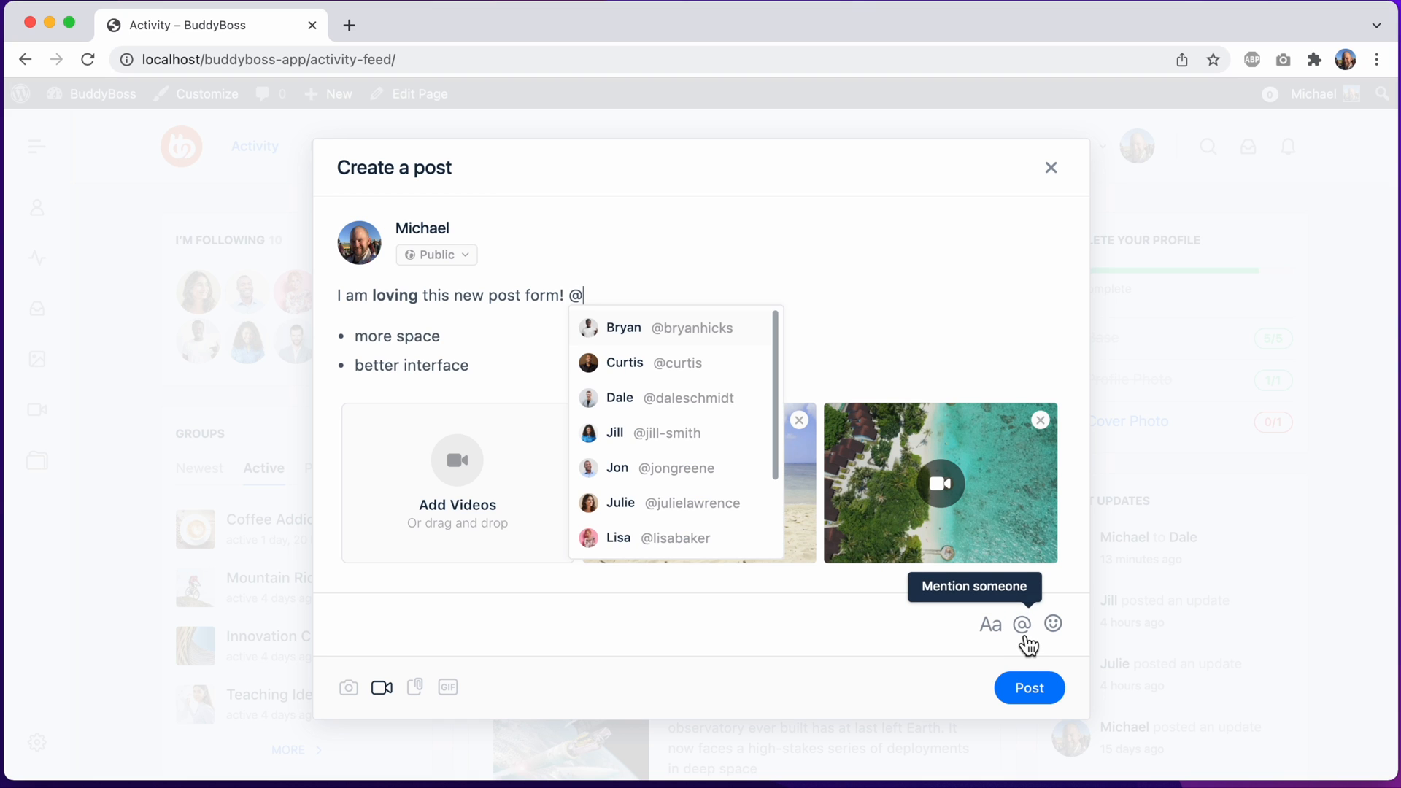
scroll("down", 3)
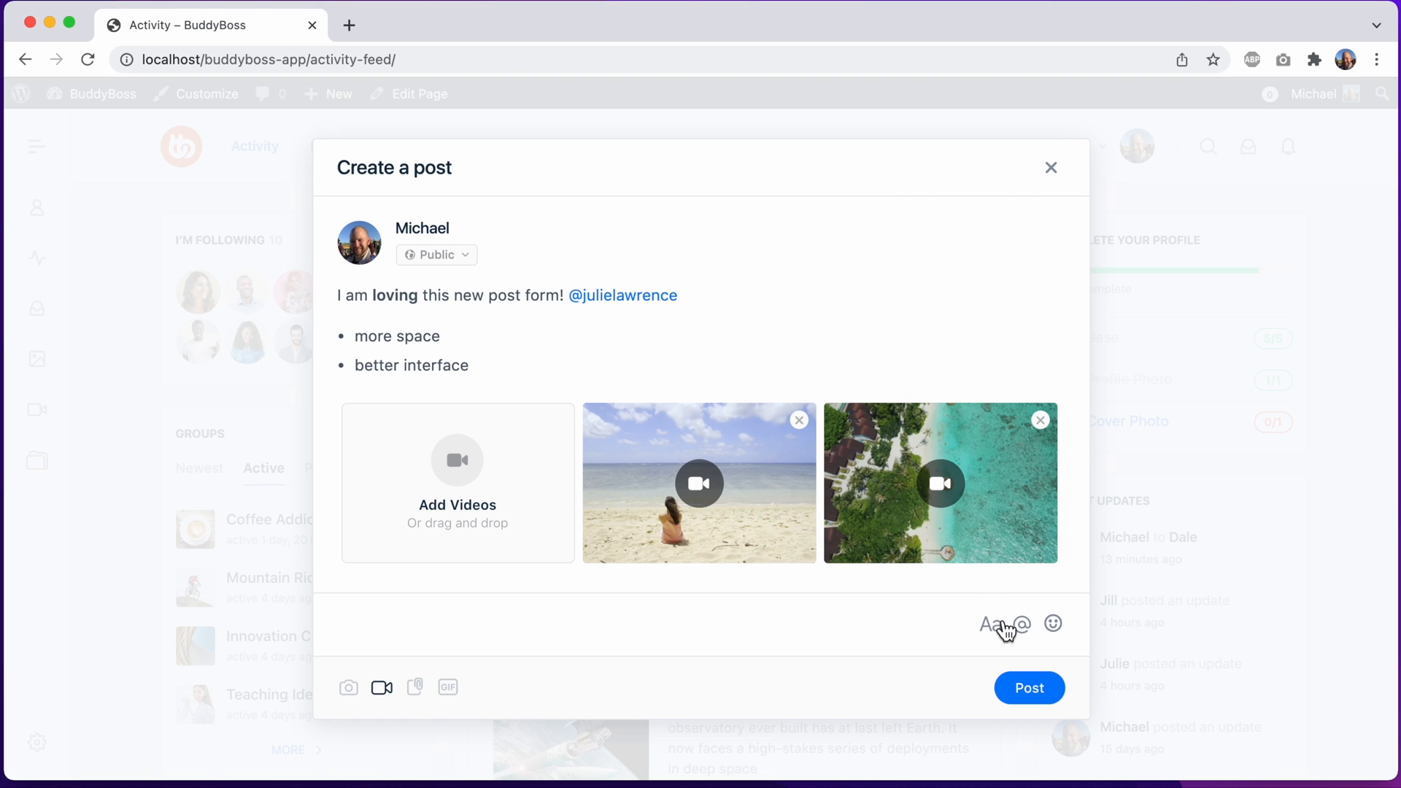
mouse_move(919, 634)
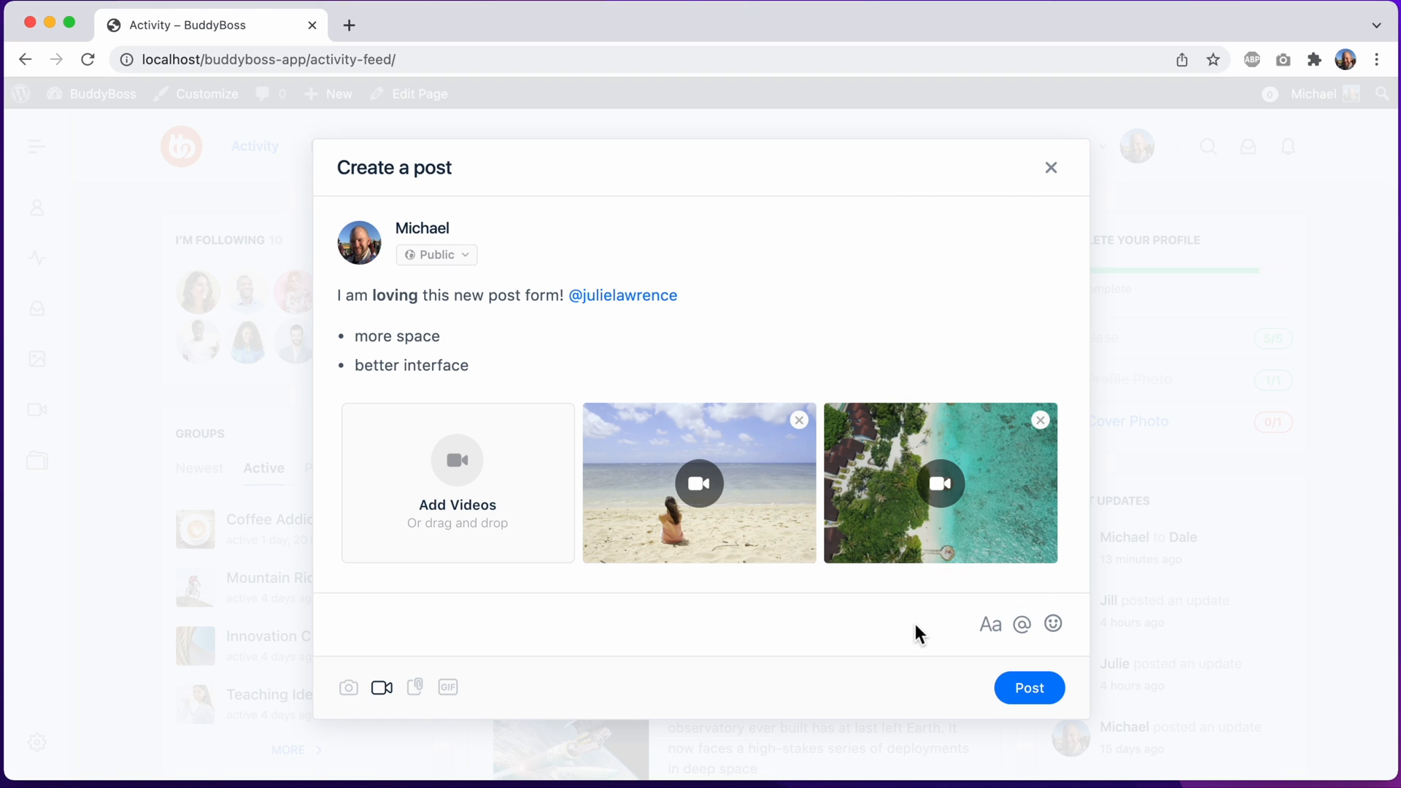
left_click(1054, 625)
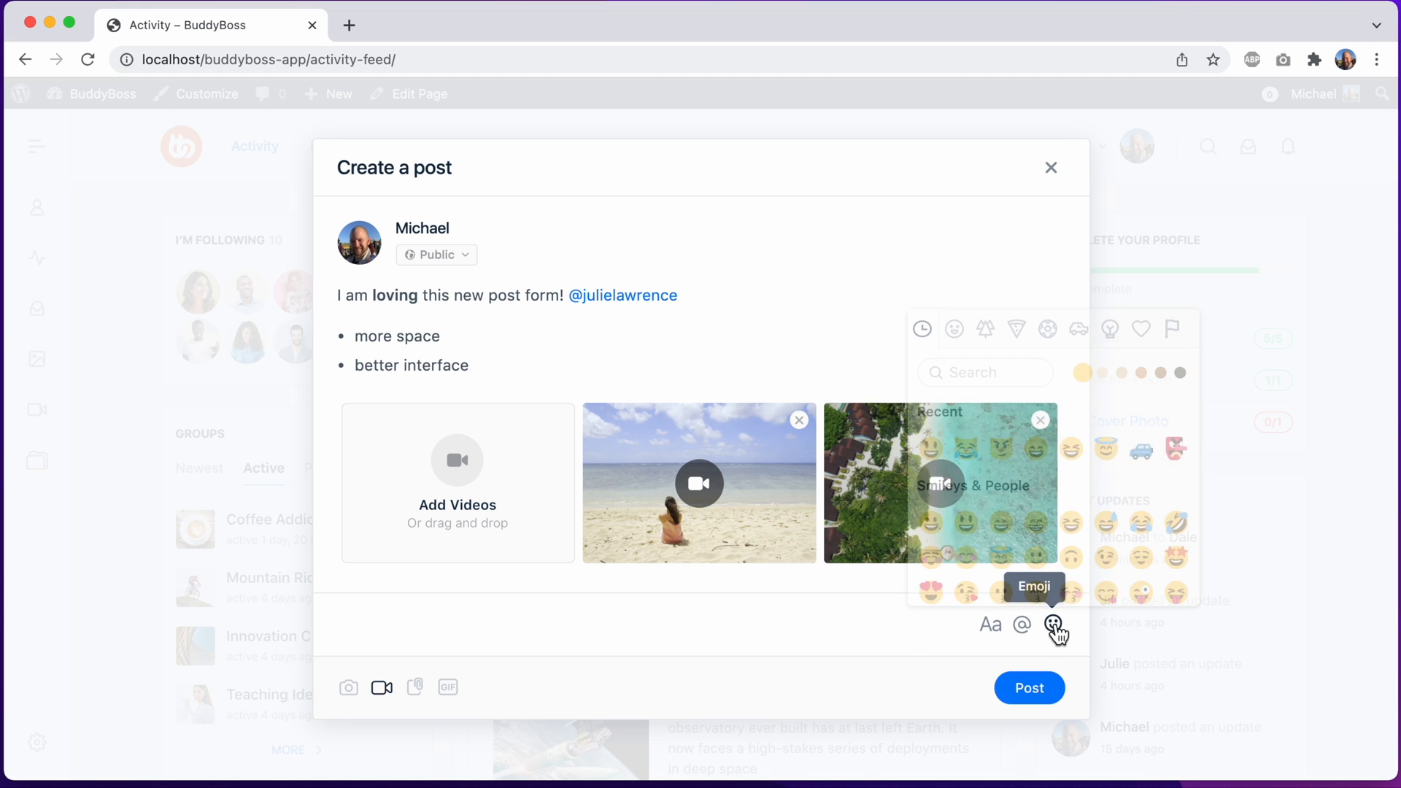
left_click(954, 330)
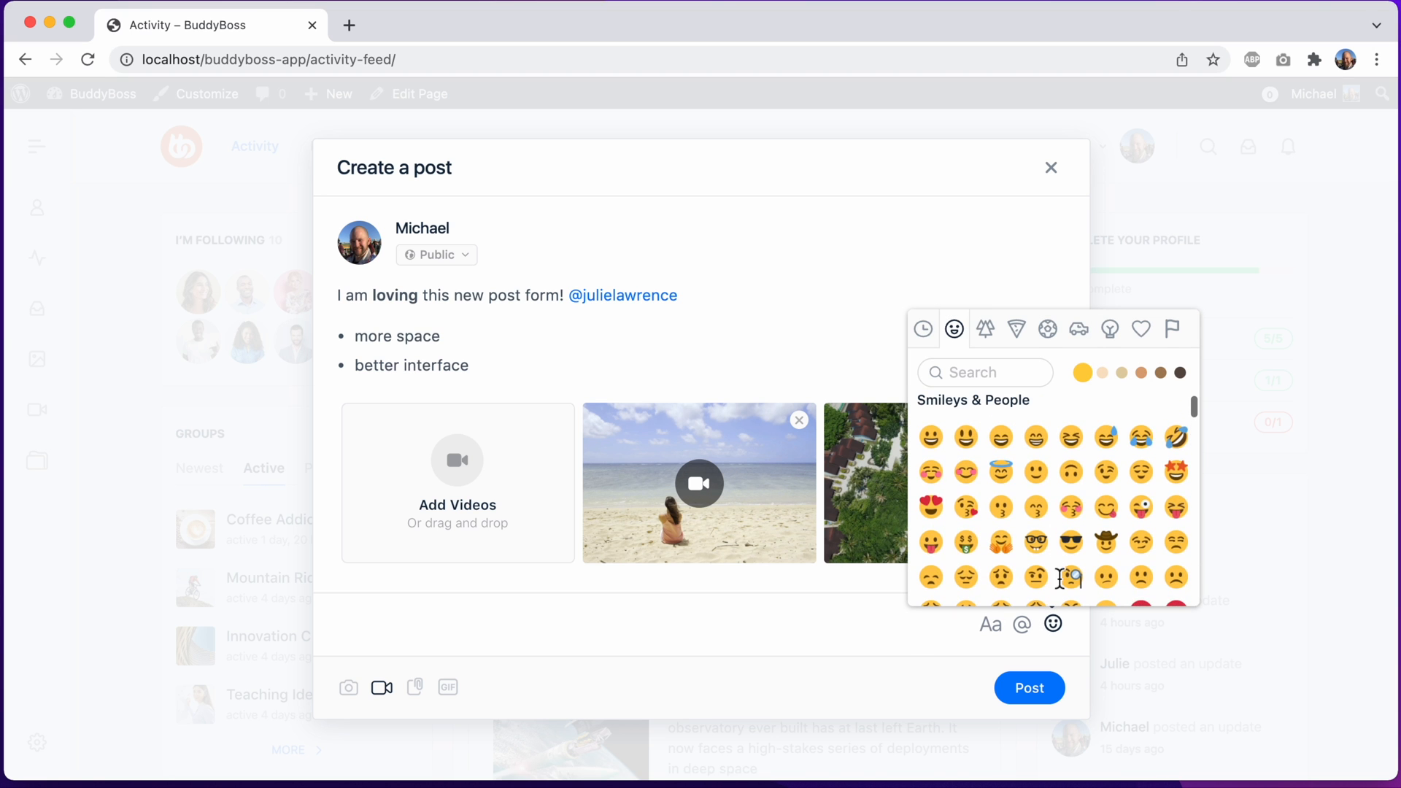
left_click(1054, 624)
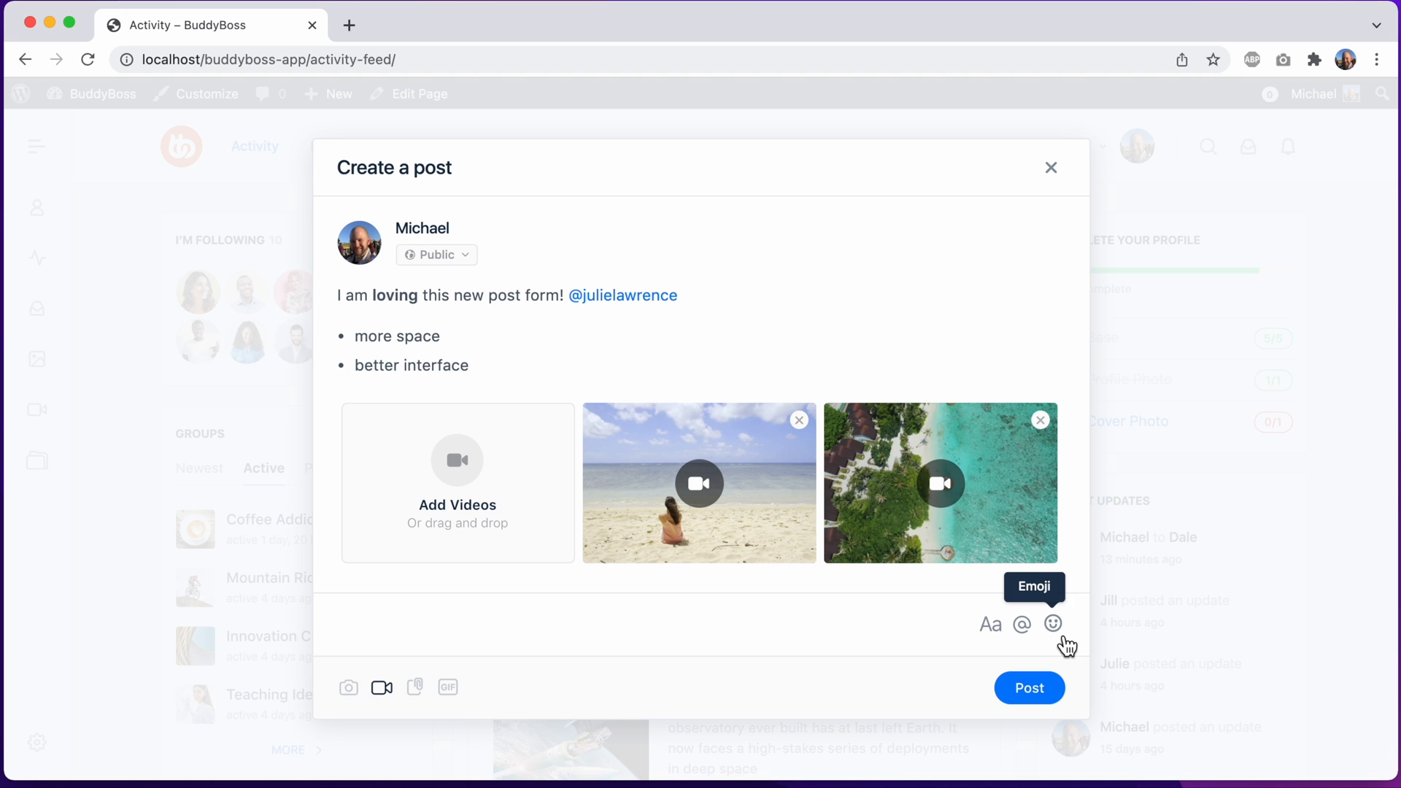
mouse_move(1030, 688)
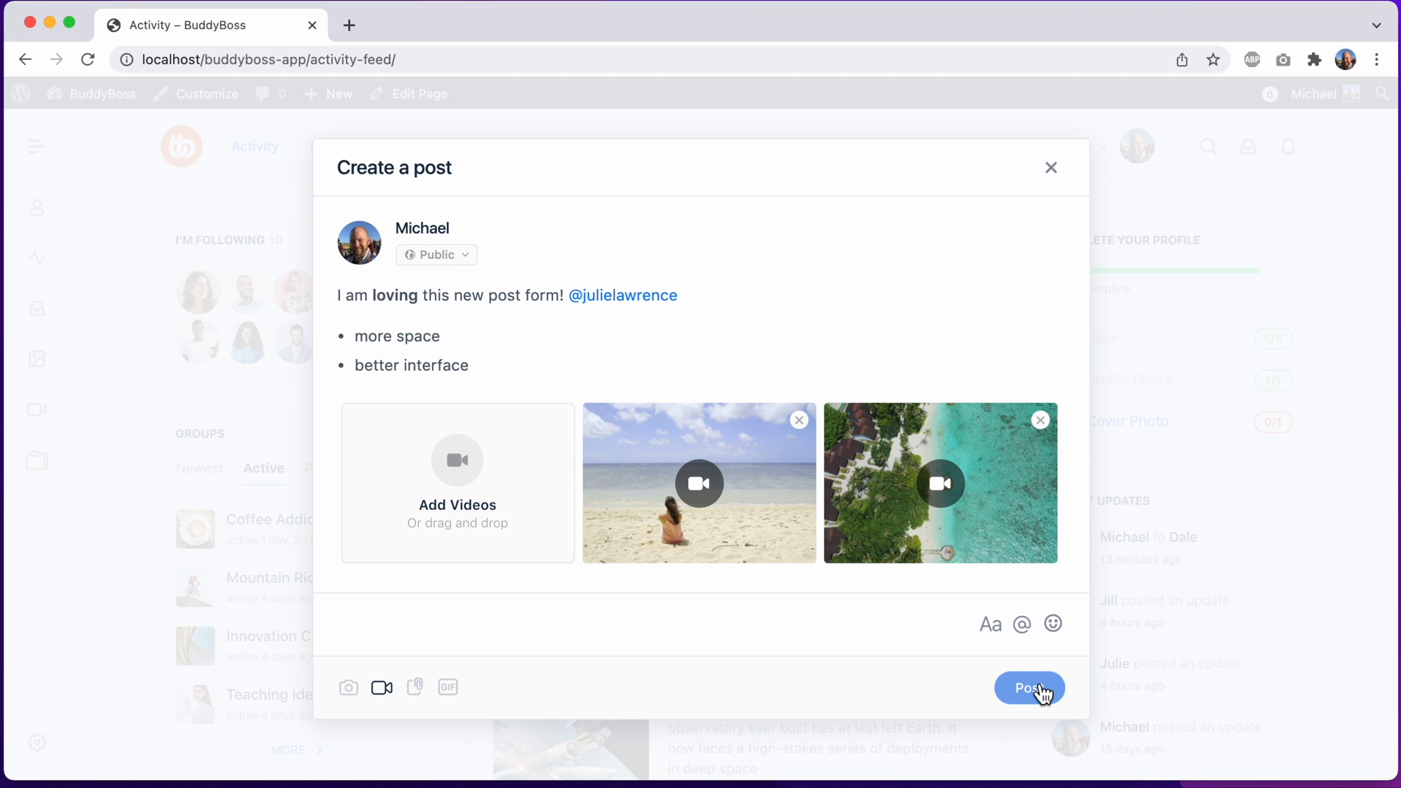
Step: Publish the post, caption the beach video 'Beach life', like it, and close the viewer
left_click(1028, 688)
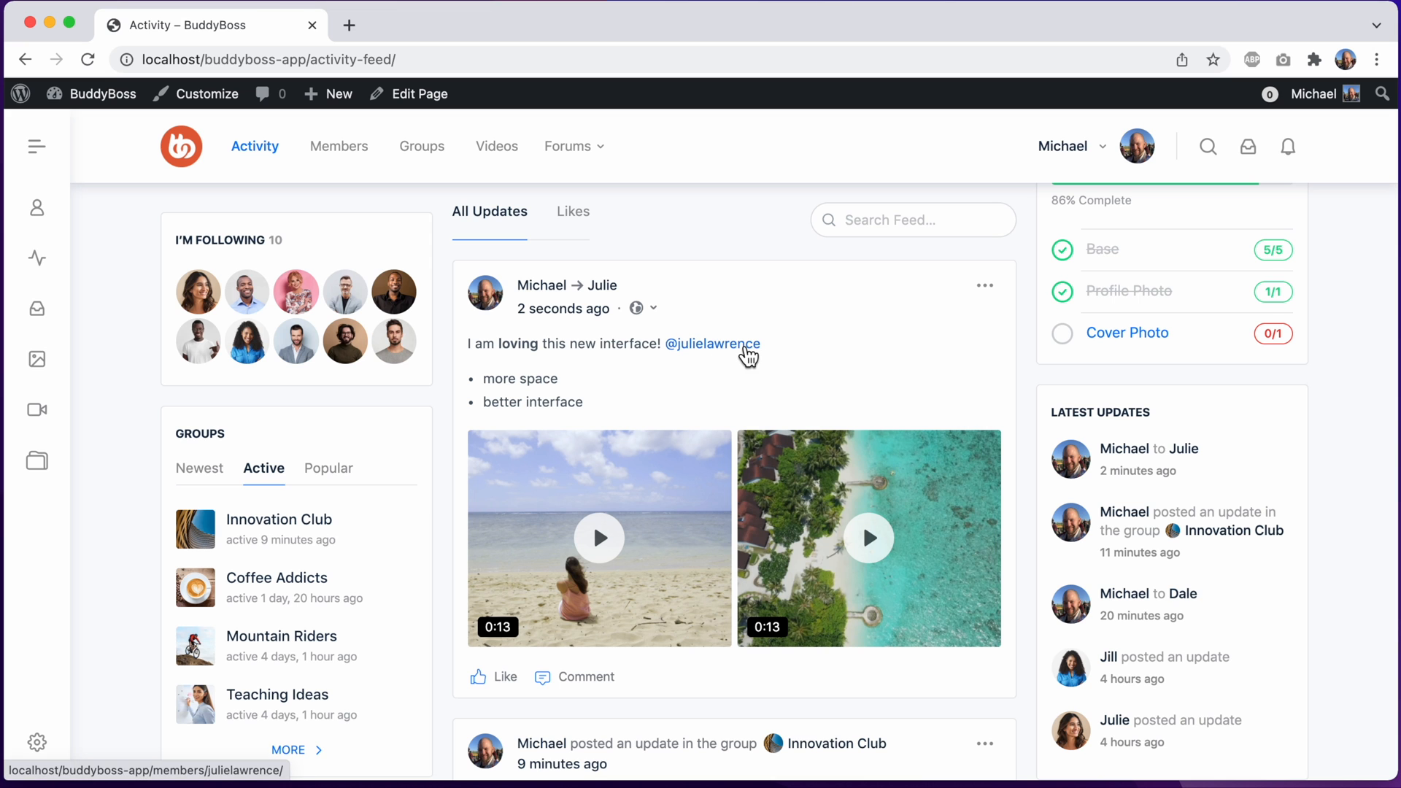
mouse_move(867, 537)
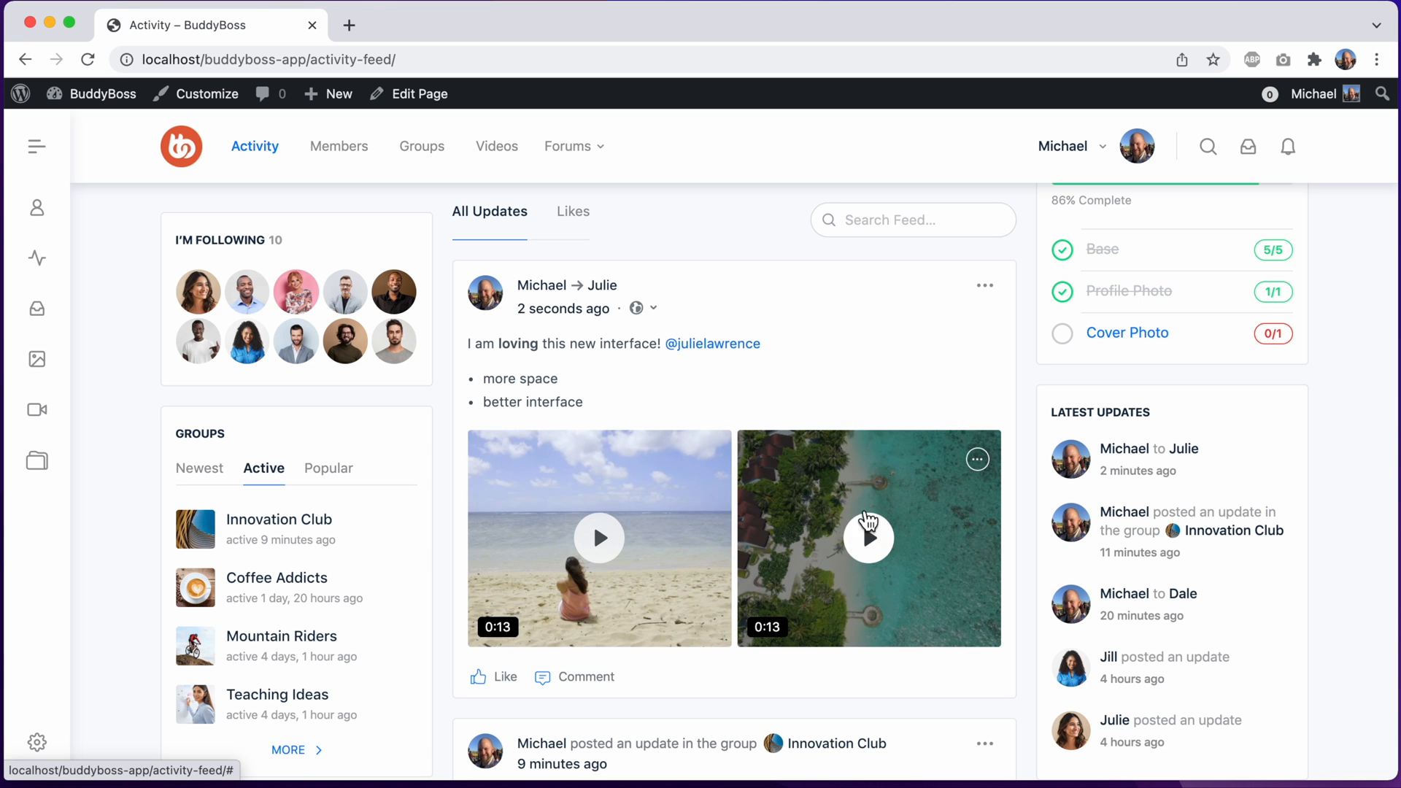
left_click(598, 537)
type("Bea")
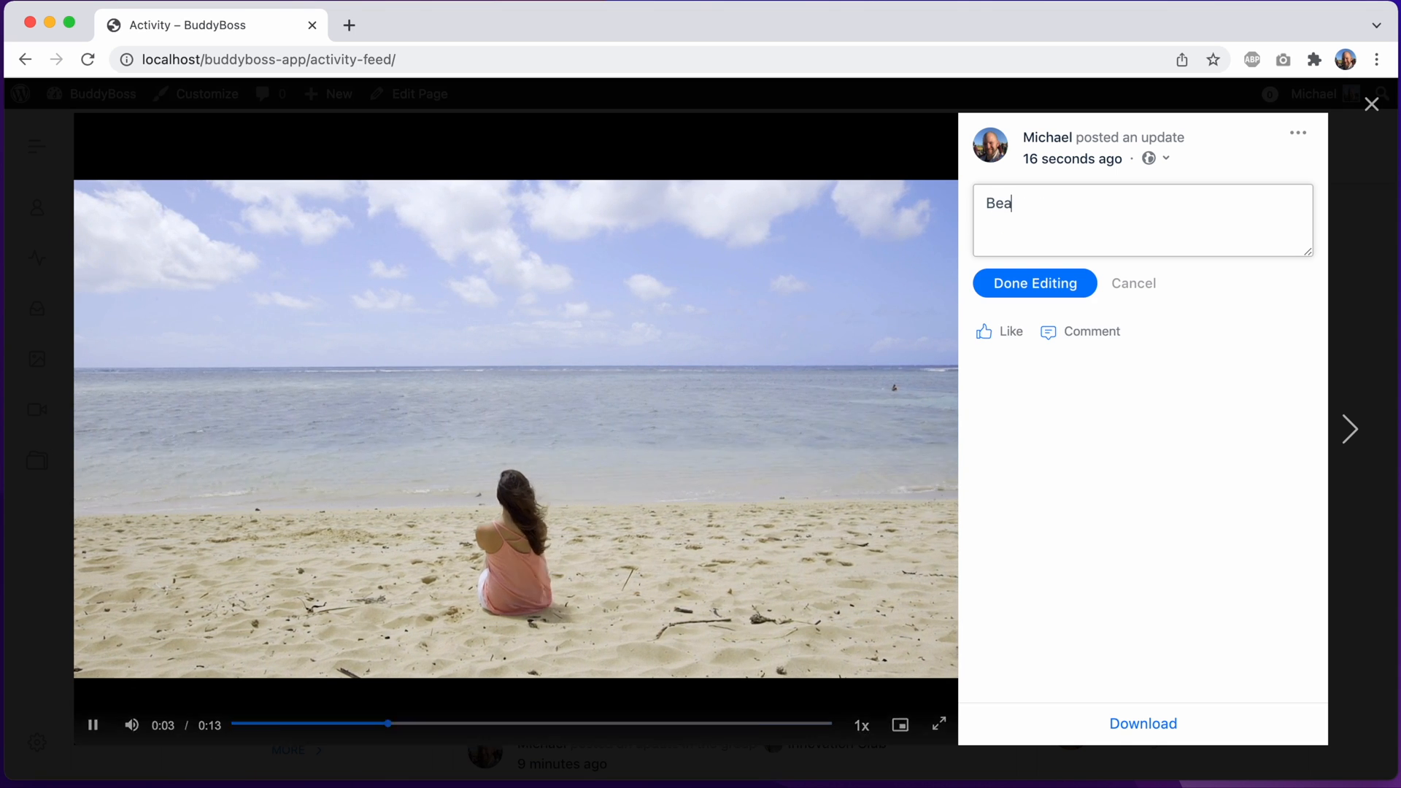
type("ch life")
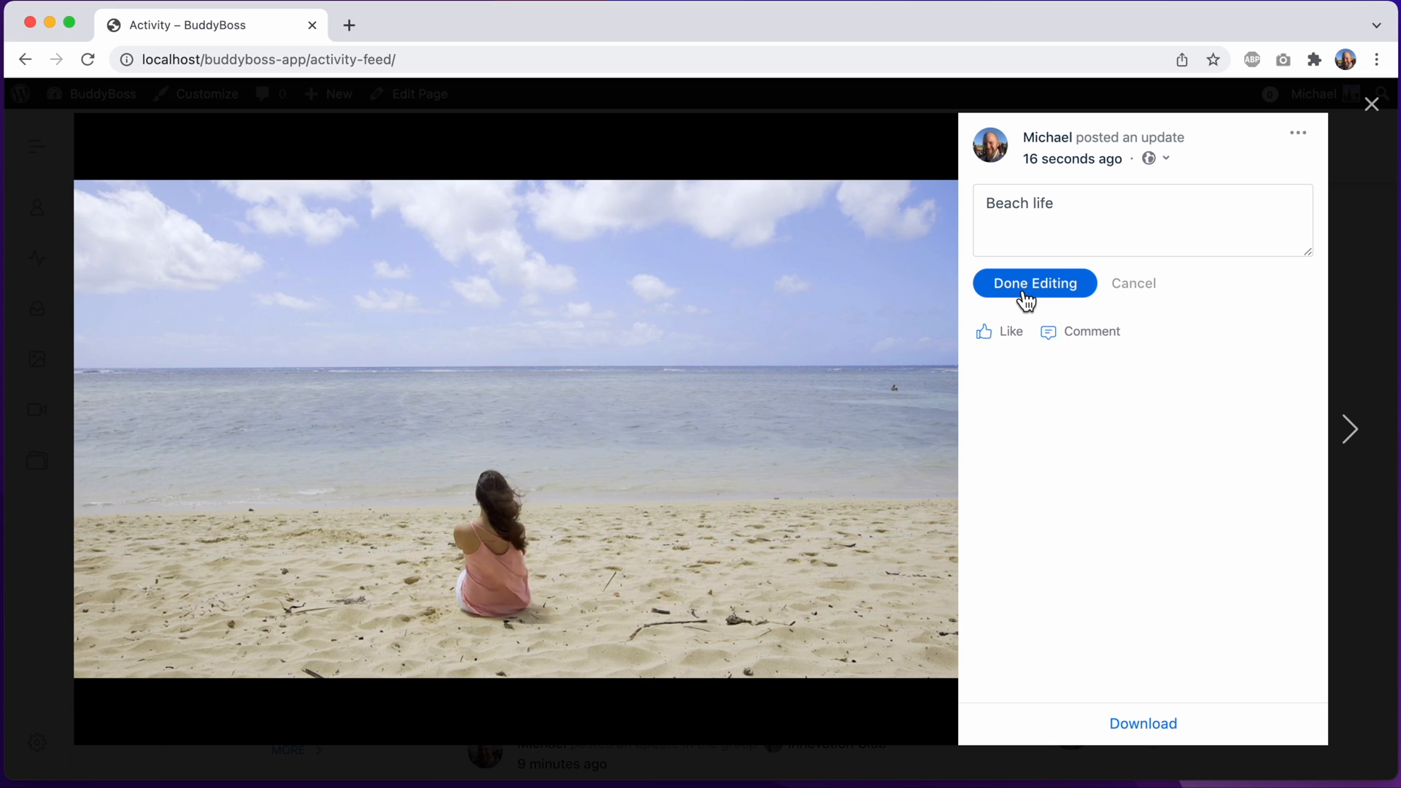
left_click(1034, 284)
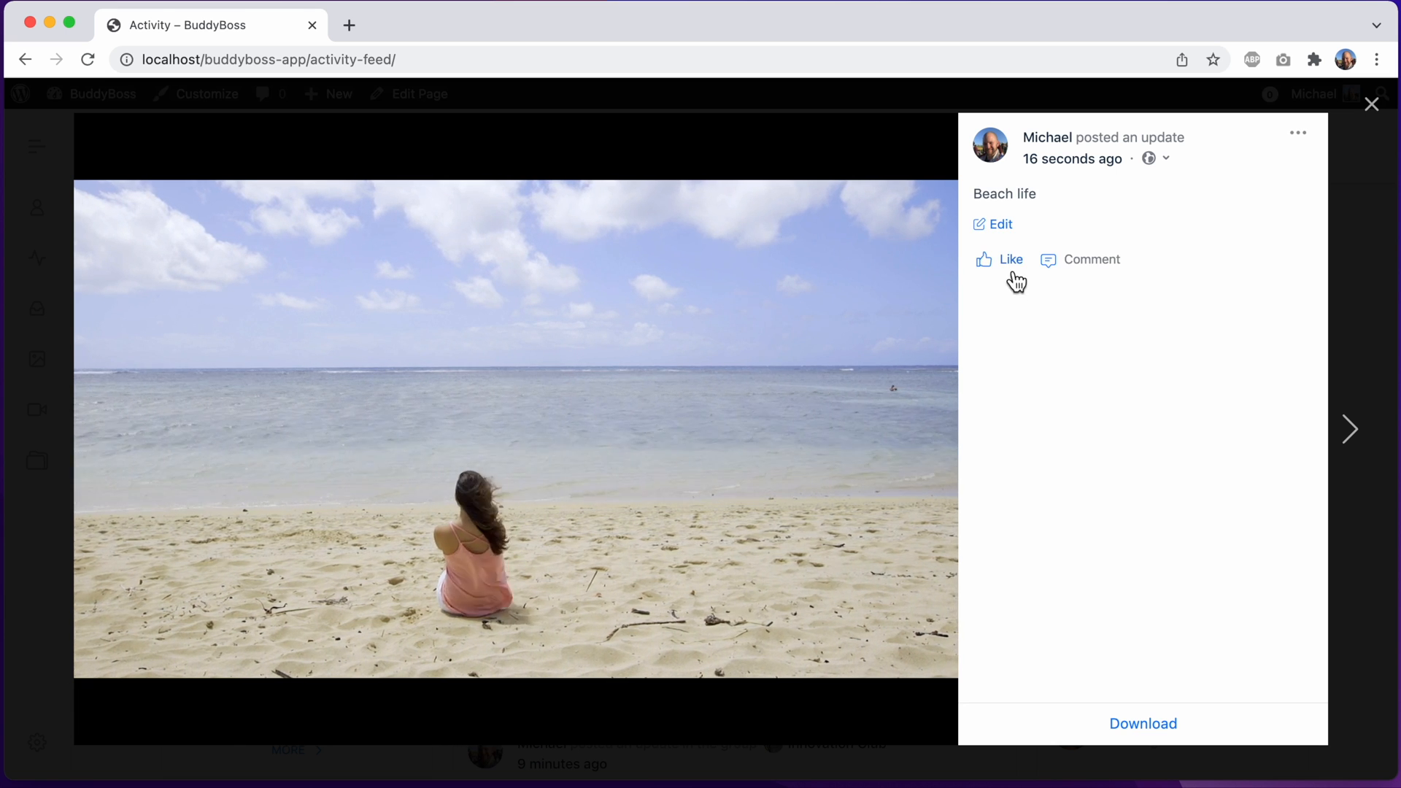
left_click(1000, 259)
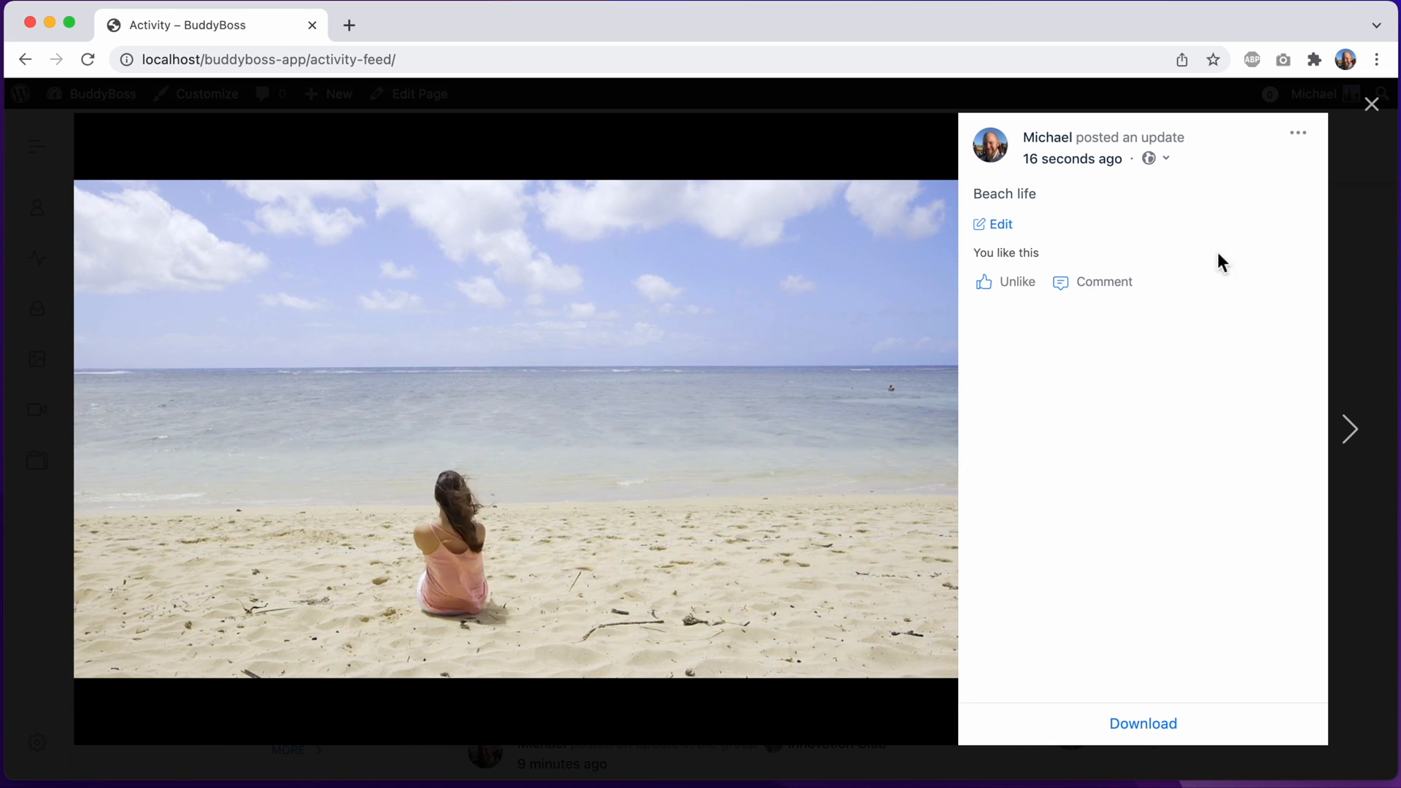
left_click(1372, 105)
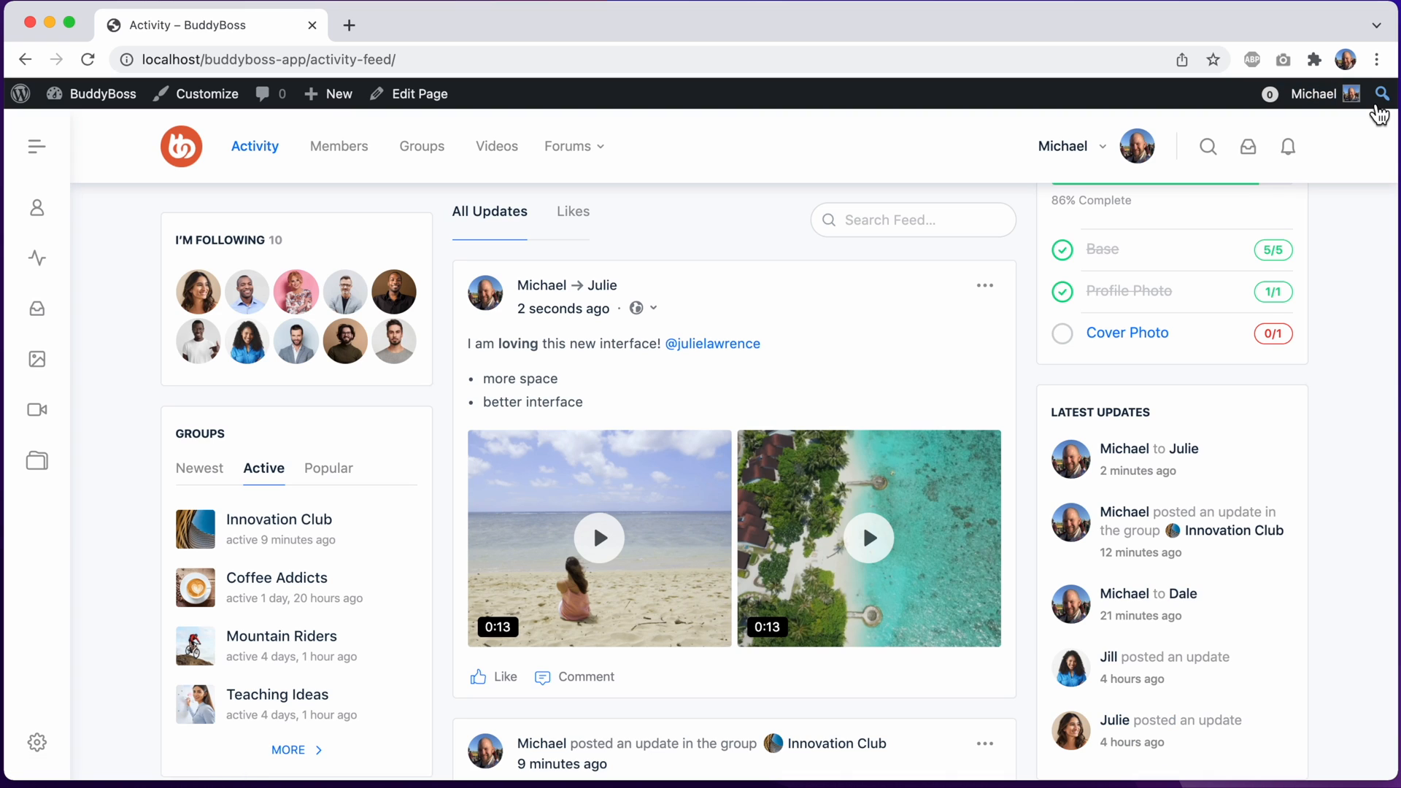
mouse_move(1352, 239)
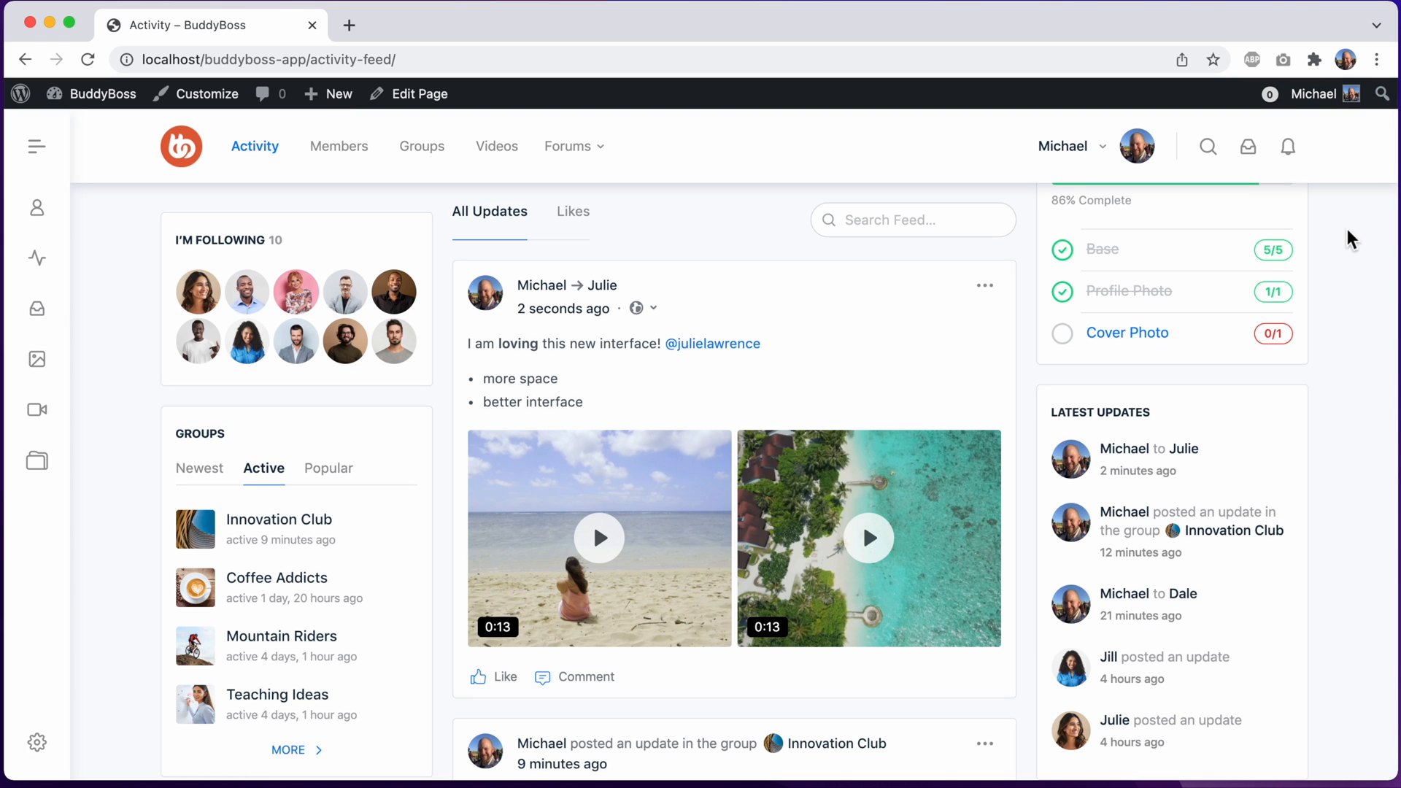
left_click(985, 286)
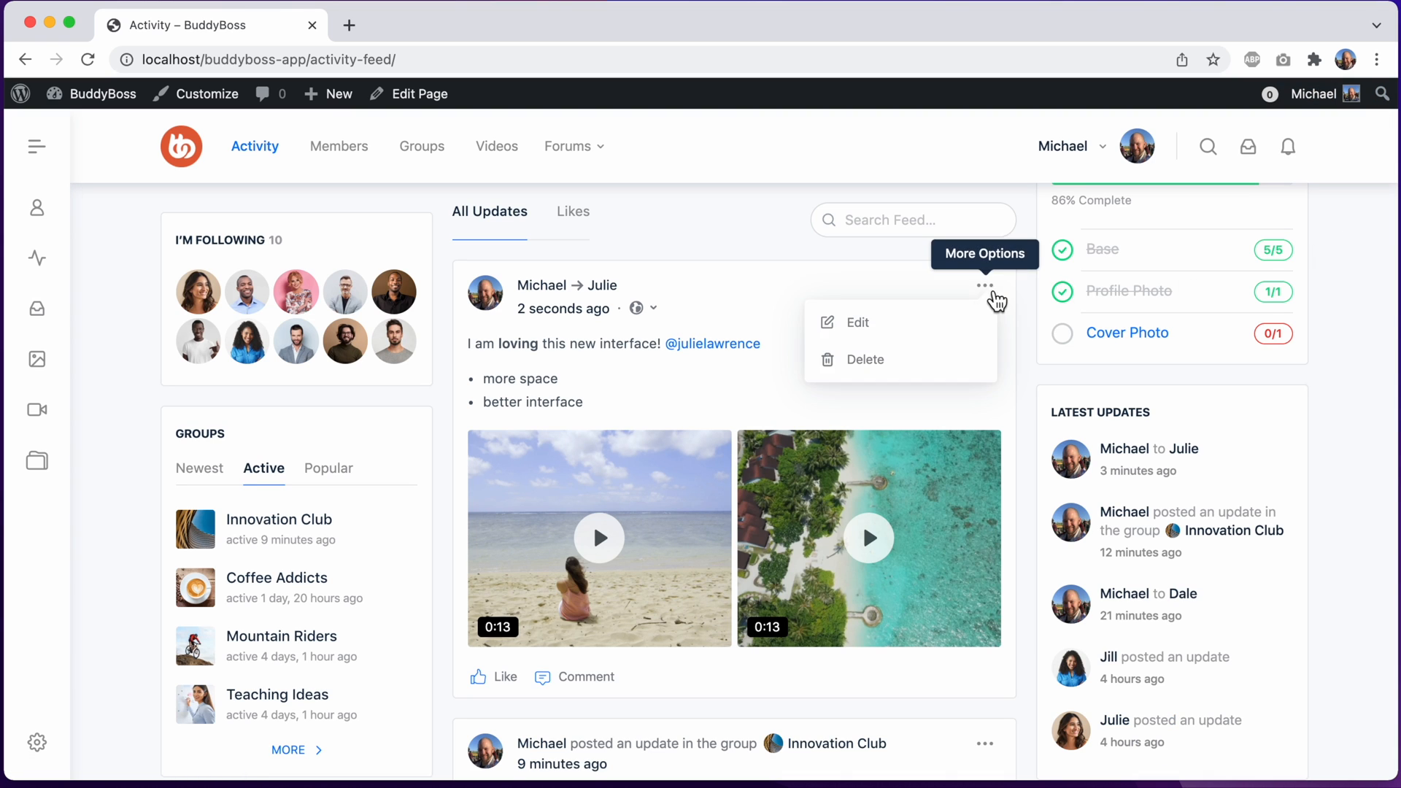
left_click(857, 323)
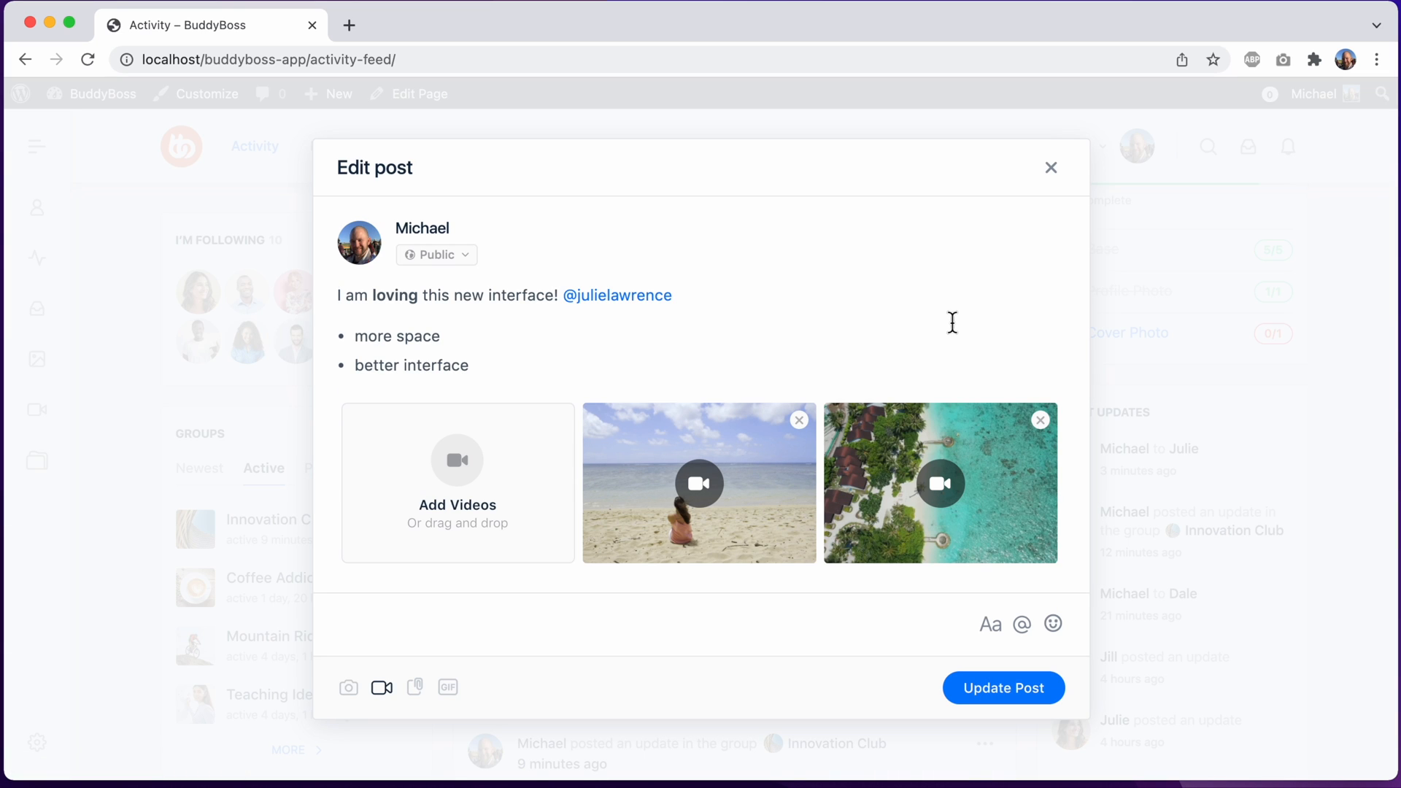
mouse_move(714, 326)
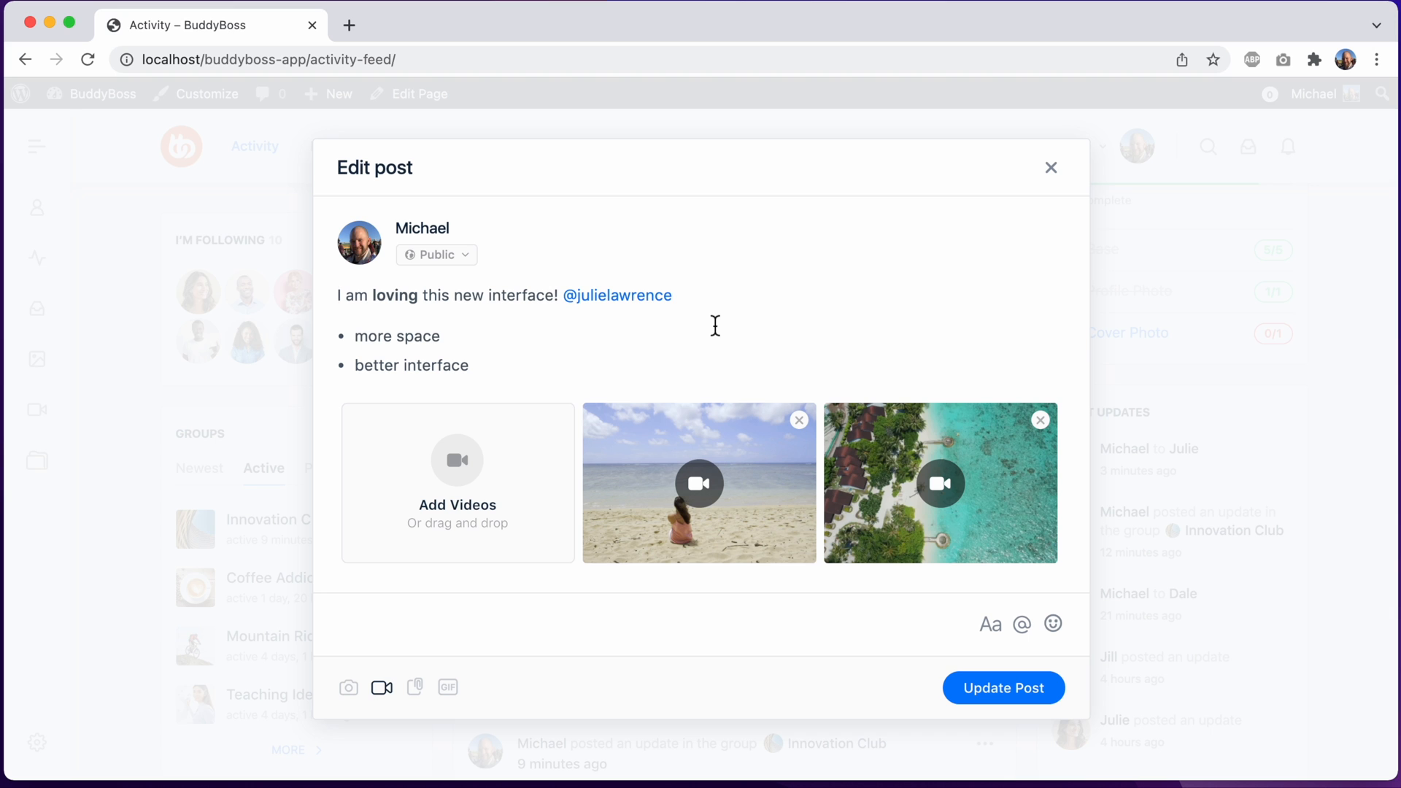
mouse_move(710, 327)
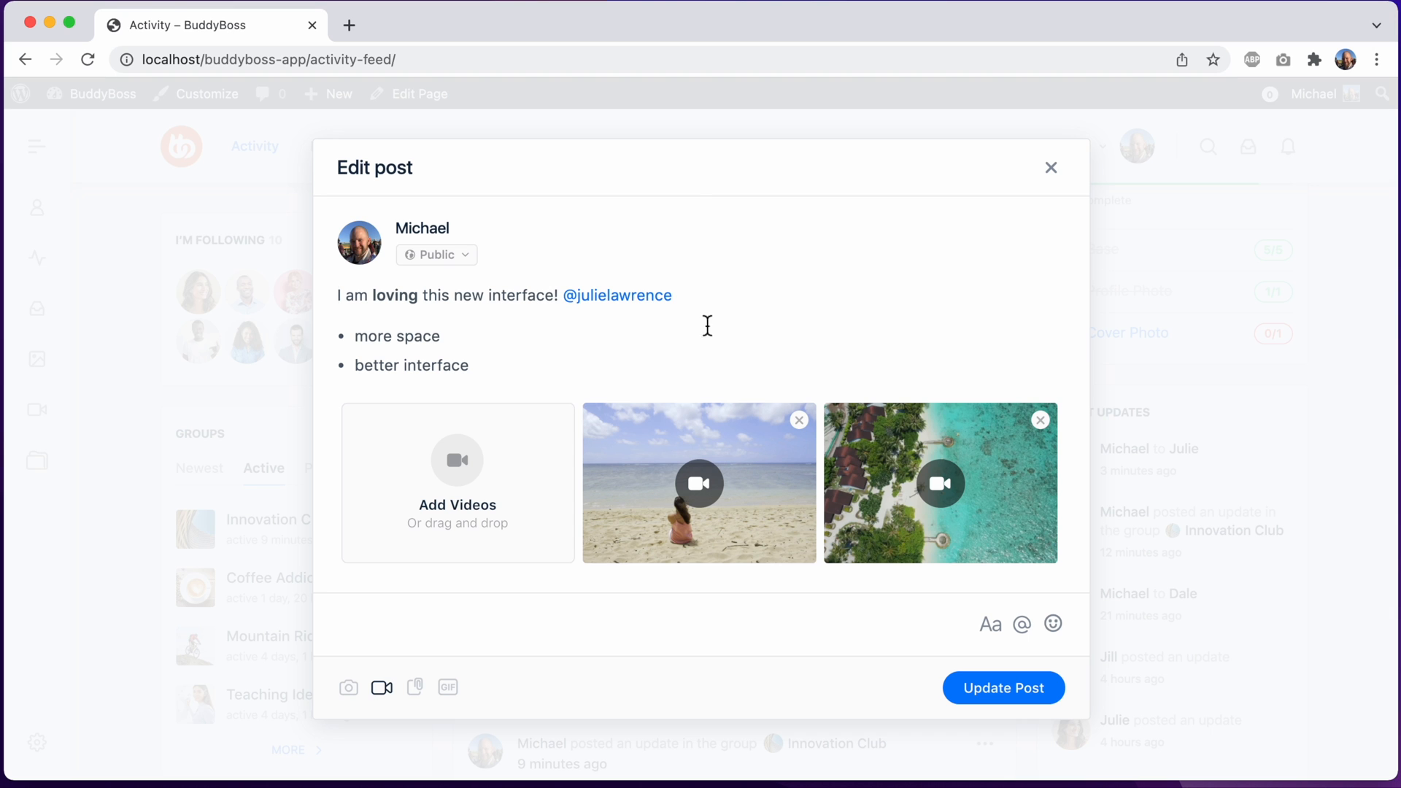
left_click(437, 255)
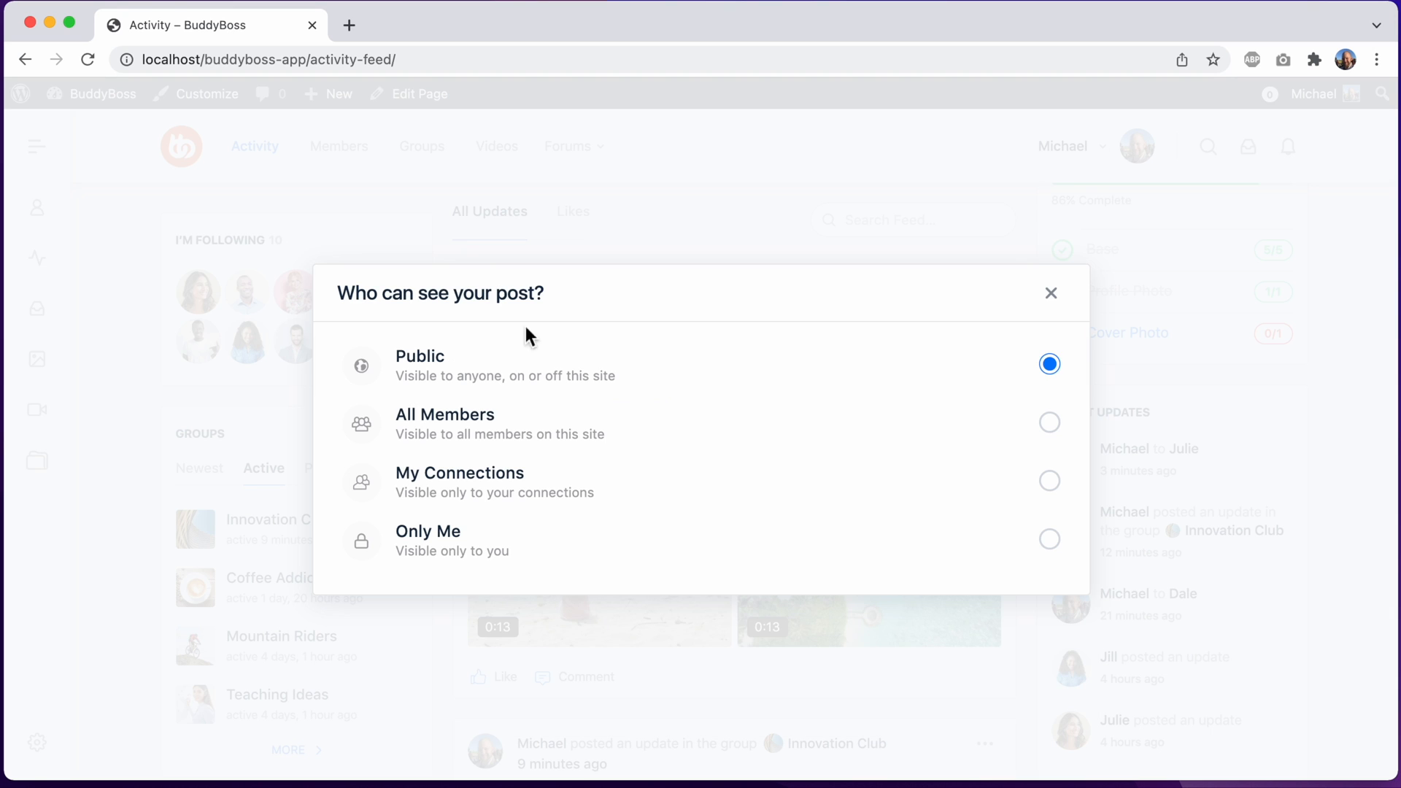
left_click(1051, 293)
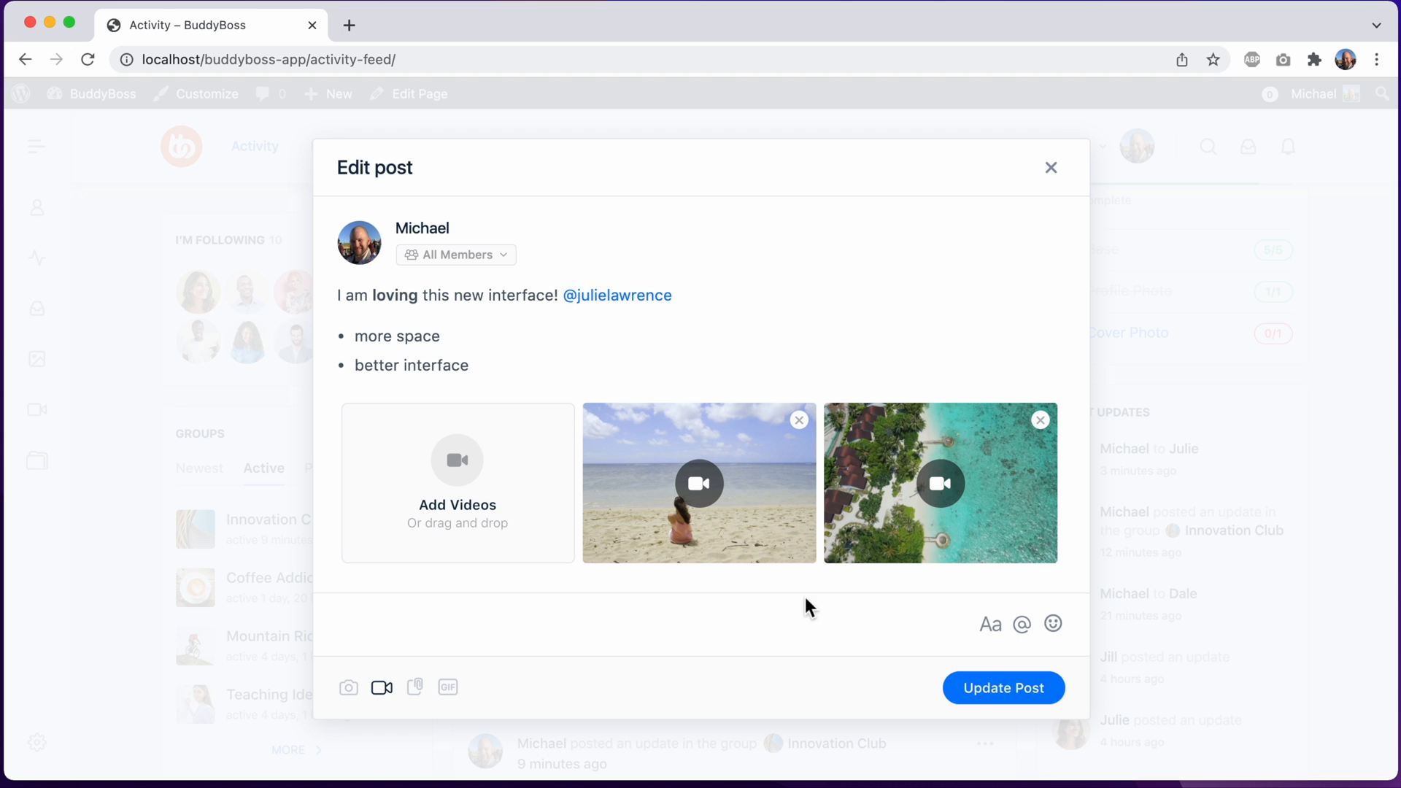
mouse_move(1003, 688)
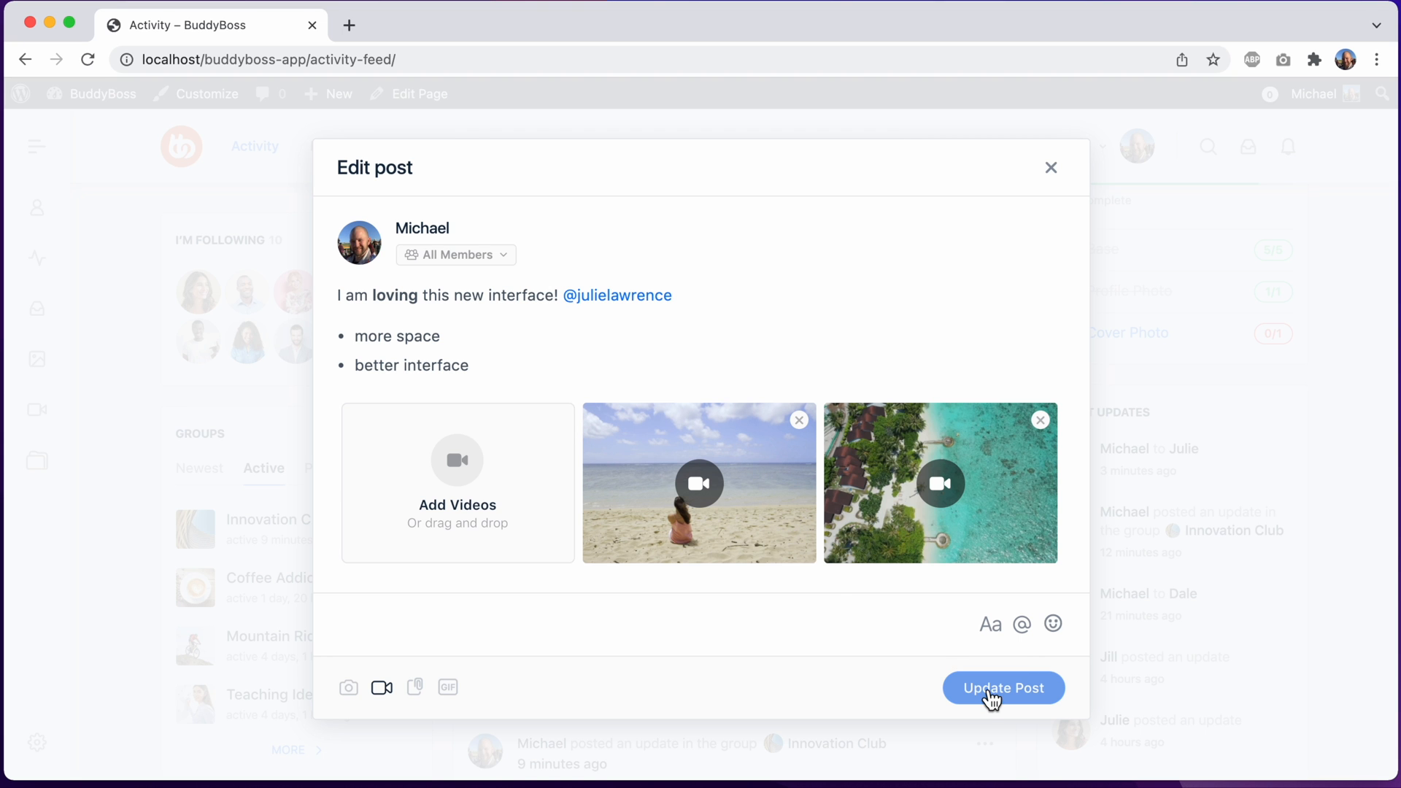
left_click(1003, 689)
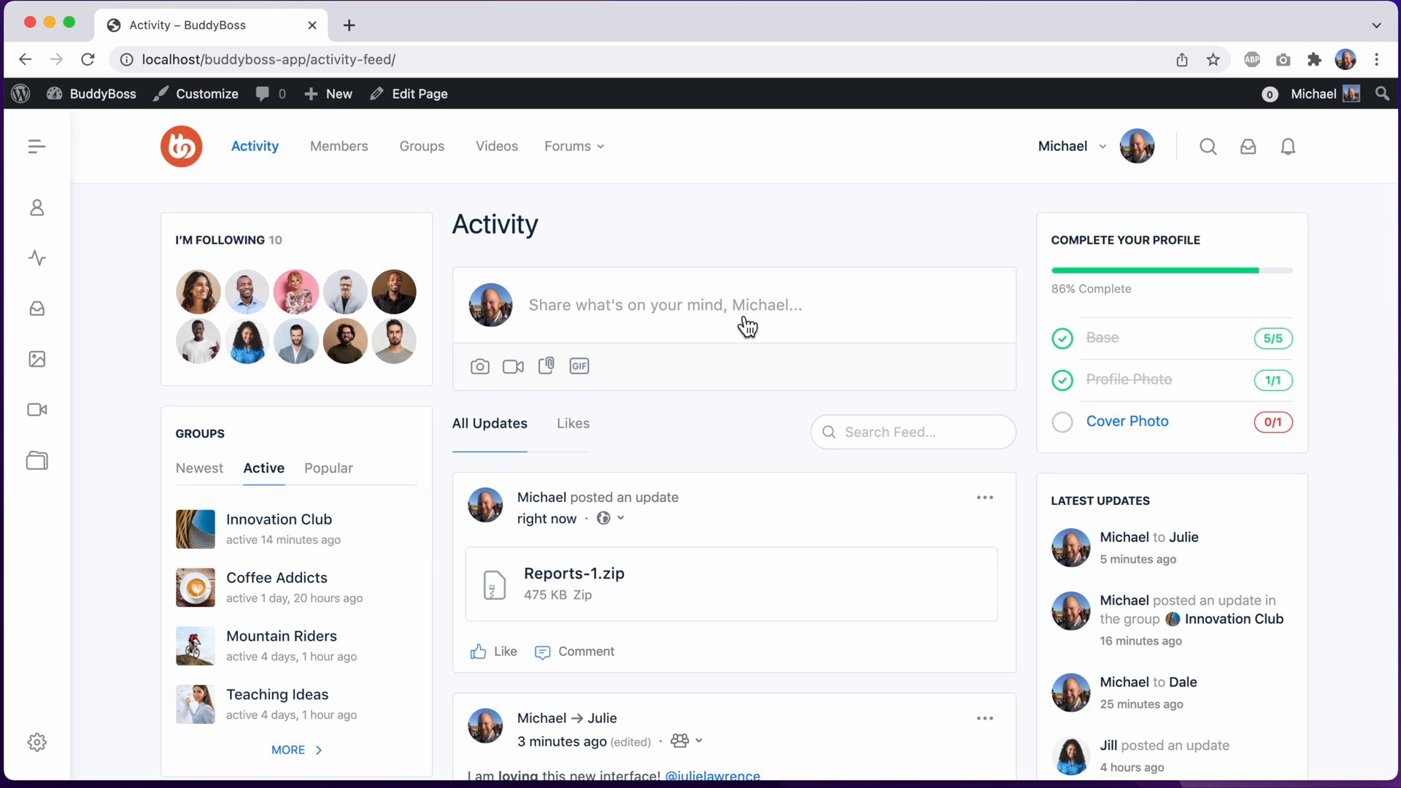
left_click(665, 305)
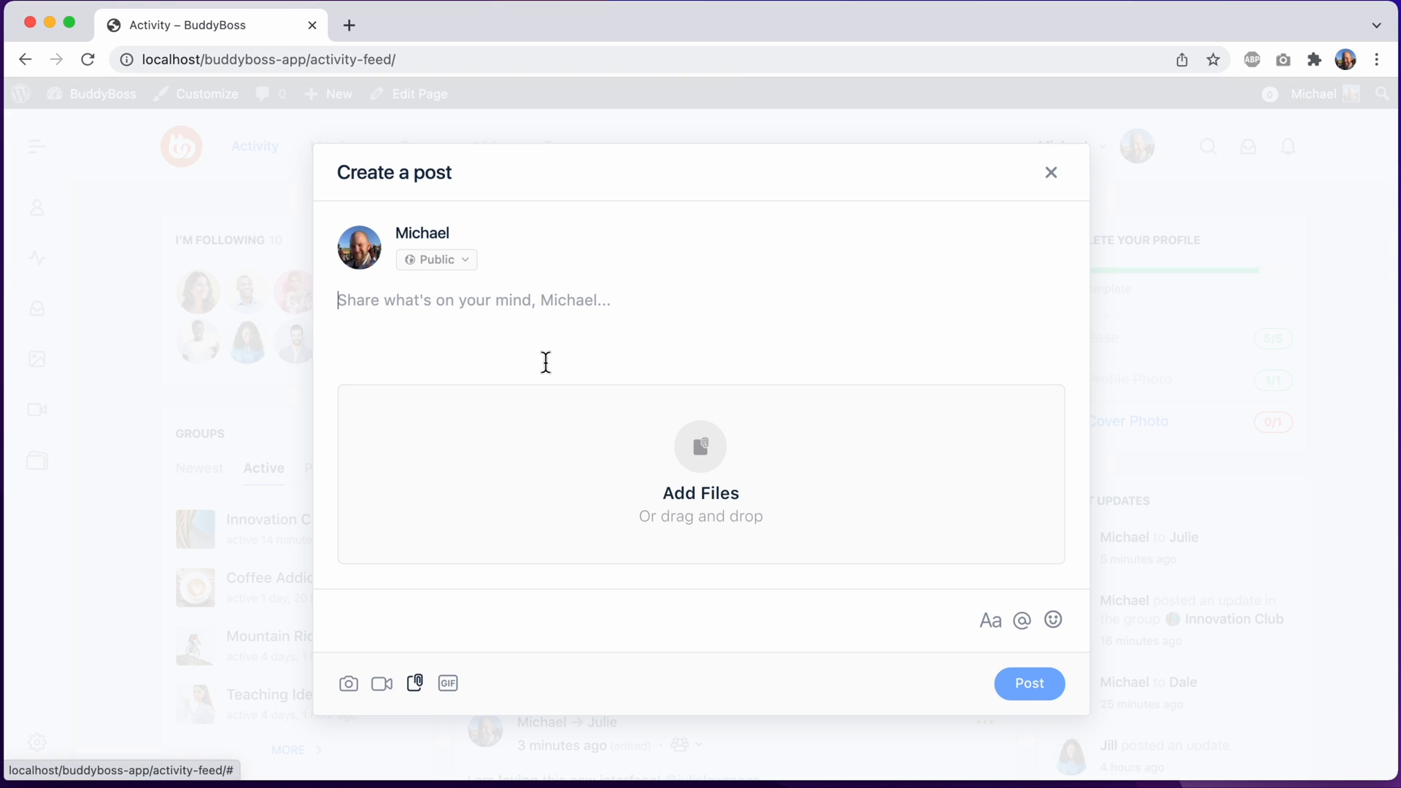
left_click(414, 684)
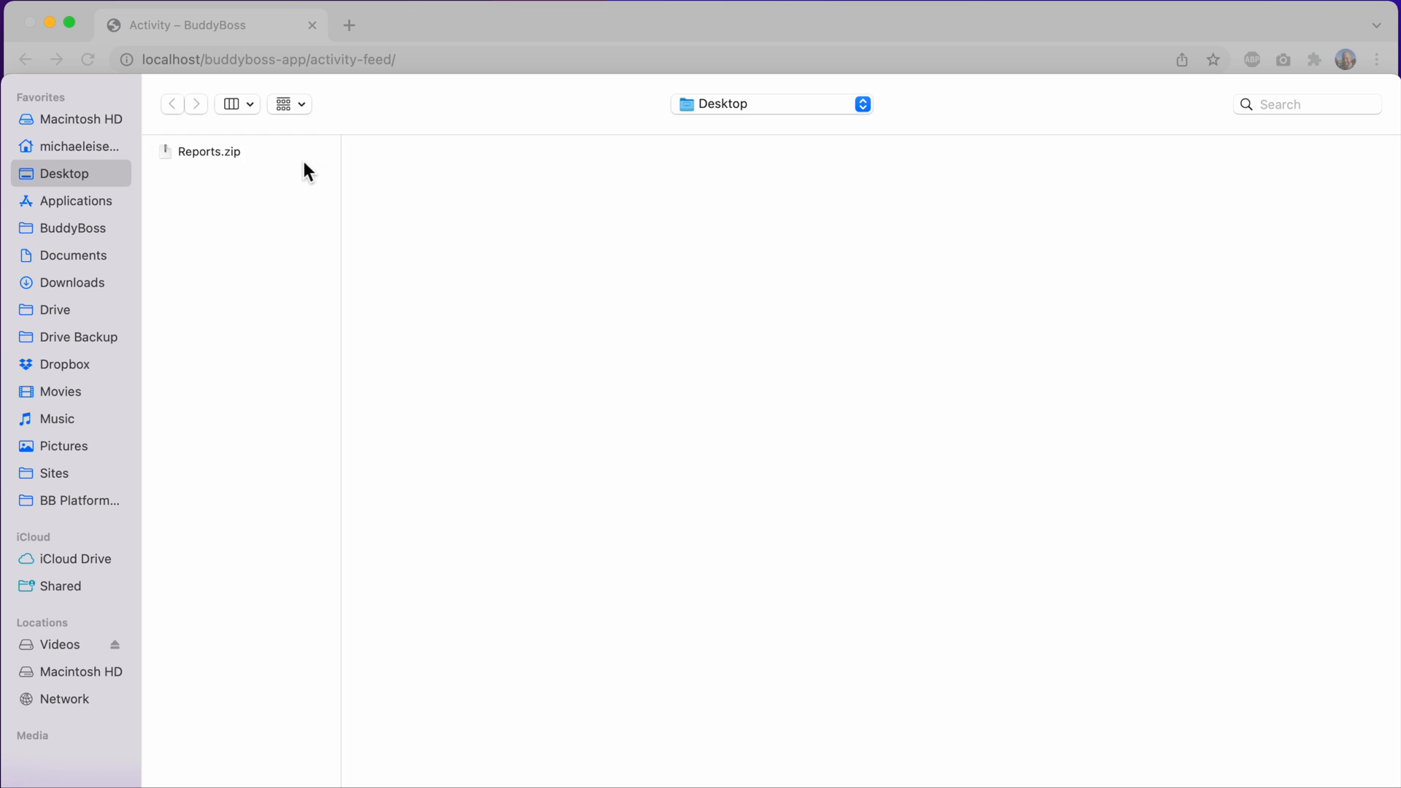